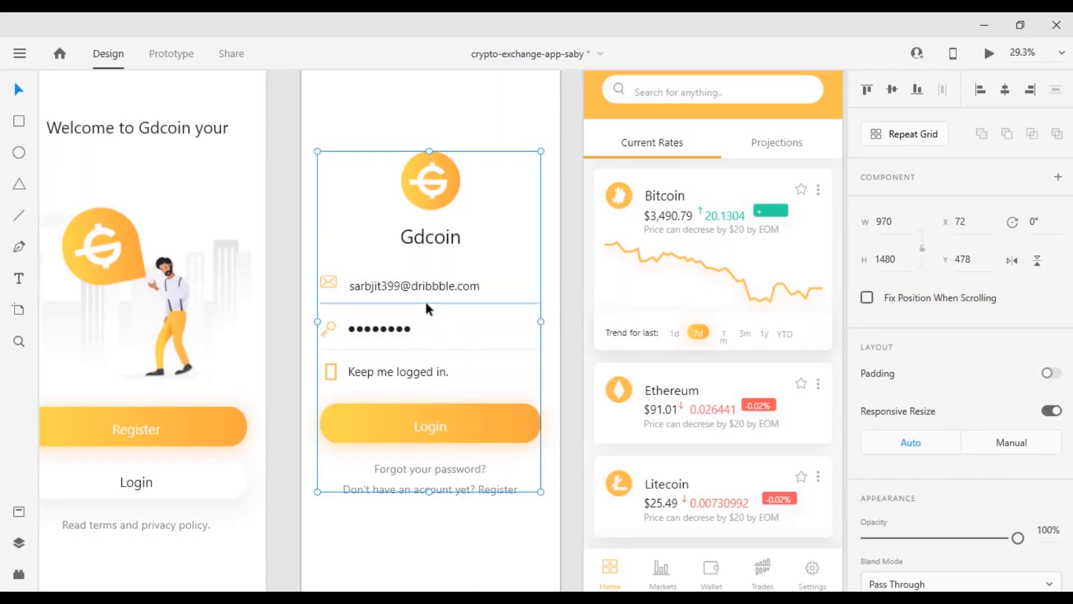
mouse_move(508, 289)
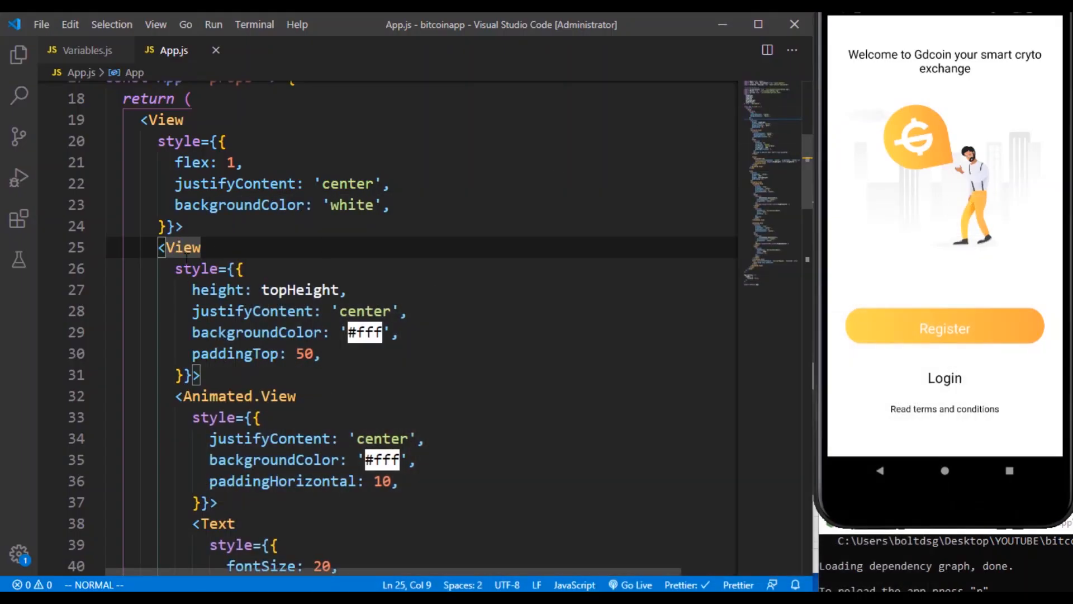
Create Logo.js inside src/Components and compare it against the App.js markup.
scroll("down", 3)
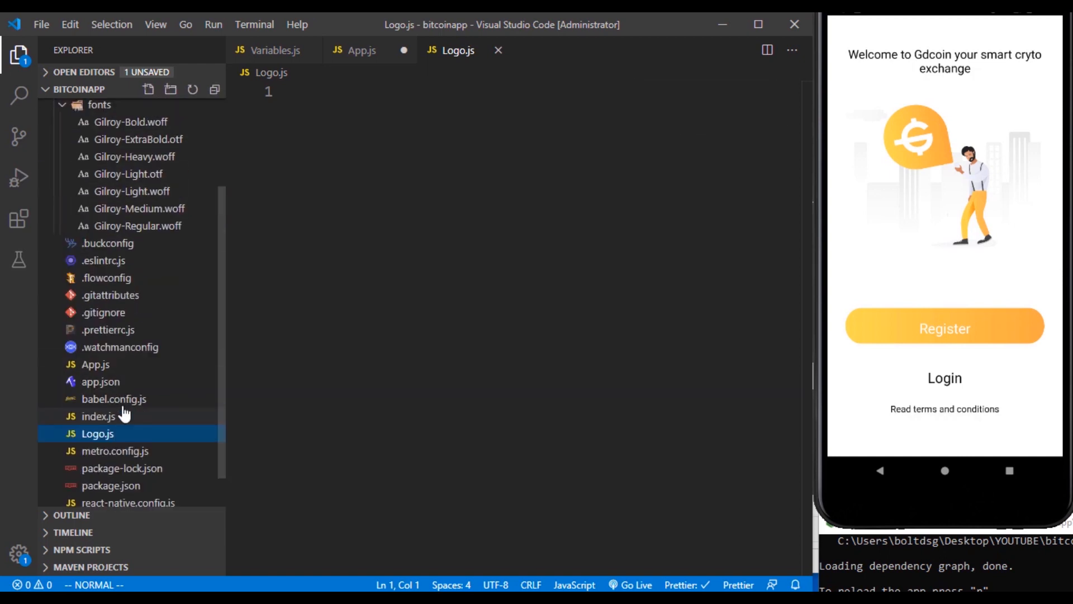
right_click(98, 433)
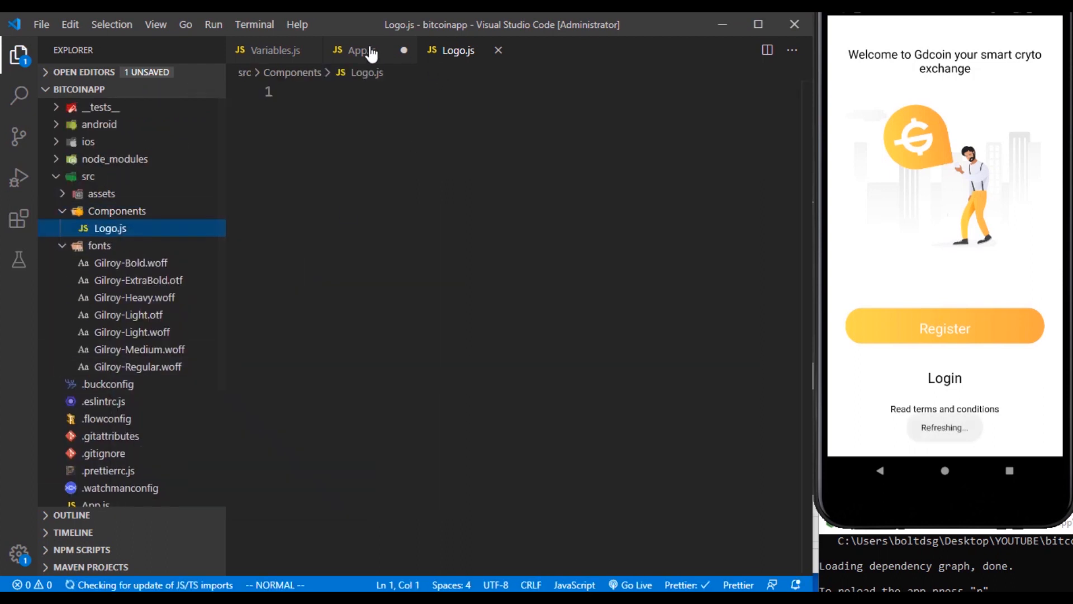
left_click(358, 50)
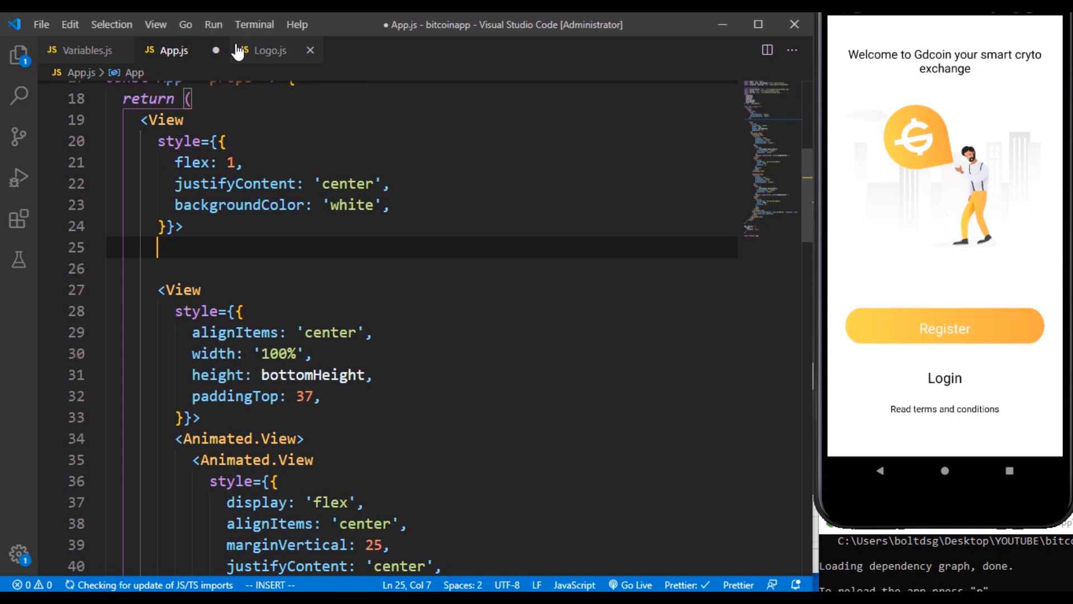
left_click(270, 50)
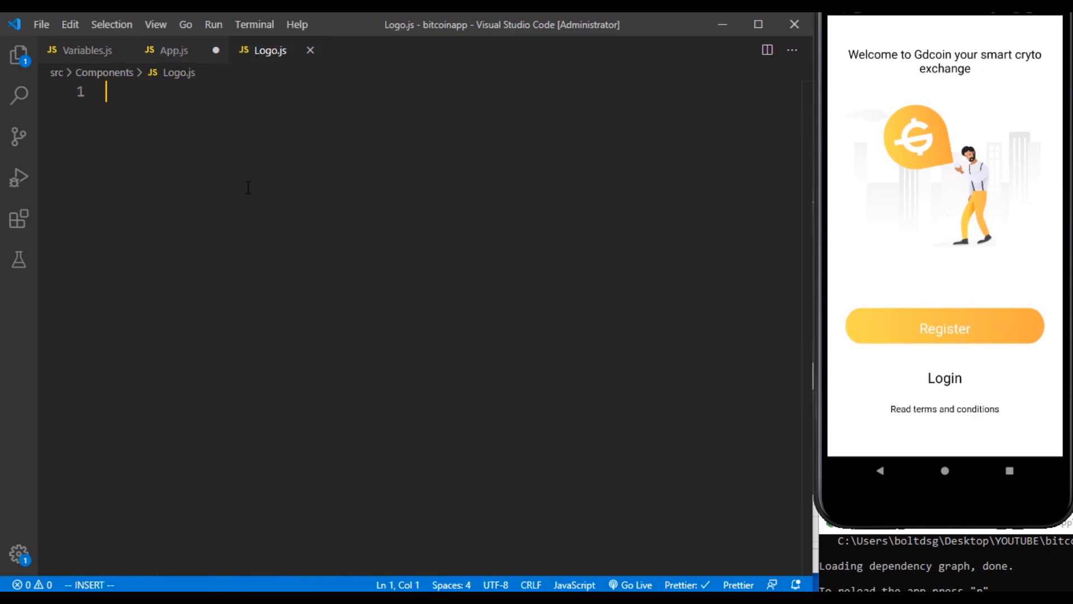
Expand the rafcp snippet in Logo.js and paste in the welcome Text and Illustrations markup.
type("rac")
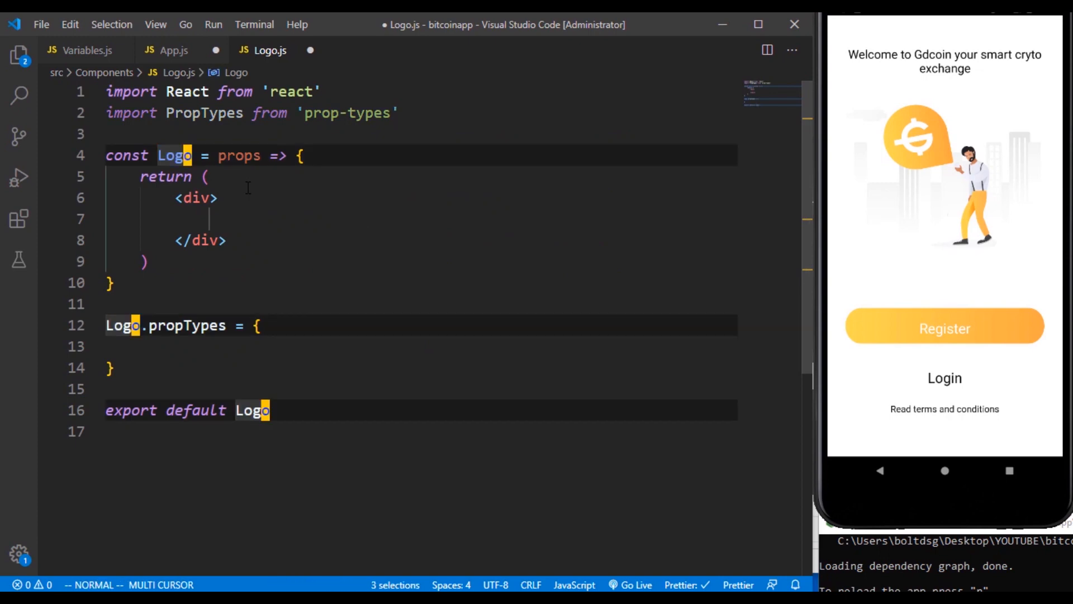
key("Delete")
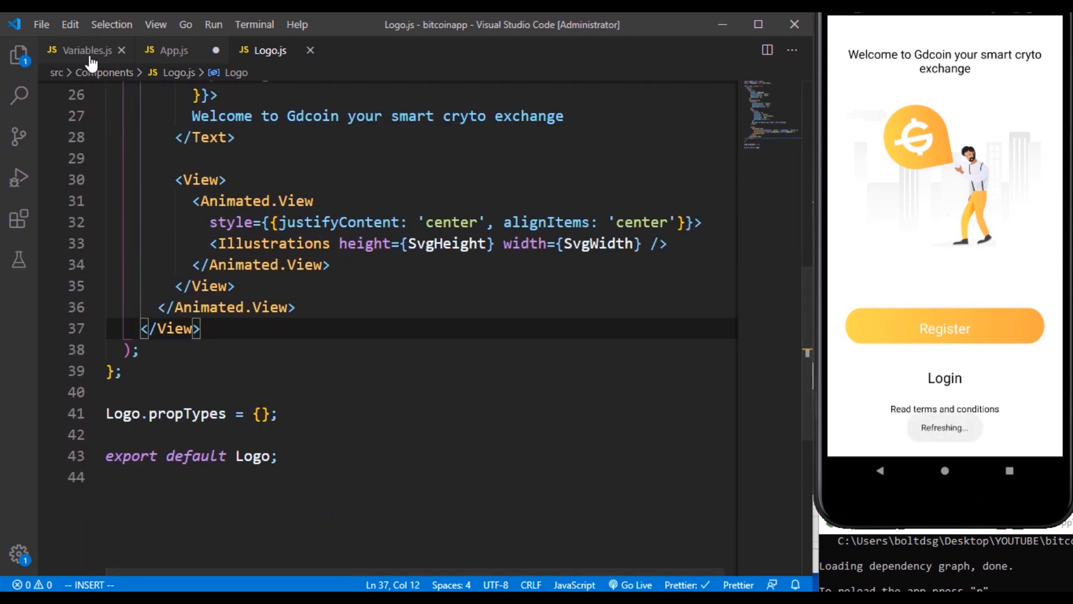
left_click(174, 50)
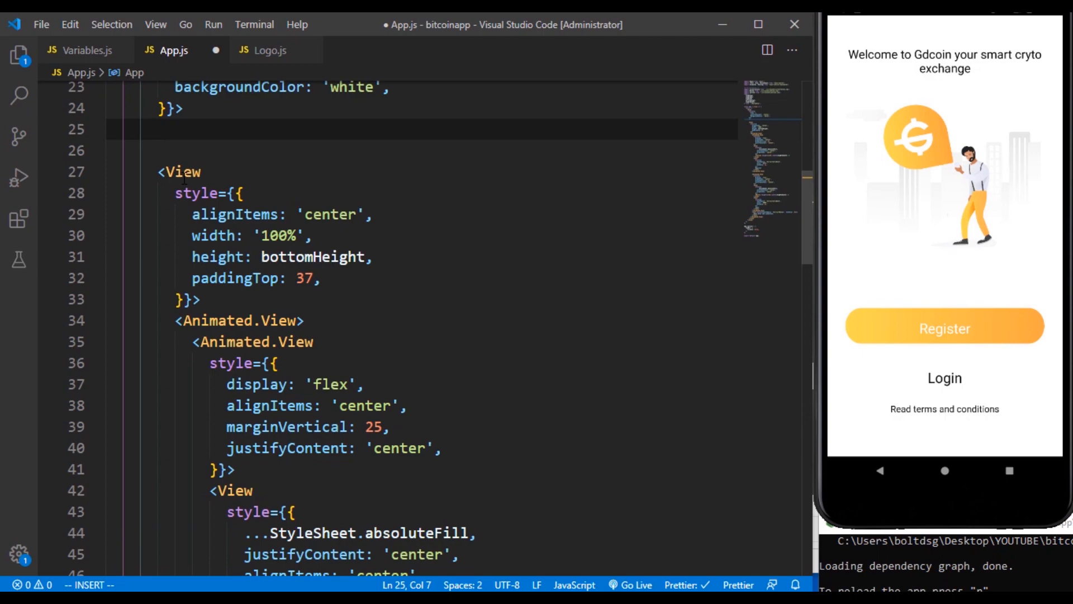
scroll("down", 3)
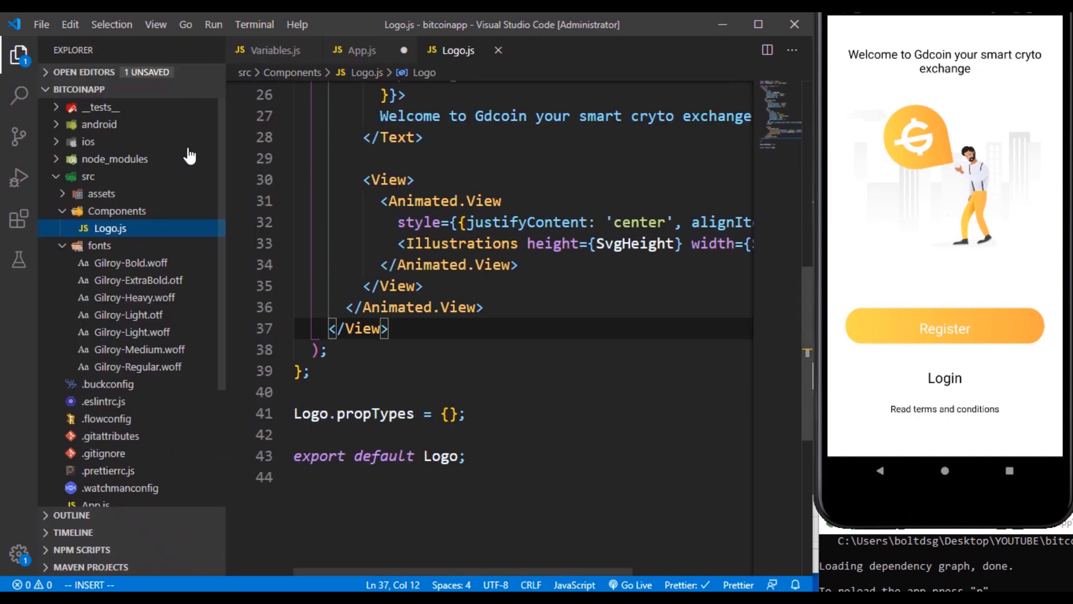
Create AuthBtn.js in Components, expand the rafcp snippet with the auth buttons markup, and save.
left_click(147, 90)
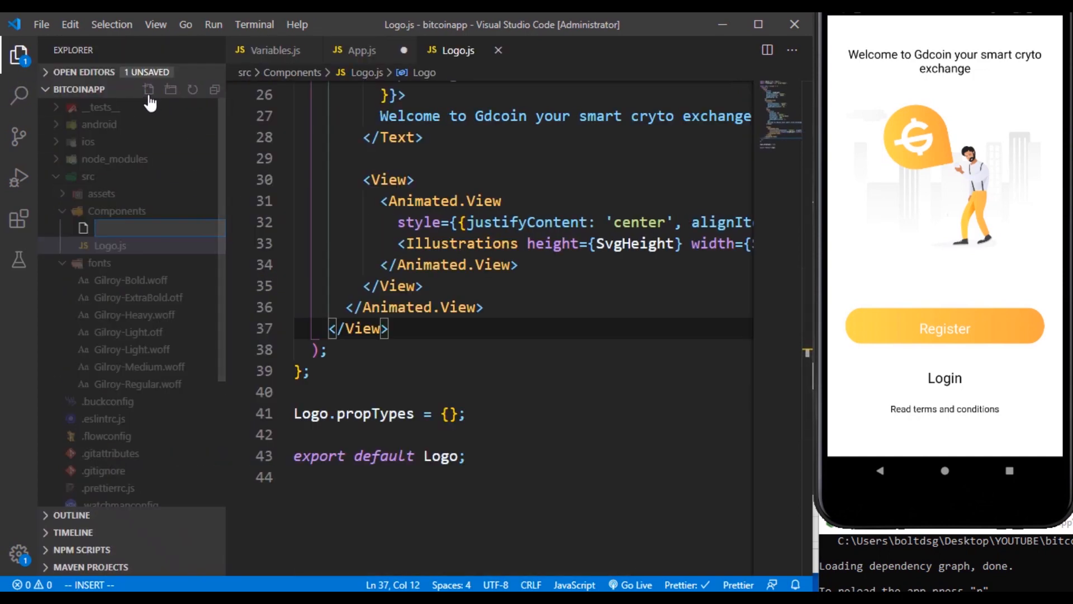
type("AuthBtn.js")
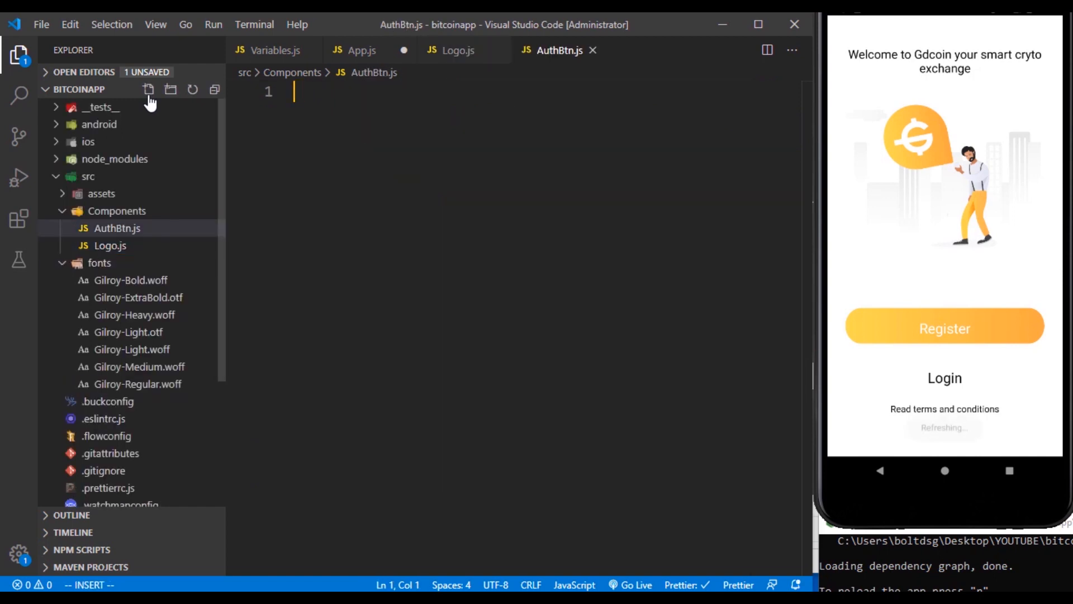
type("racfp")
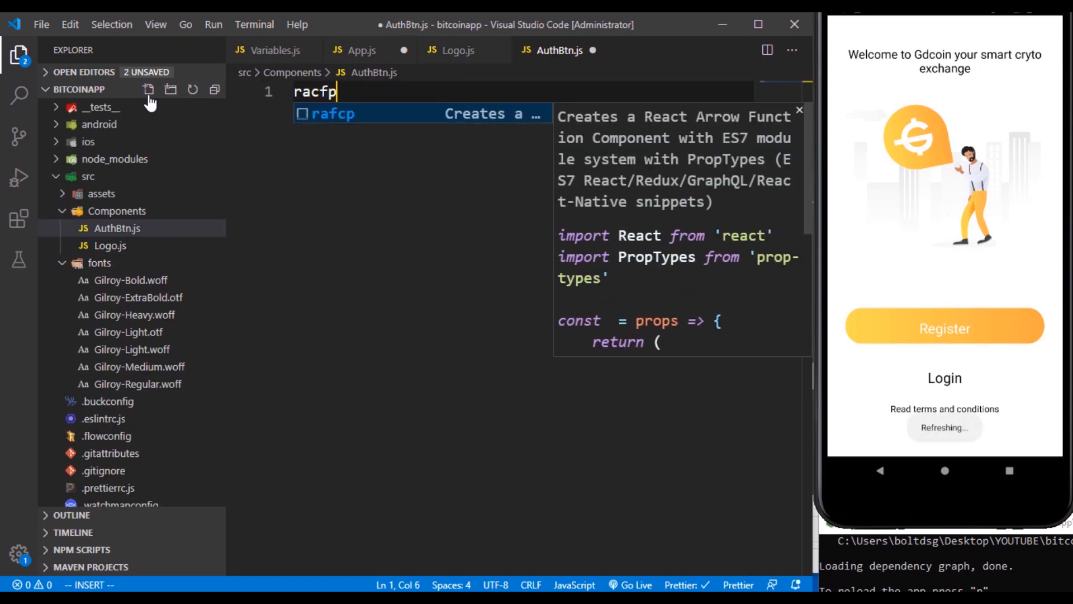
key("Tab")
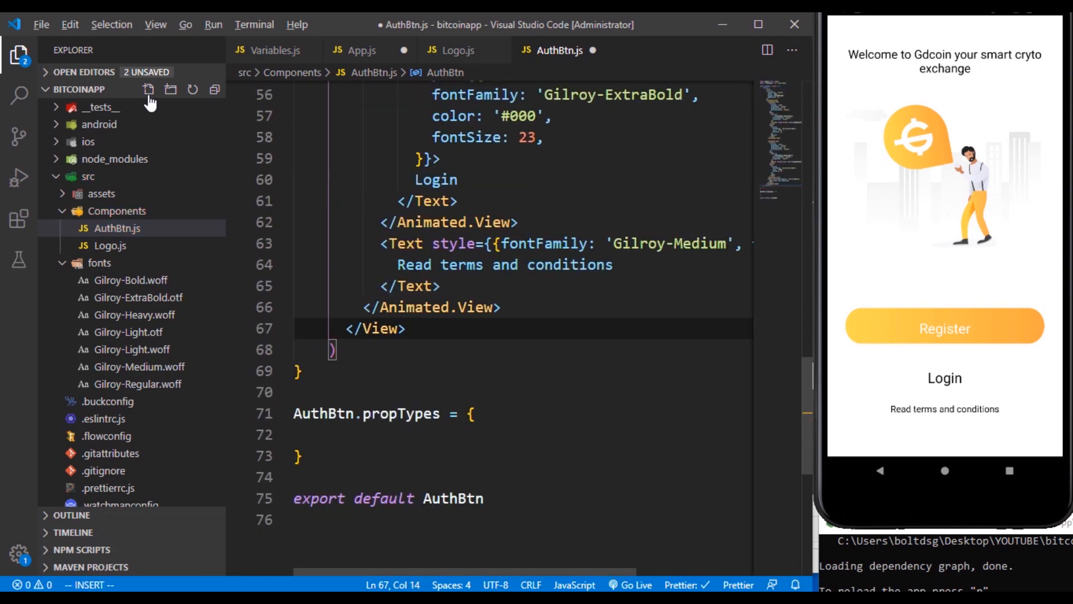
key("Ctrl+s")
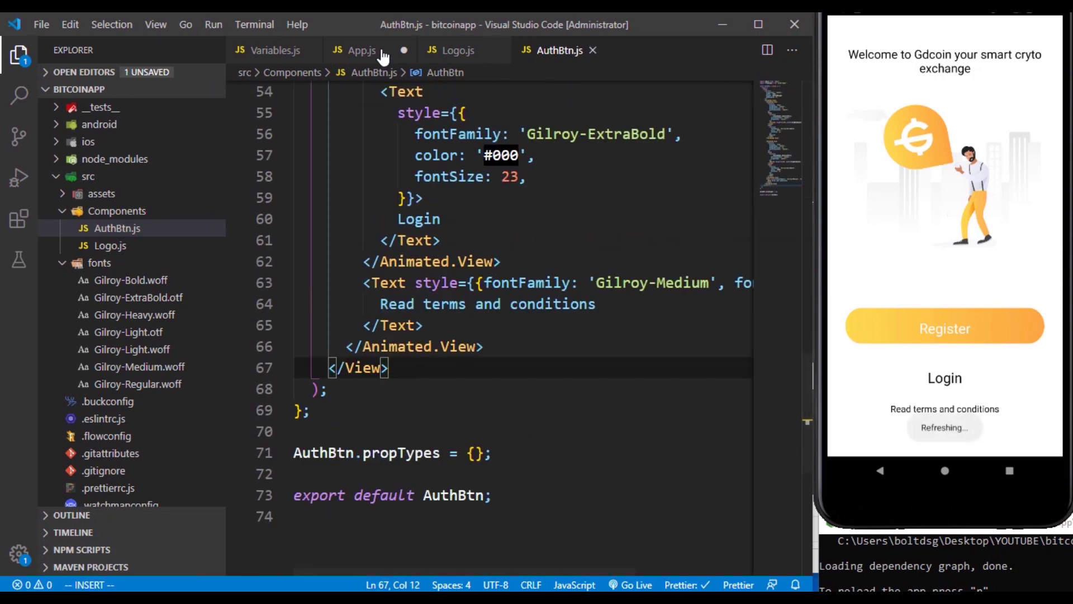
left_click(360, 50)
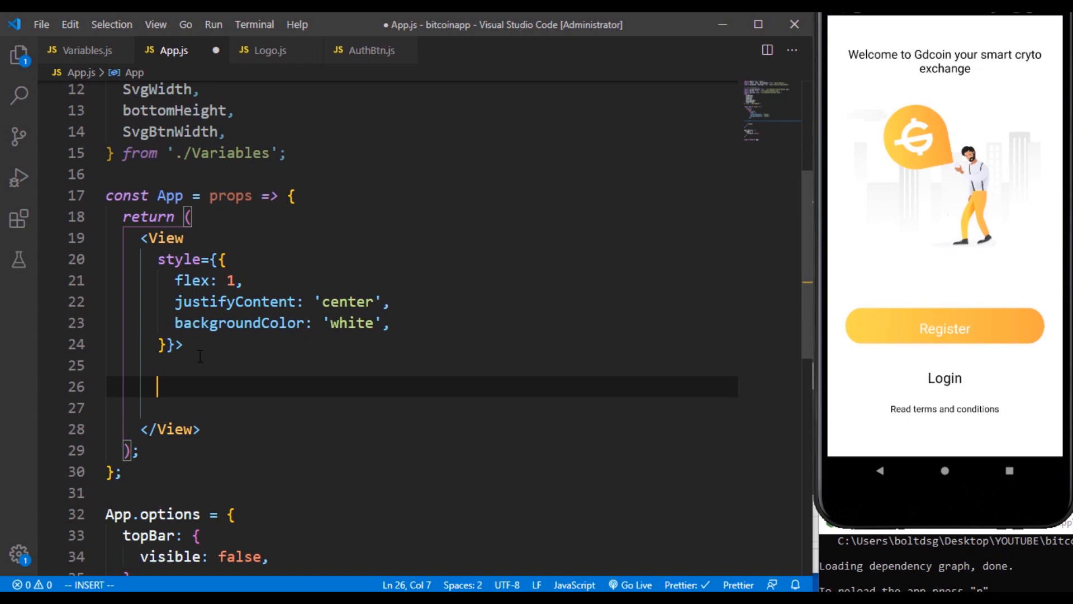
Add <Logo /> and <AuthBtn /> tags and import Logo from './src/Components/Logo'.
type("<Logo />")
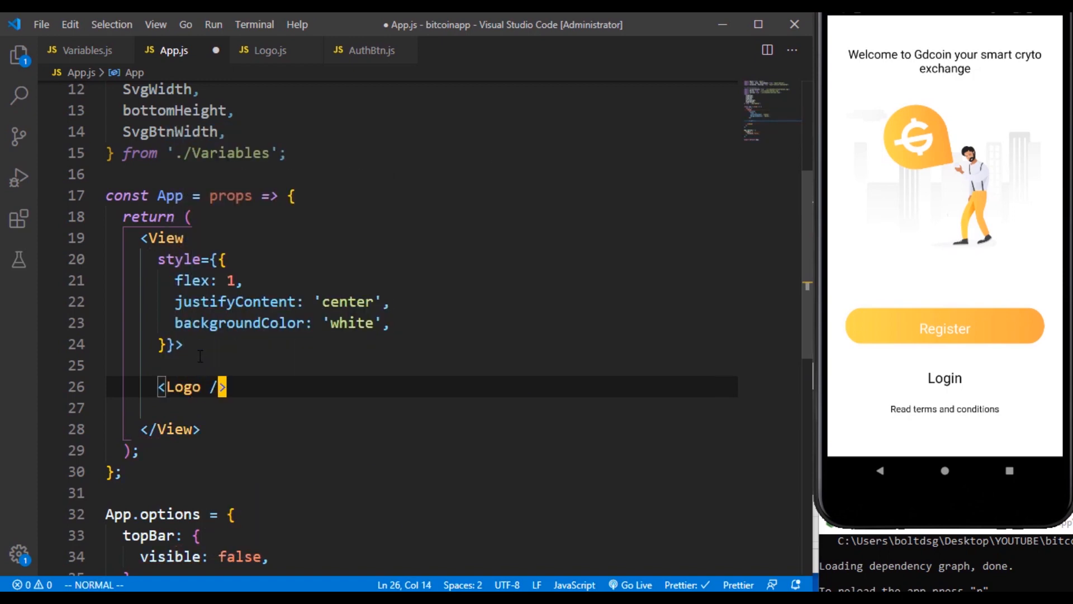
type("<AuthBtn />")
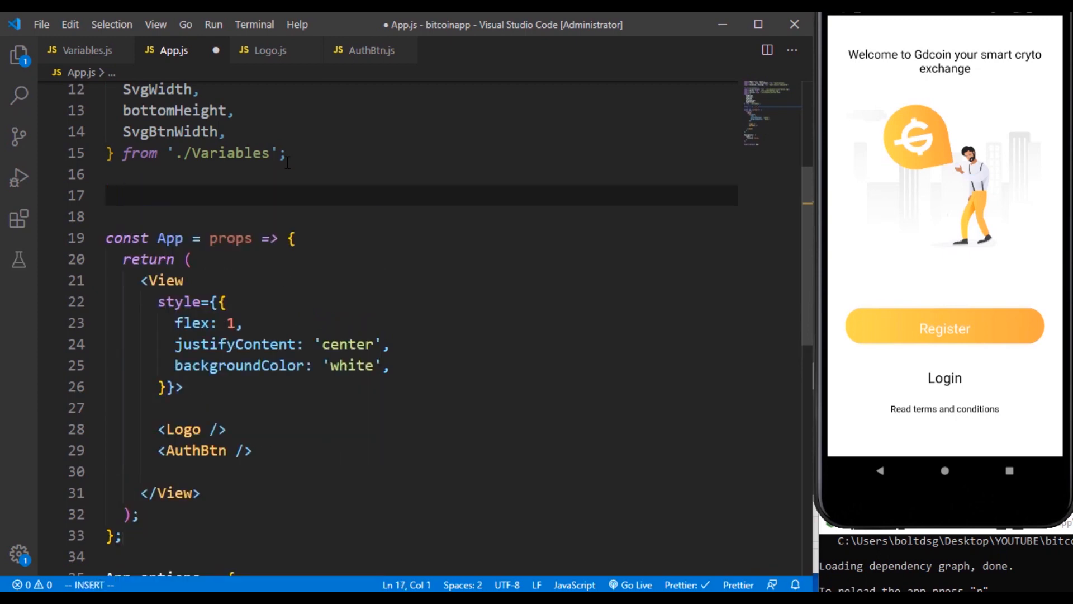
type("import Logo fr")
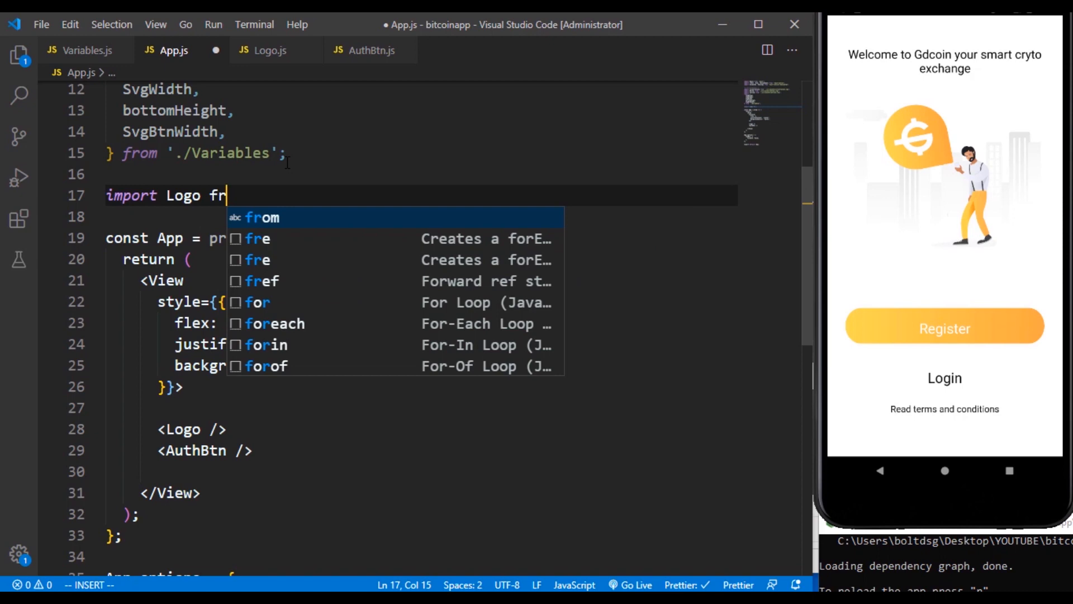
type("from \"./src")
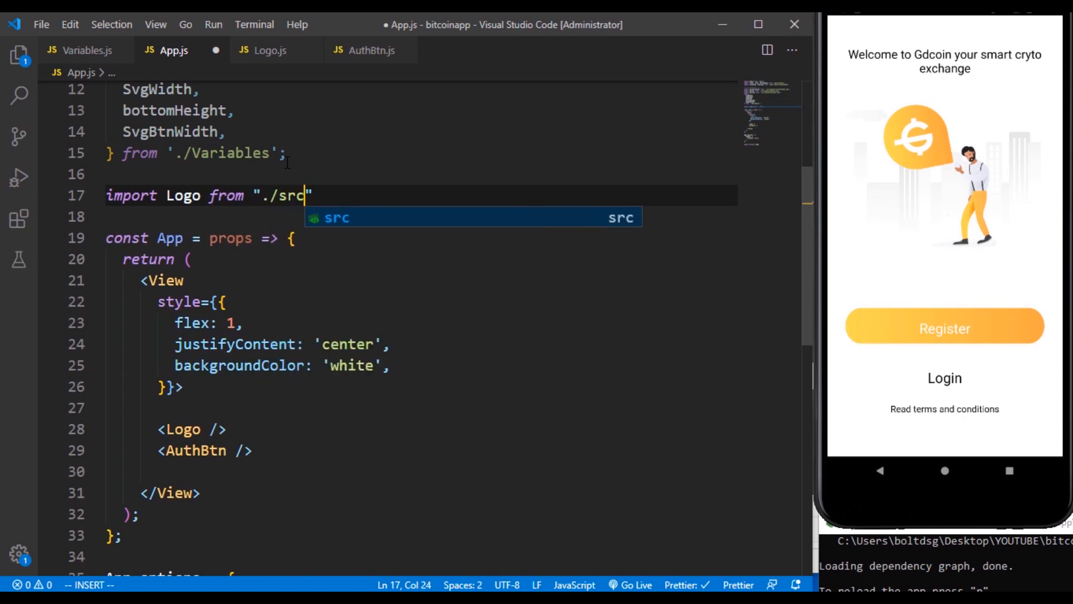
type("/Components/Logo")
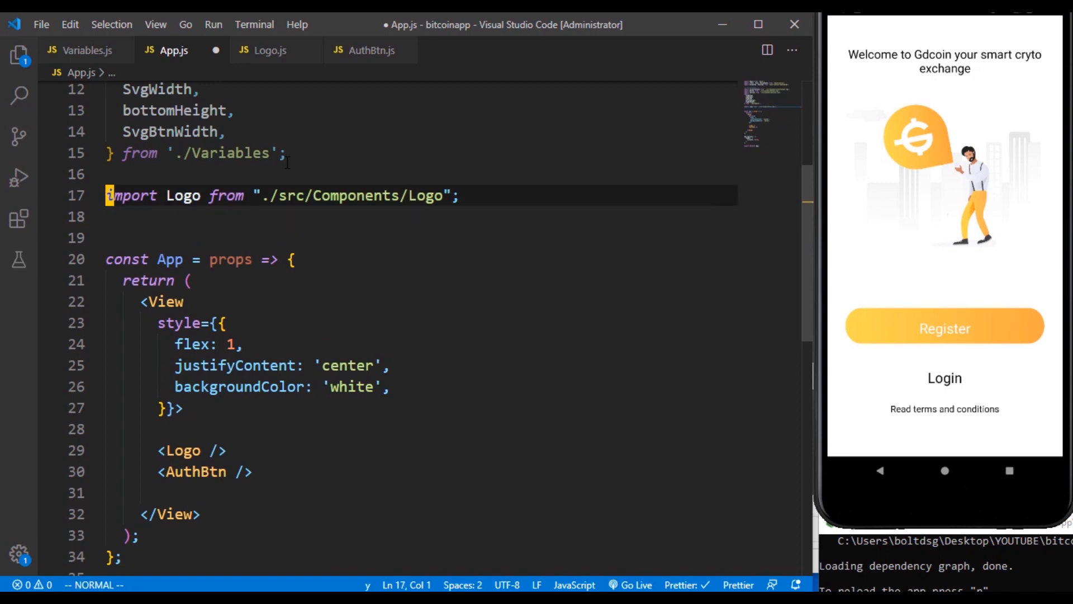
Import AuthBtn from src/Components and delete the unused Variables import block.
type("import  from \"./src/Components/Logo\";")
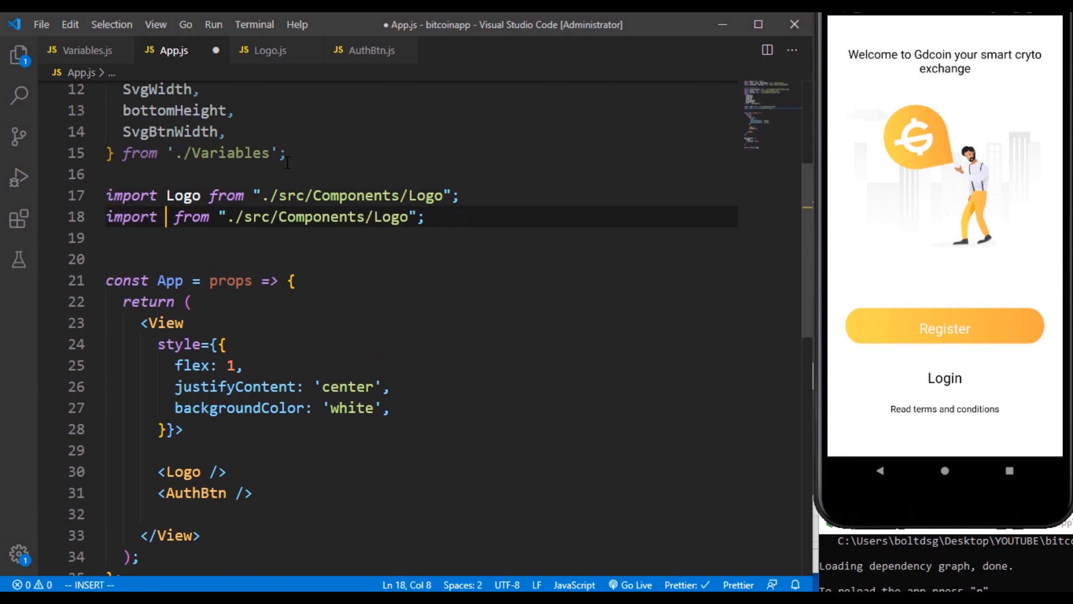
type("AuthBtn")
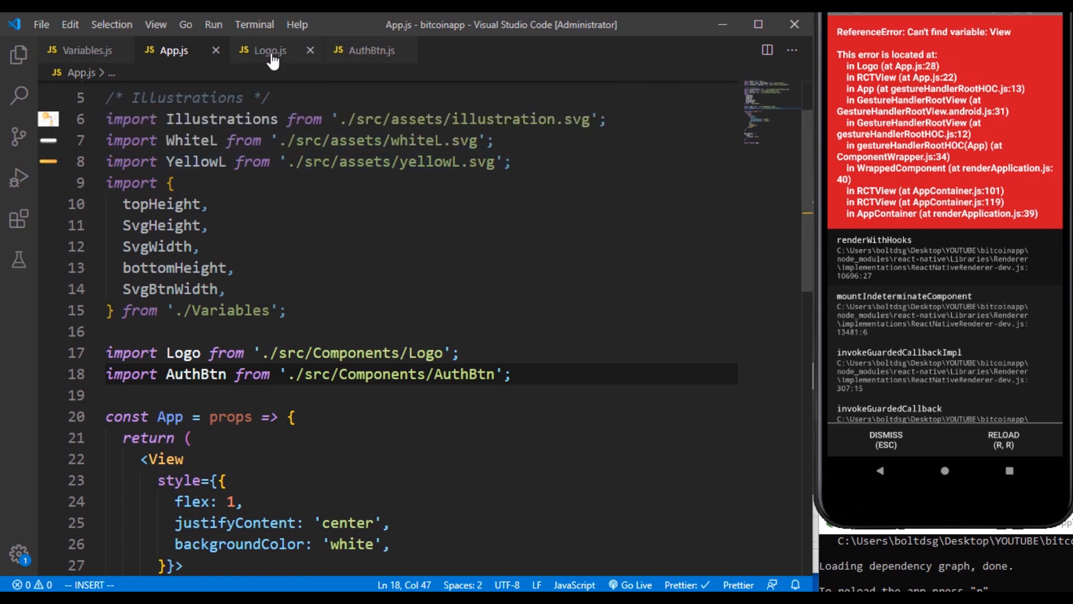
mouse_move(318, 119)
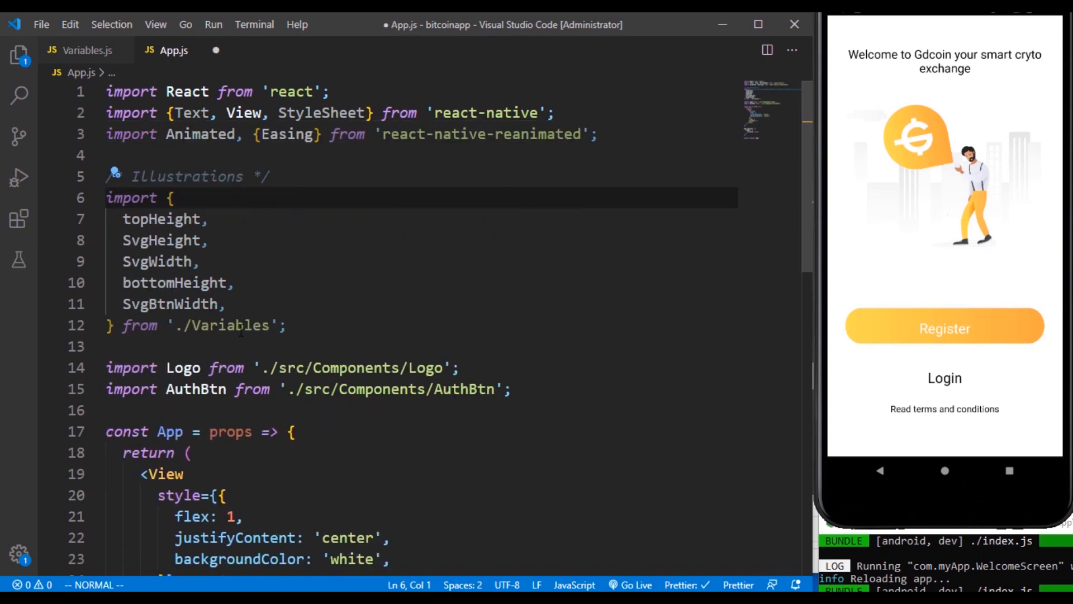
left_click_drag(106, 198, 285, 326)
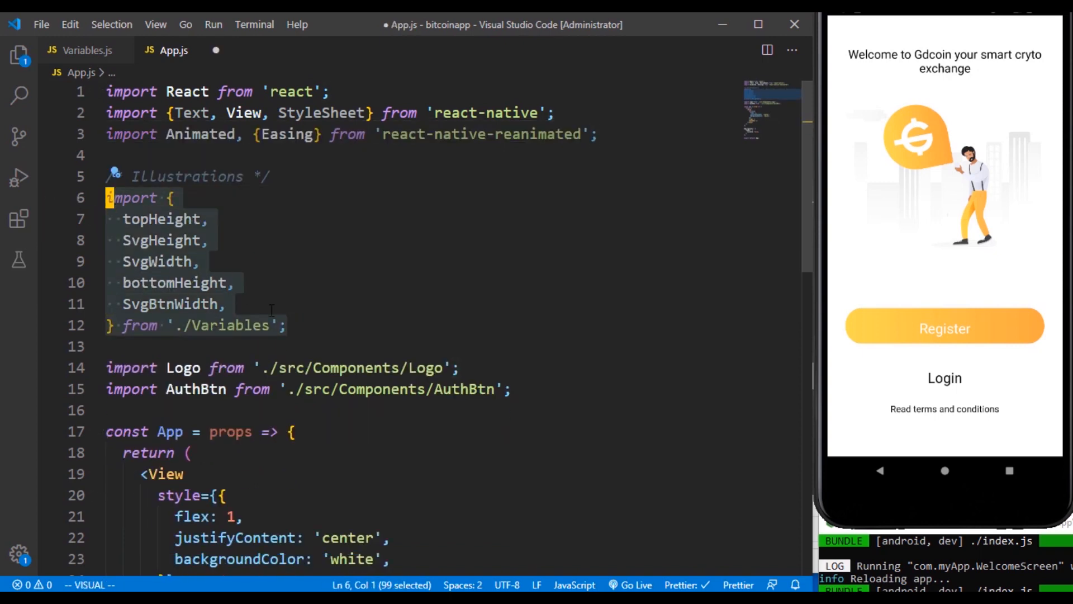
key("Delete")
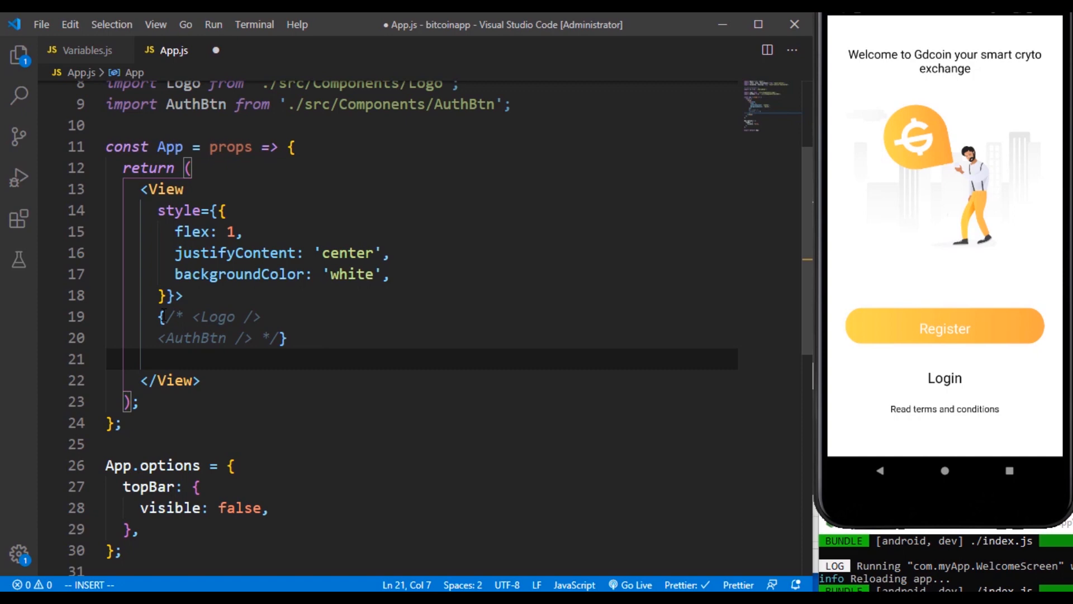
mouse_move(309, 347)
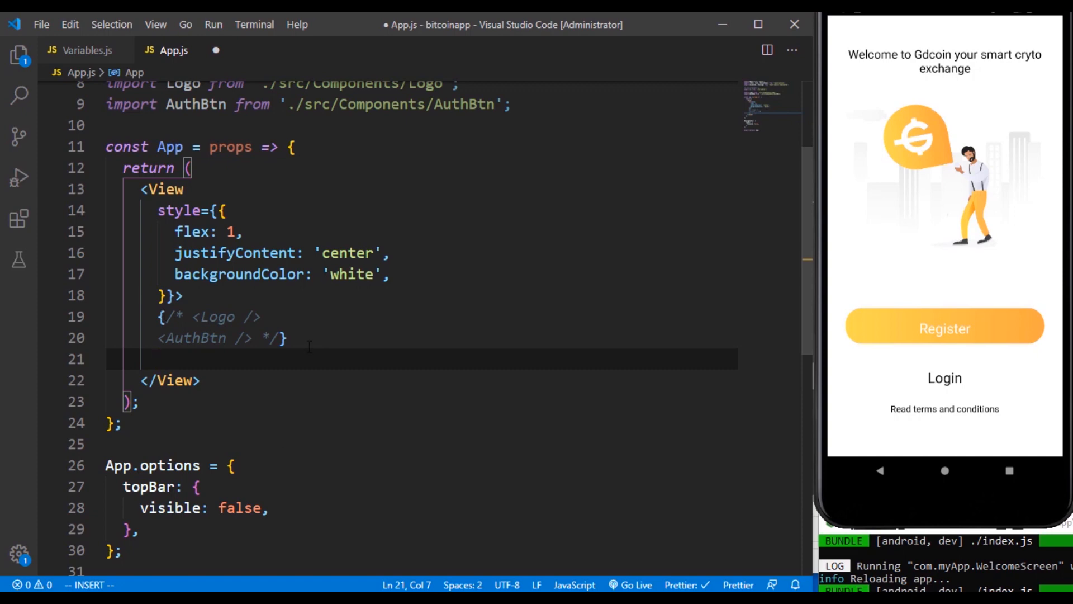
Wrap the overlay in a white Animated.View using ...StyleSheet.absoluteFill with a nested inner Animated.View.
type("<Animated.W")
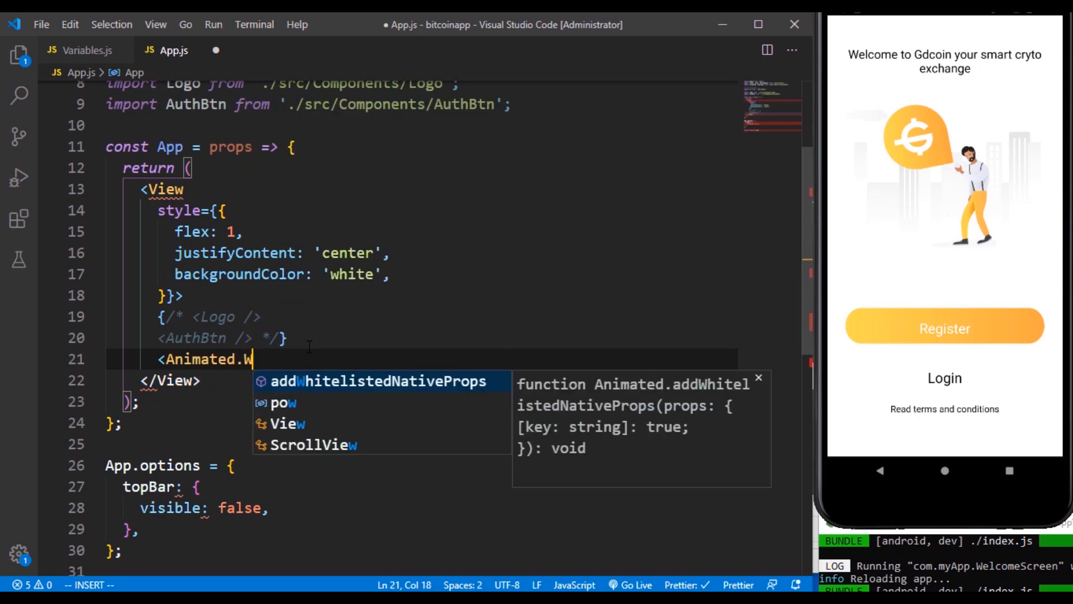
type("iew>")
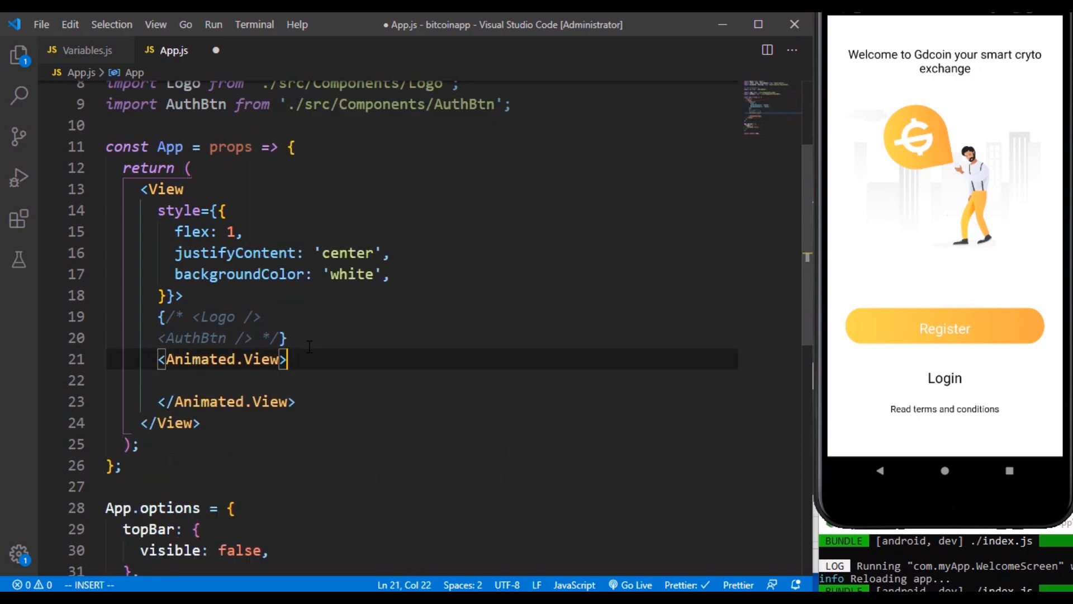
type("style={}")
left_click(419, 380)
type("backgroundColor")
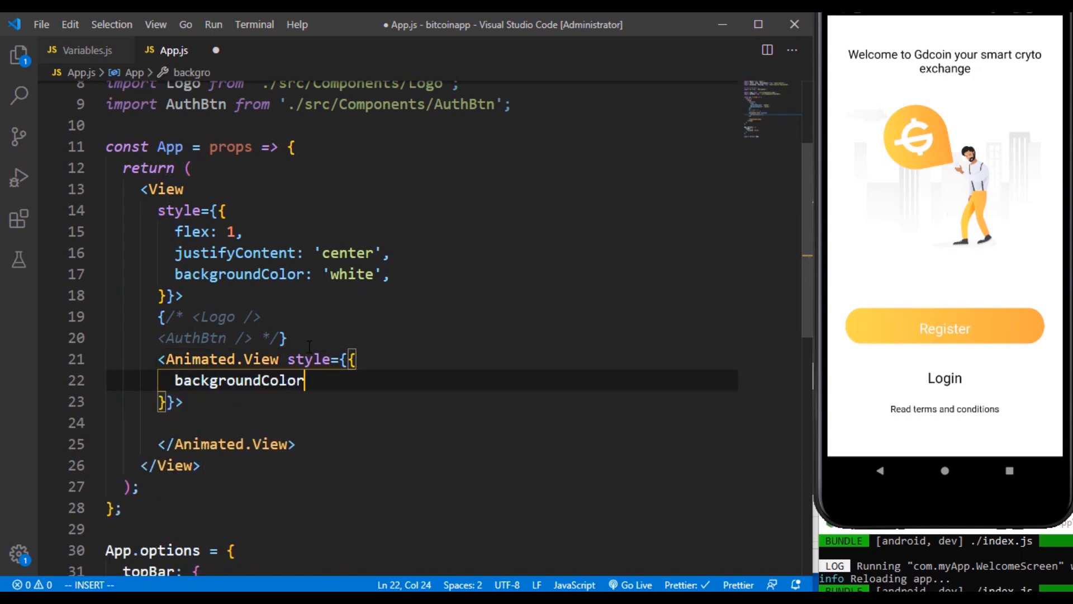
type(": '#fff'")
type("...StyleSheet")
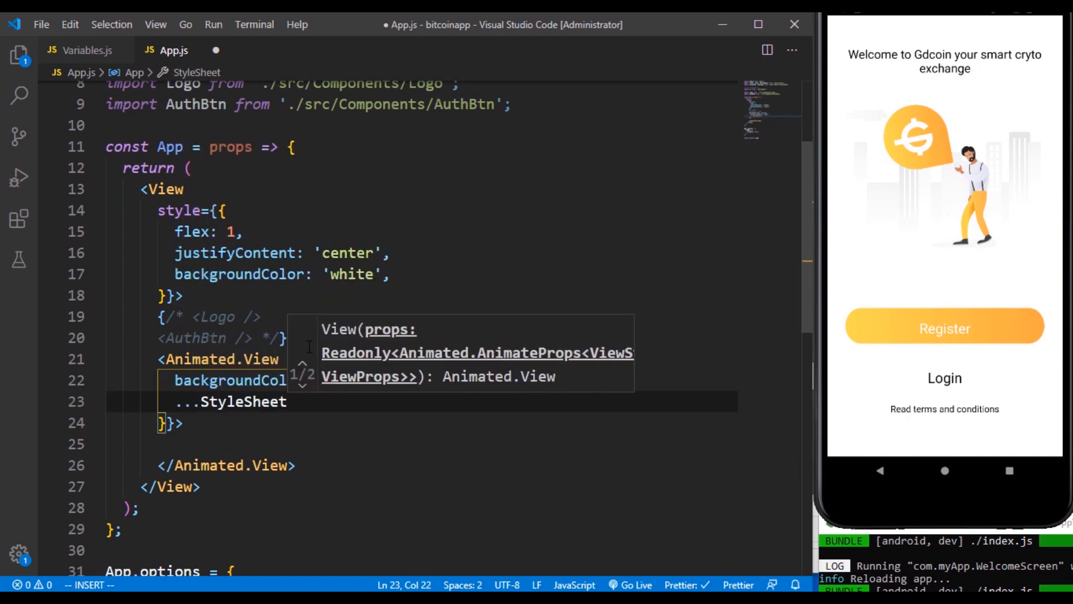
type(".")
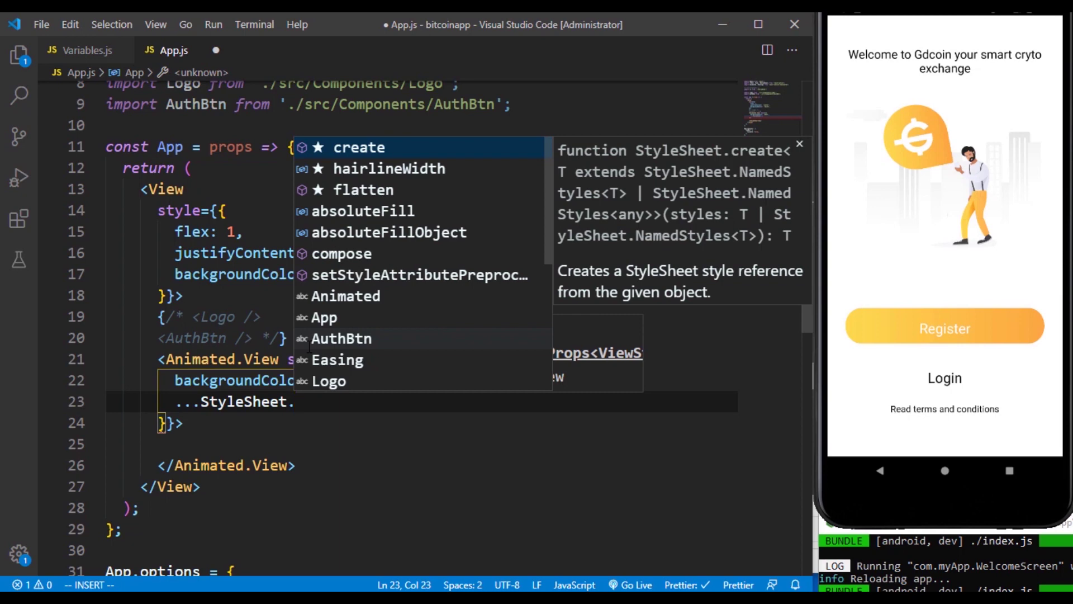
mouse_move(858, 45)
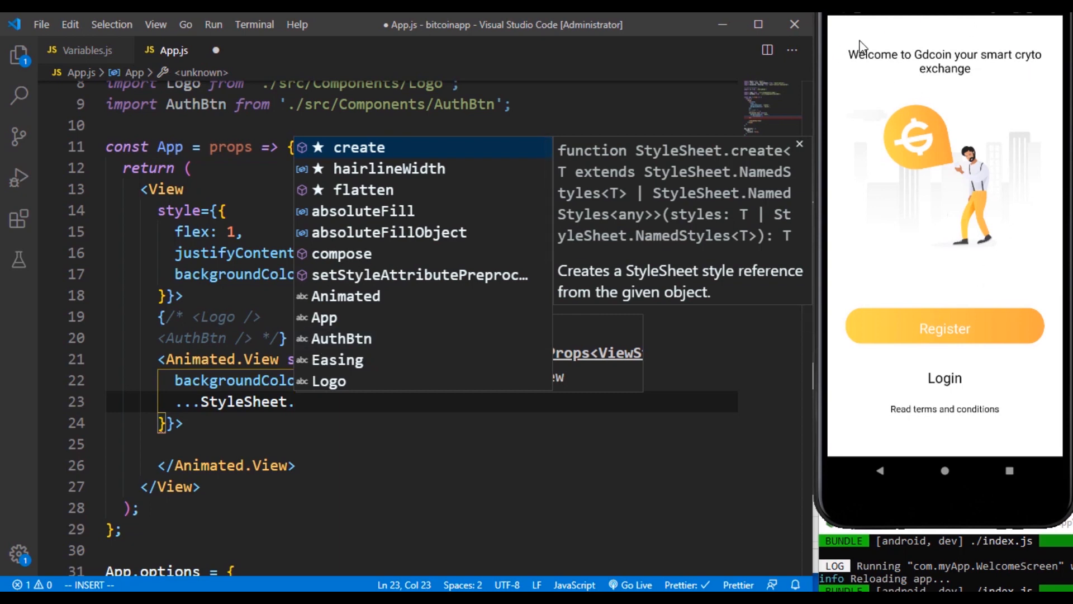
mouse_move(954, 229)
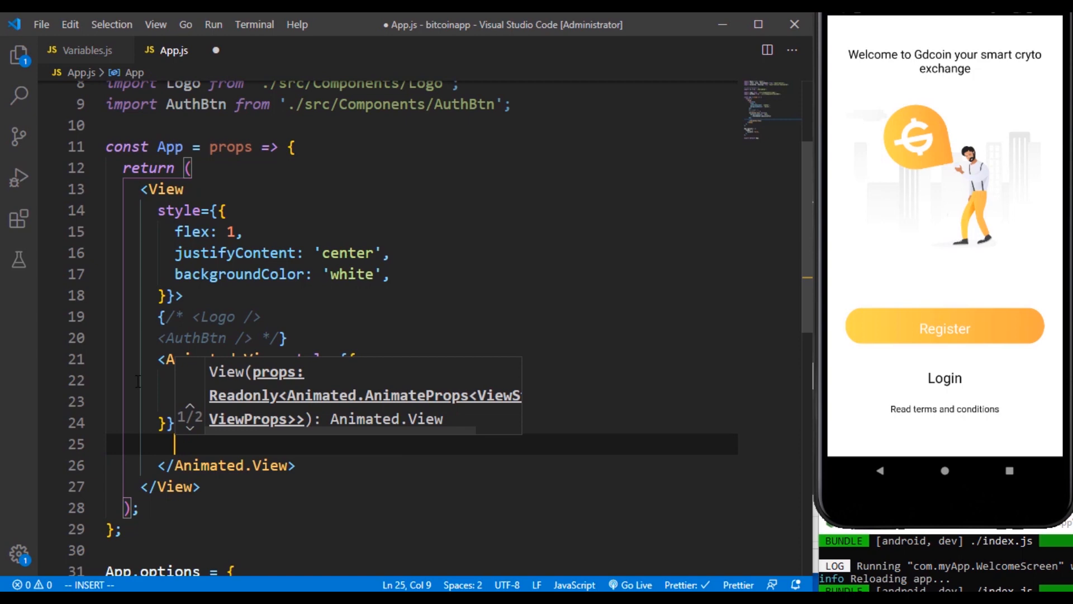
type("<Animated.View></Animated.View>")
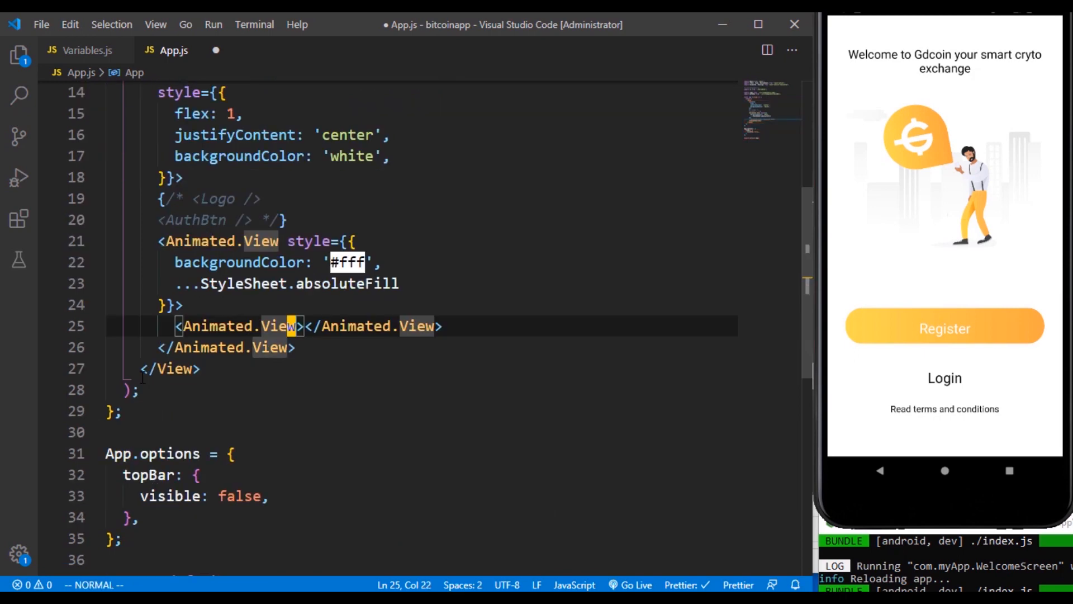
scroll("down", 3)
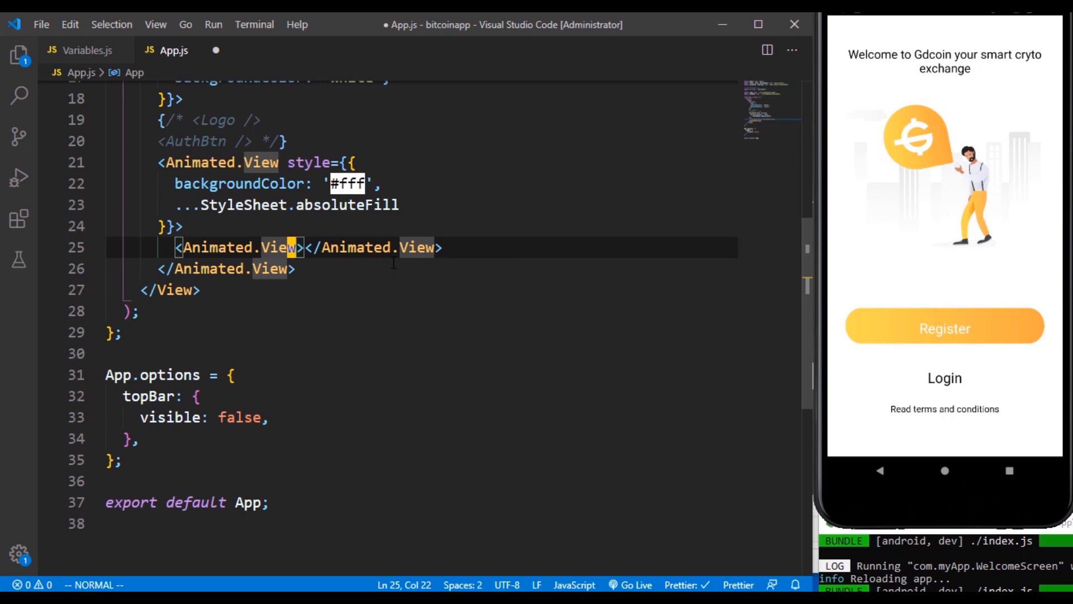
mouse_move(968, 138)
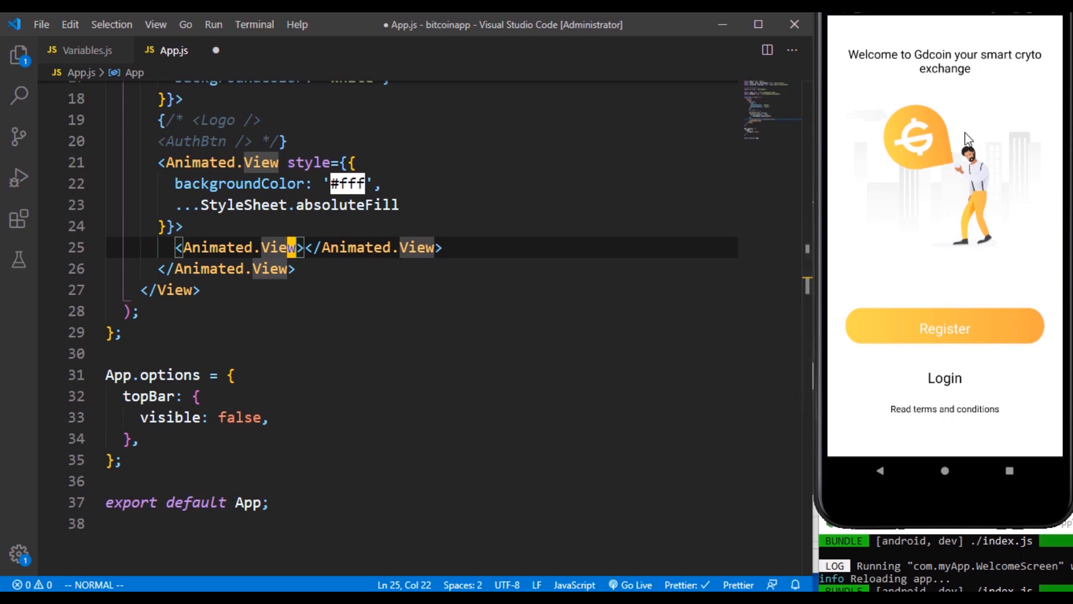
mouse_move(1000, 208)
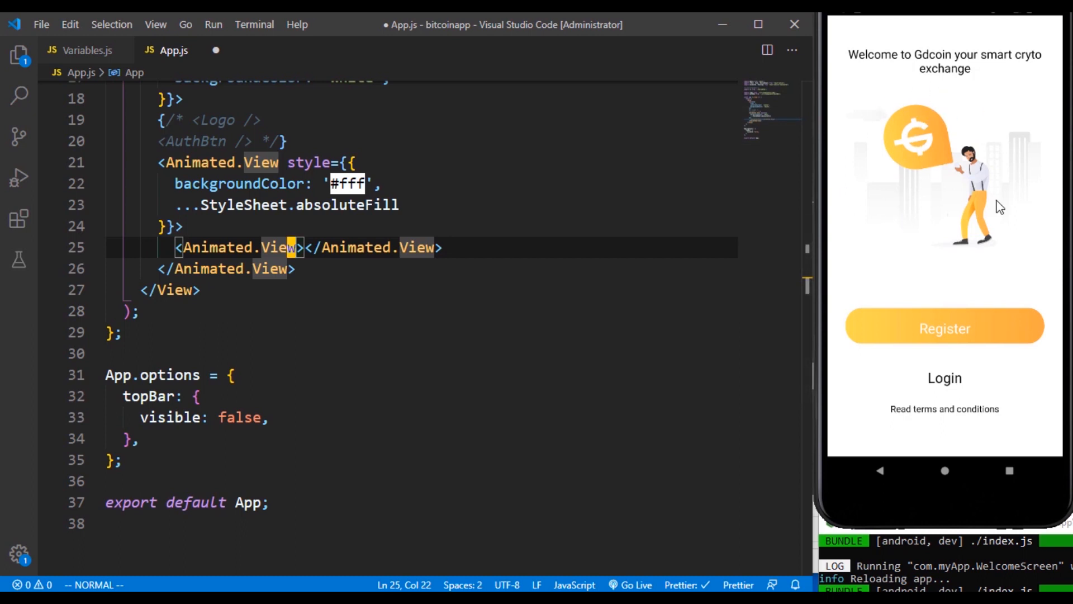
mouse_move(921, 111)
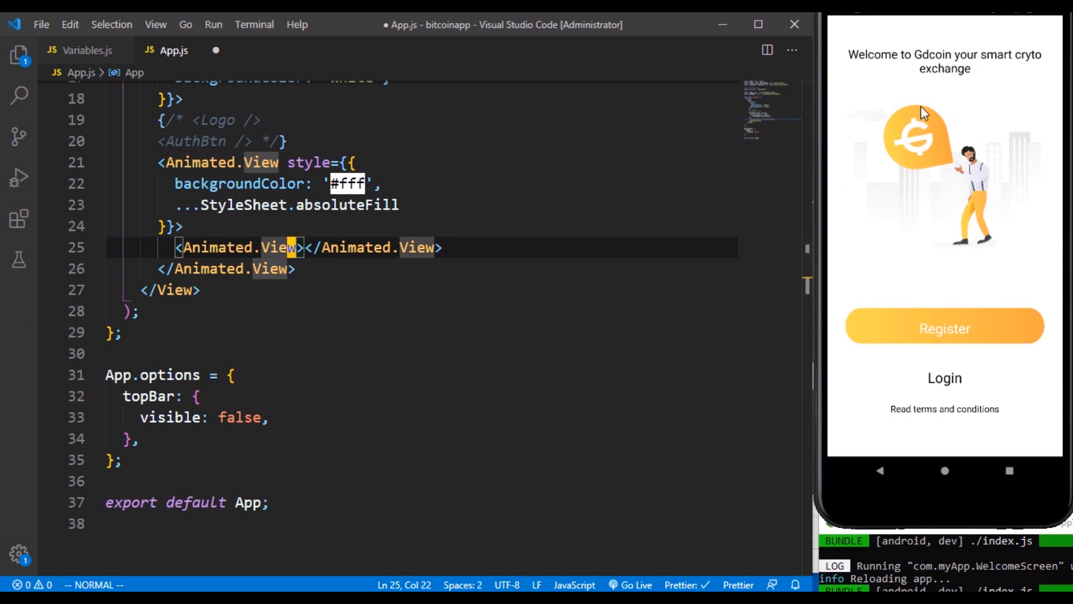
mouse_move(939, 83)
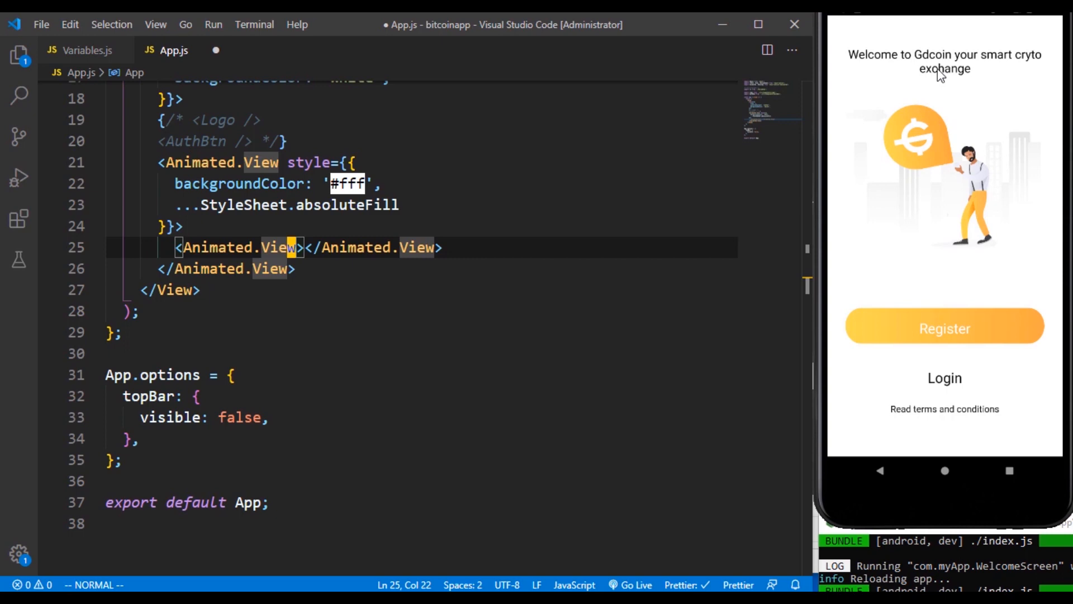
mouse_move(945, 399)
type("style={{")
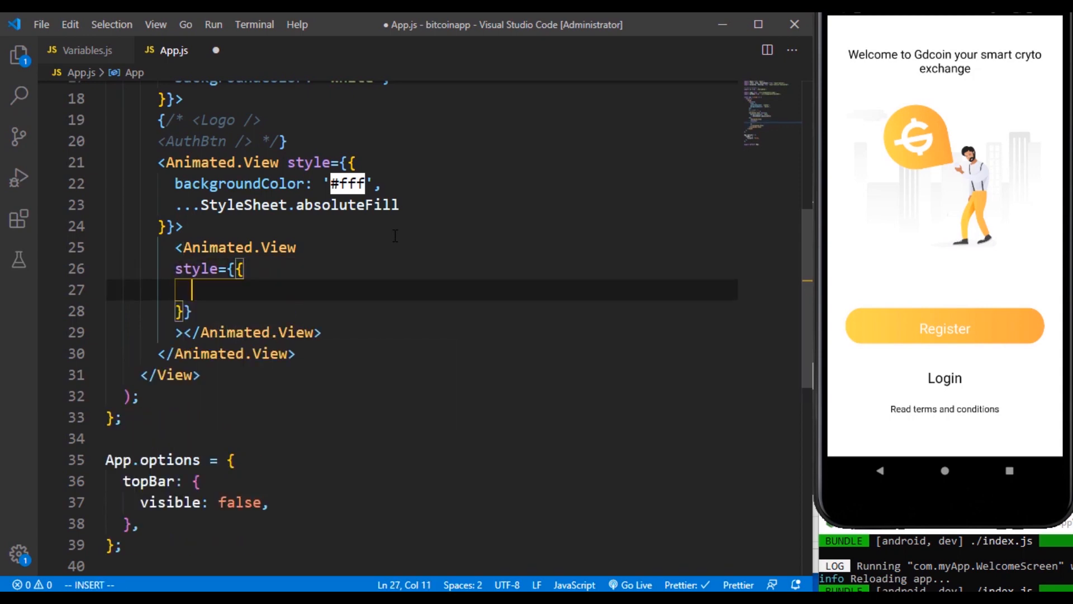
Style the inner view: height LogoOverlayHeight, position absolute, top/left/right 0, alignItems and justifyContent center.
type("height:")
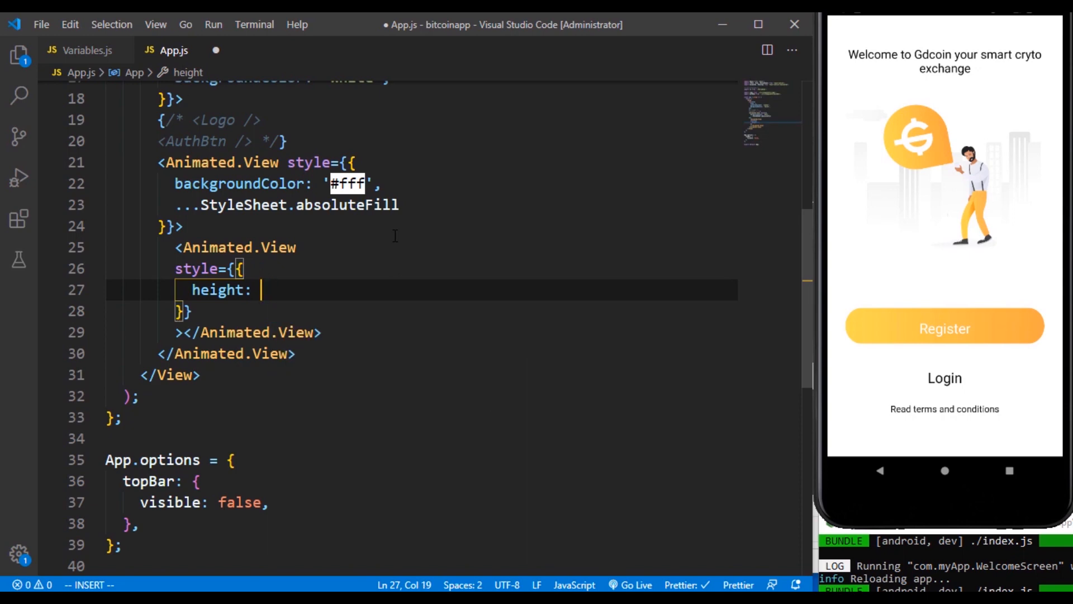
type("Logo")
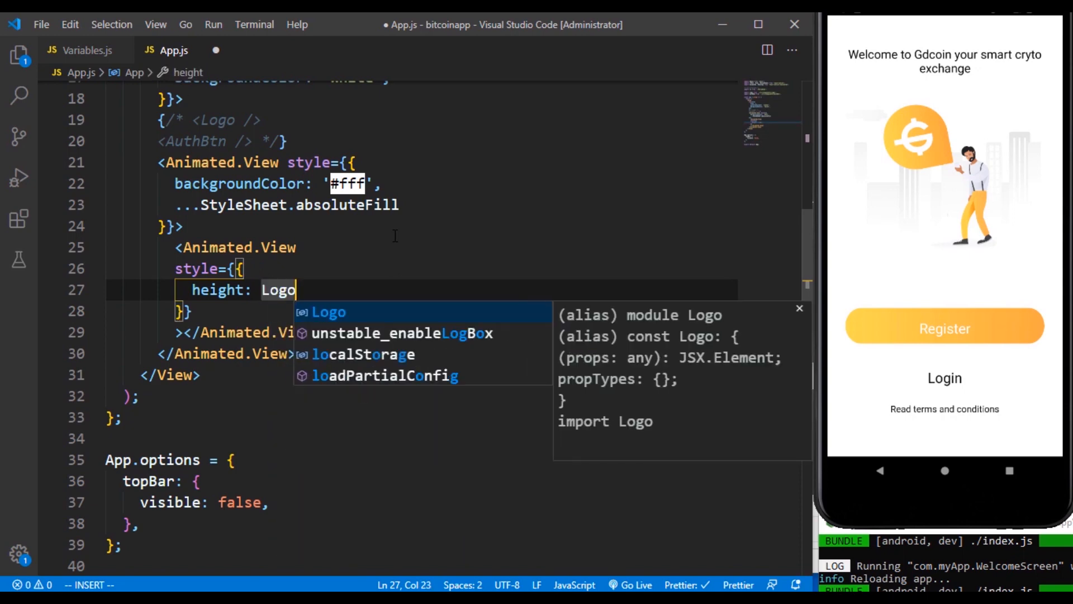
type("OverlayHeight,")
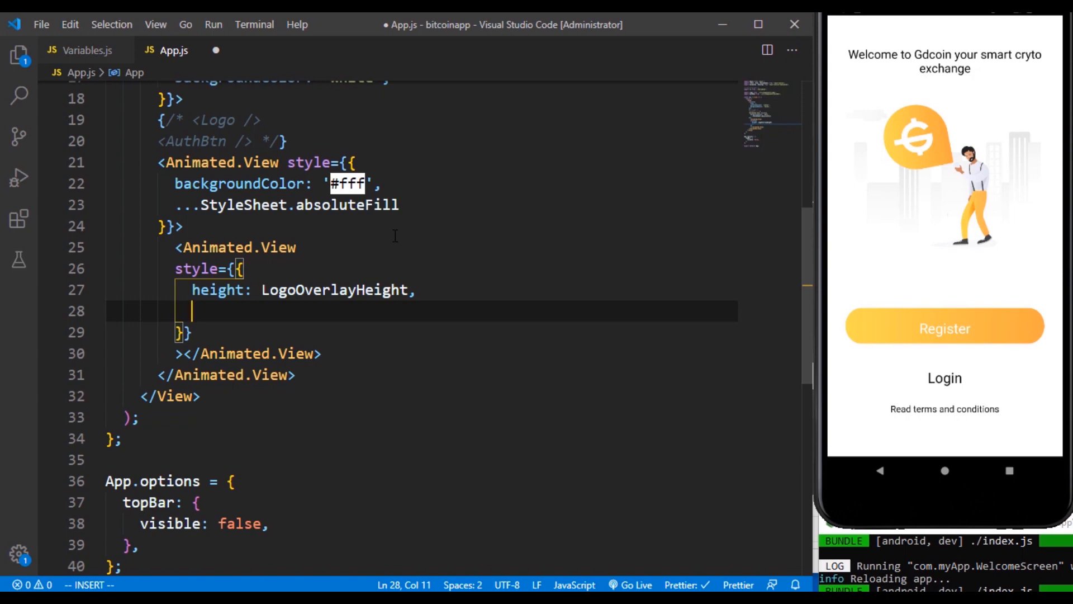
type("position")
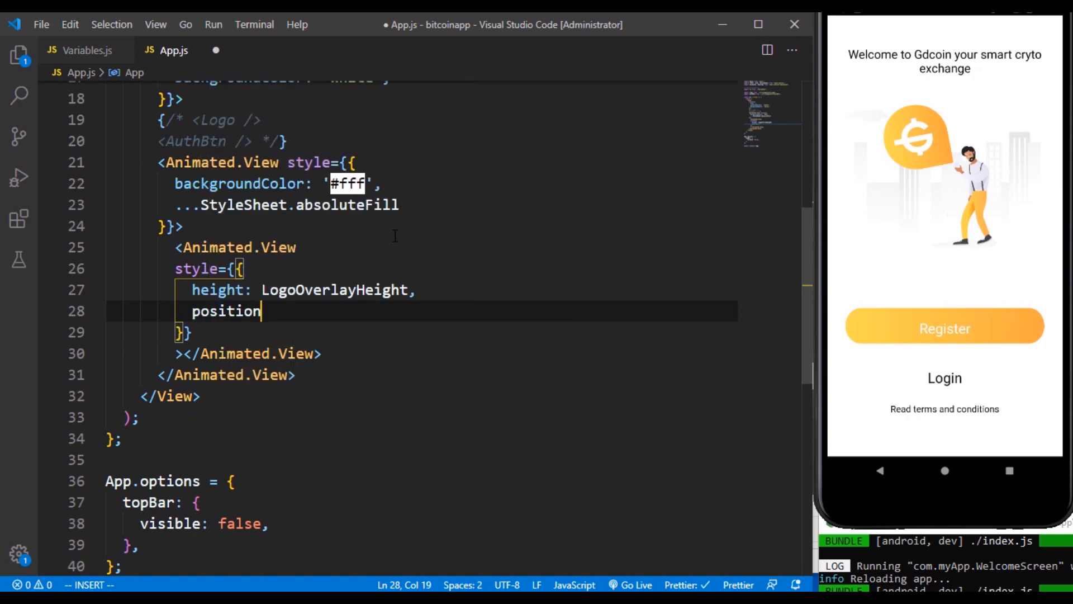
type(": 'absolute',")
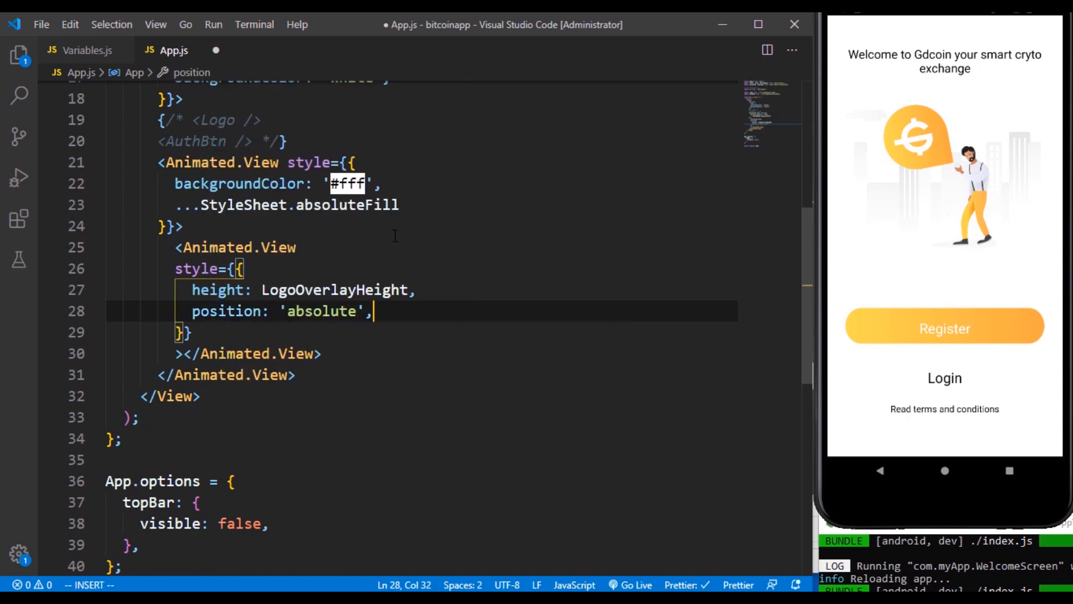
type("top")
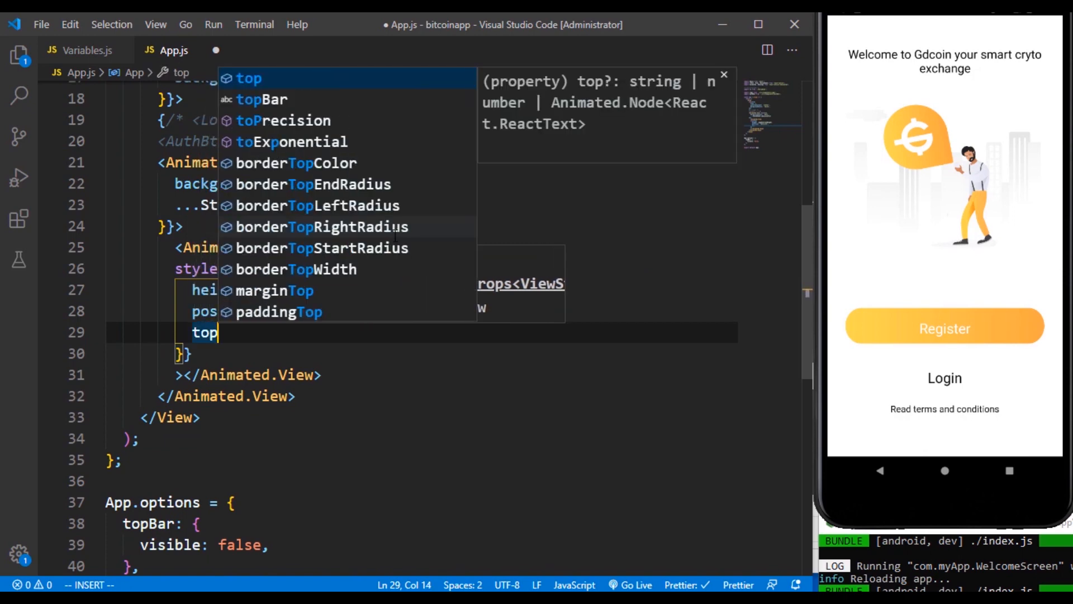
type("left: 0,")
type("alignItems: 'center")
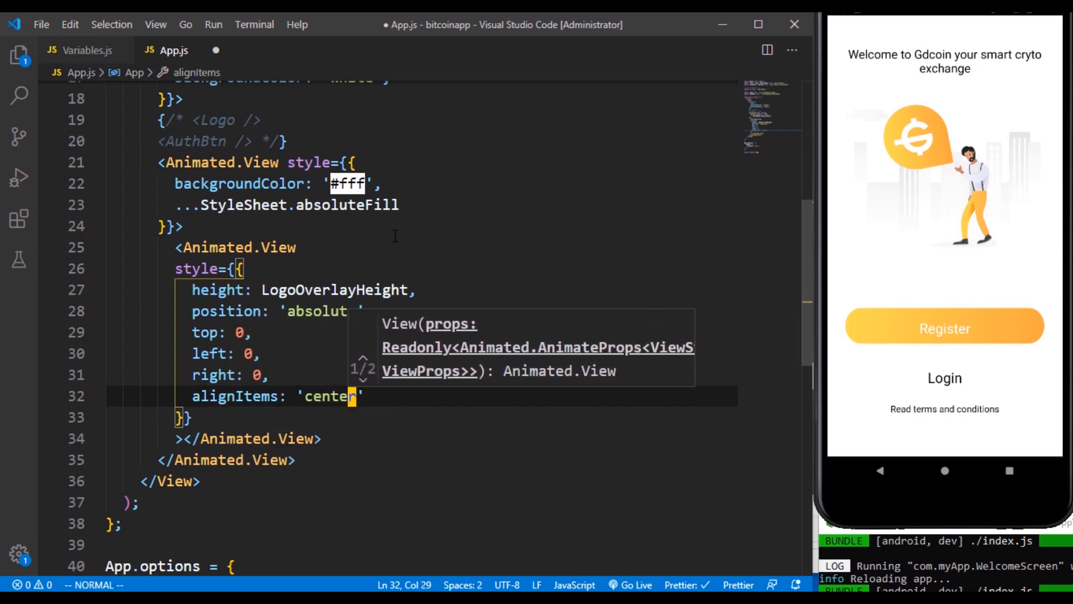
type("justifyContent: 'center',")
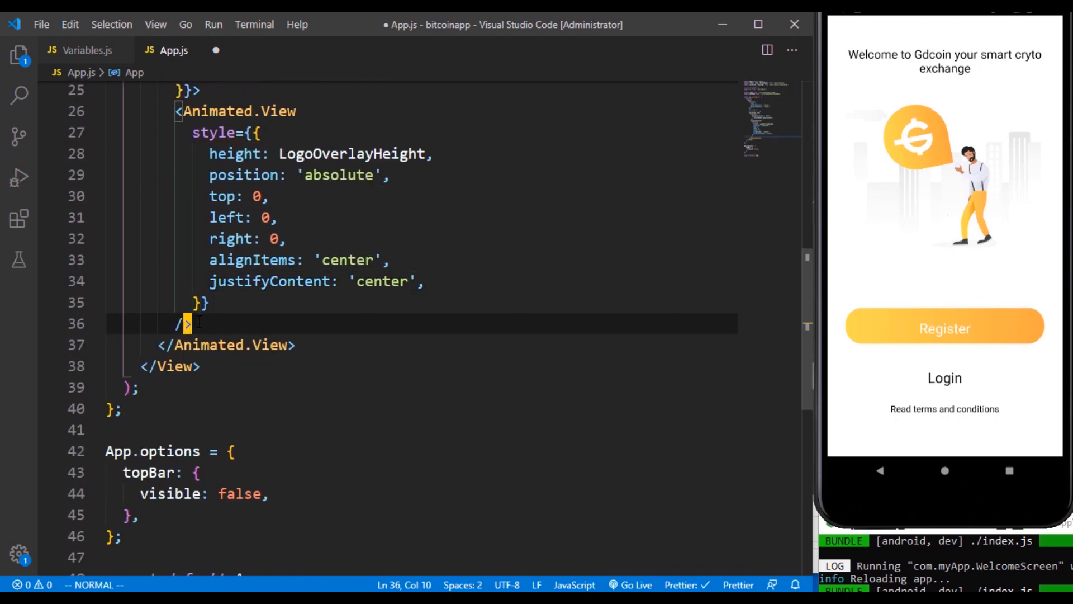
type("></")
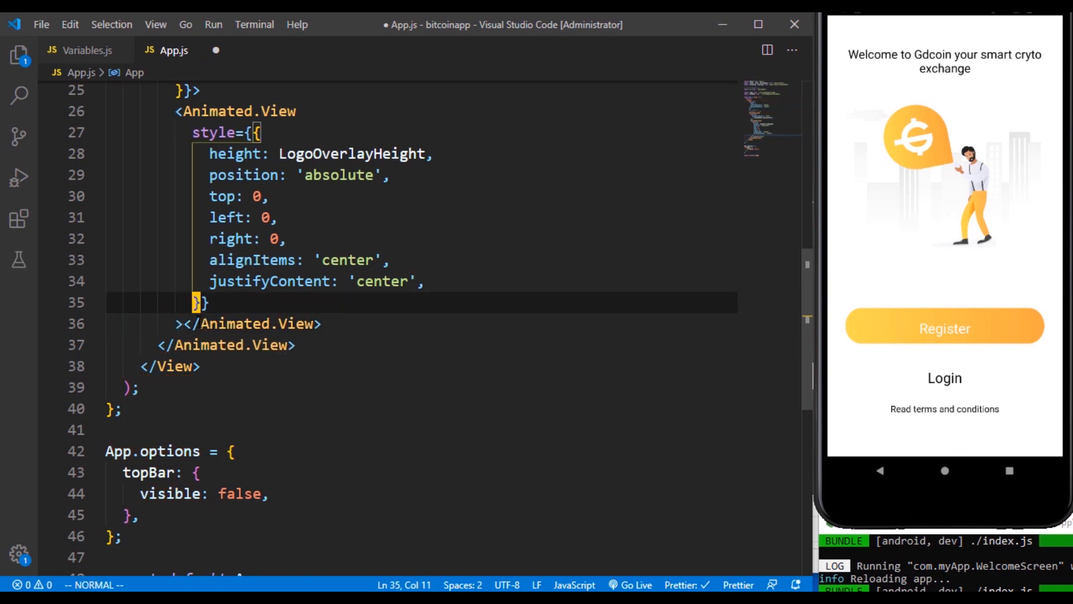
key("Enter")
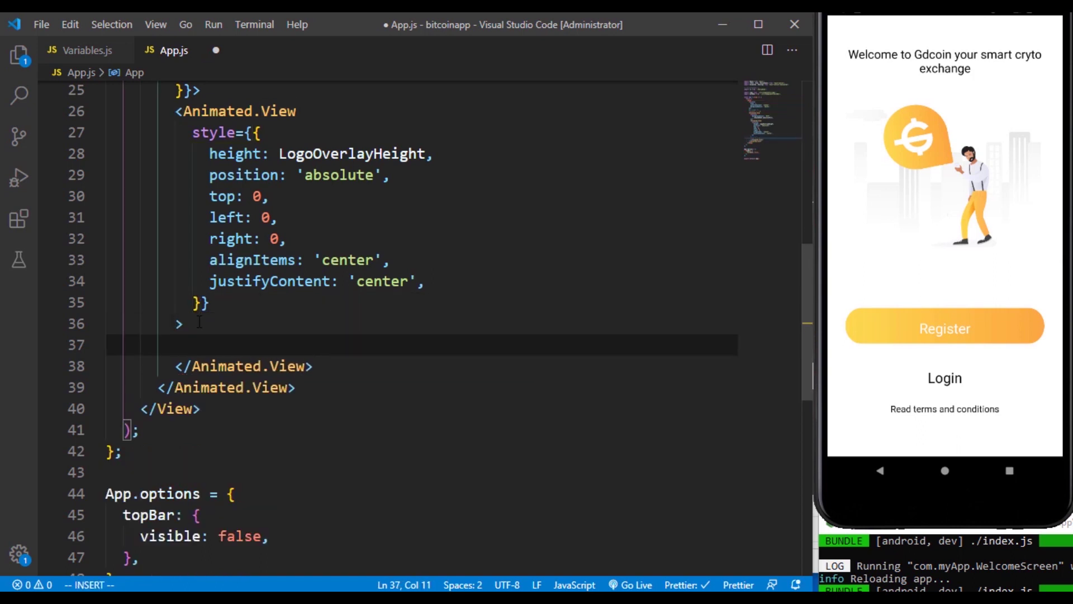
mouse_move(270, 282)
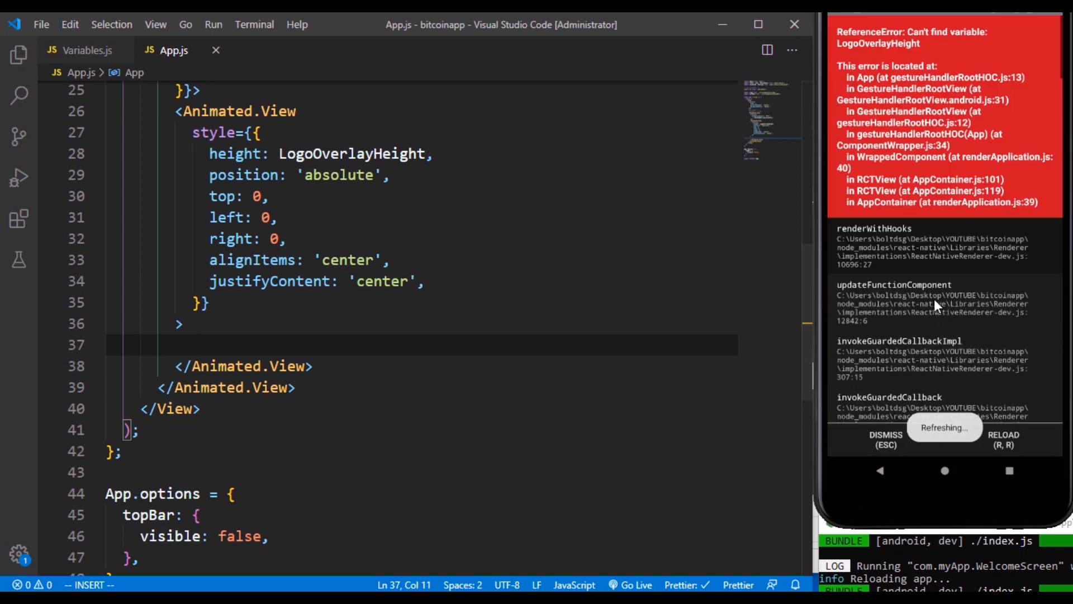
Define 'export const LogoOverLayHeight = percentage(SCREEN_HEIGHT, 40)' in Variables.js.
left_click(373, 153)
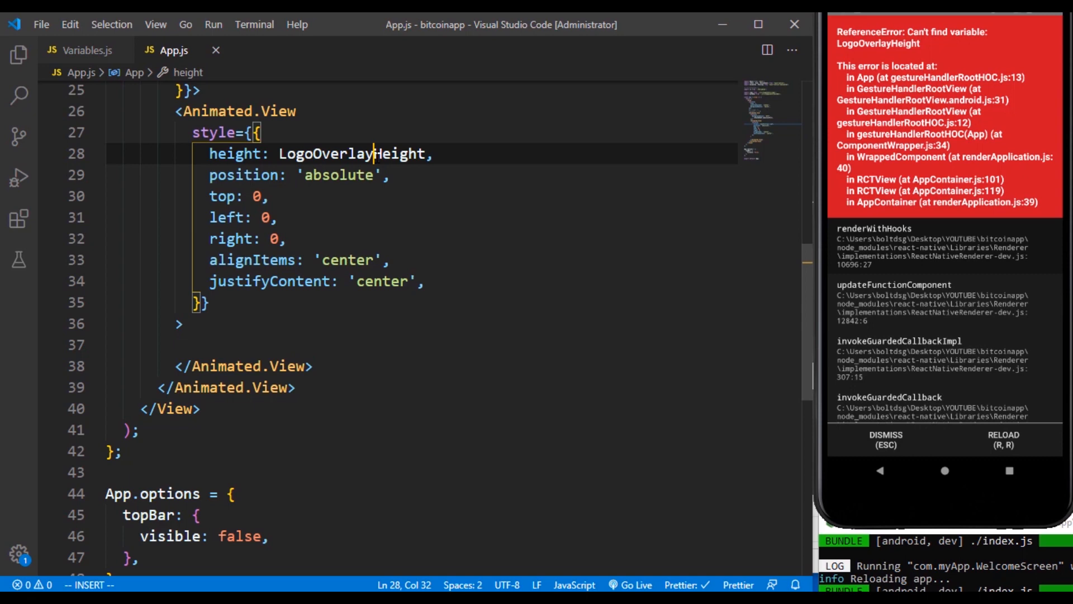
left_click(83, 50)
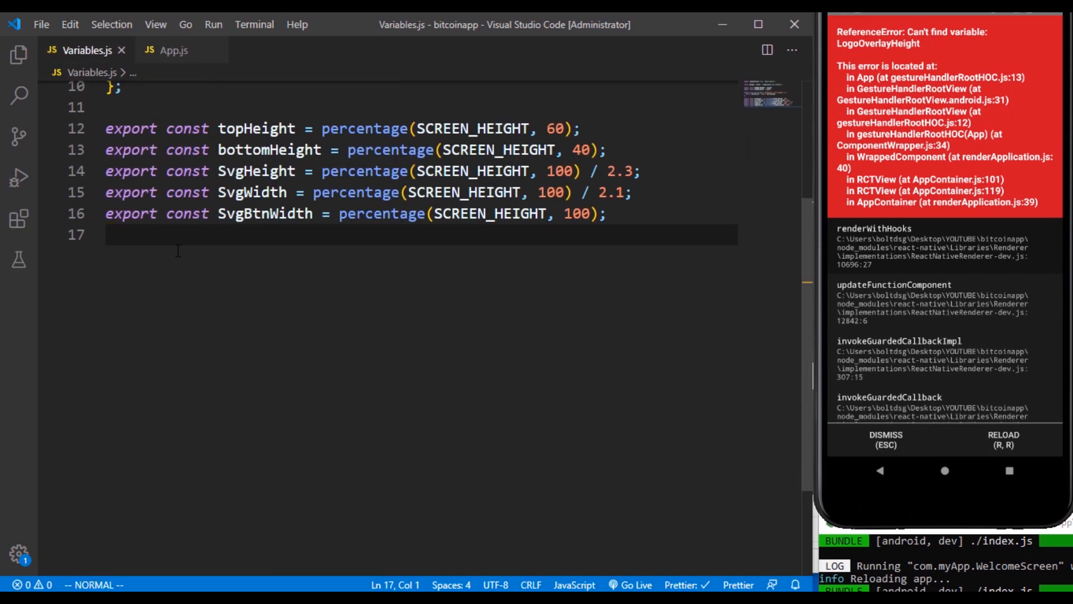
type("e")
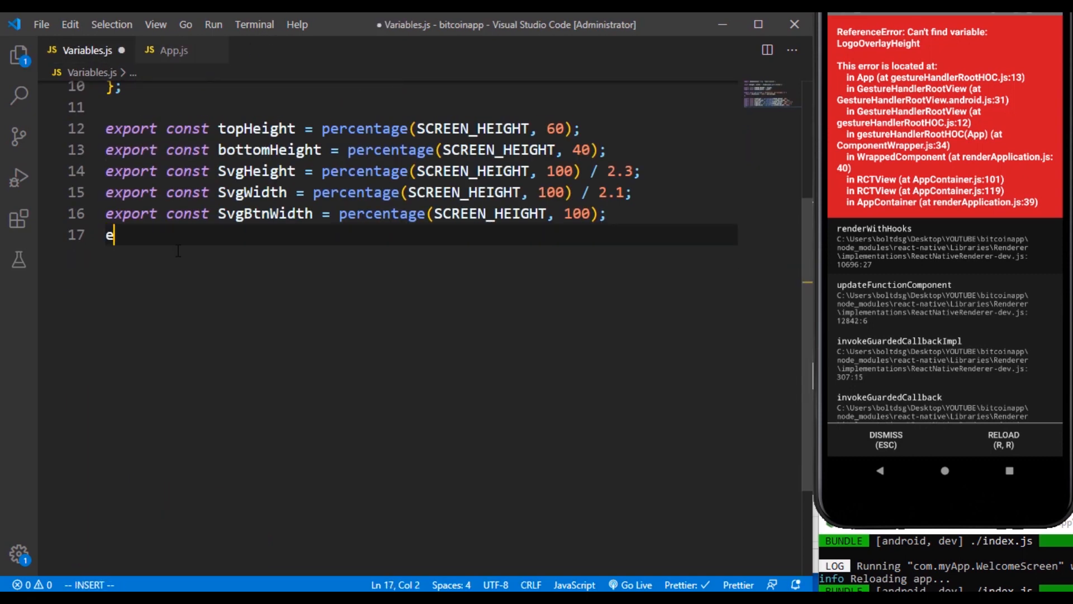
type("xport const")
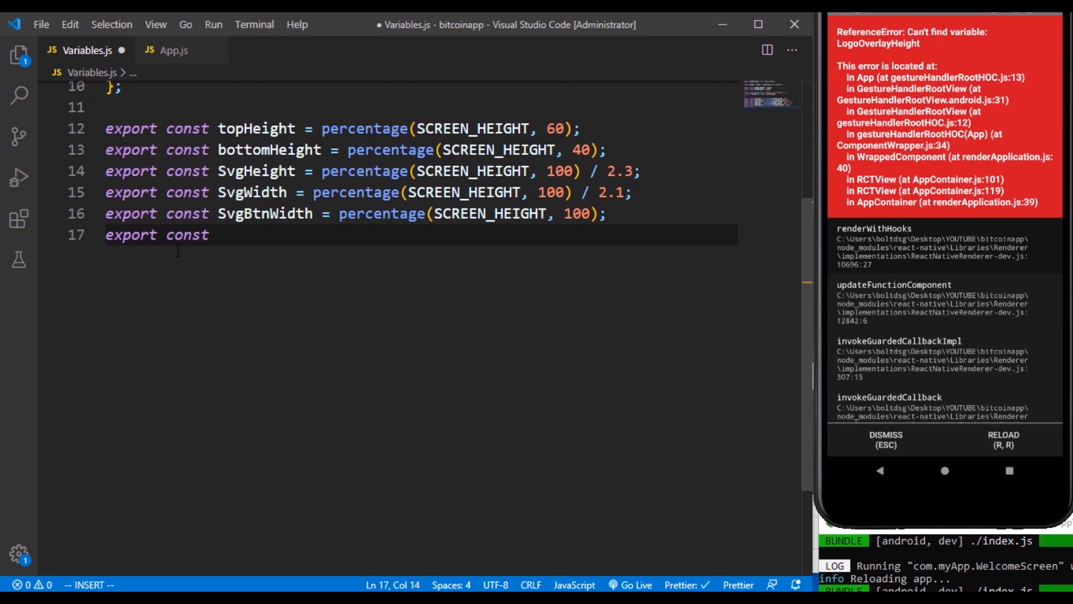
type("Logo")
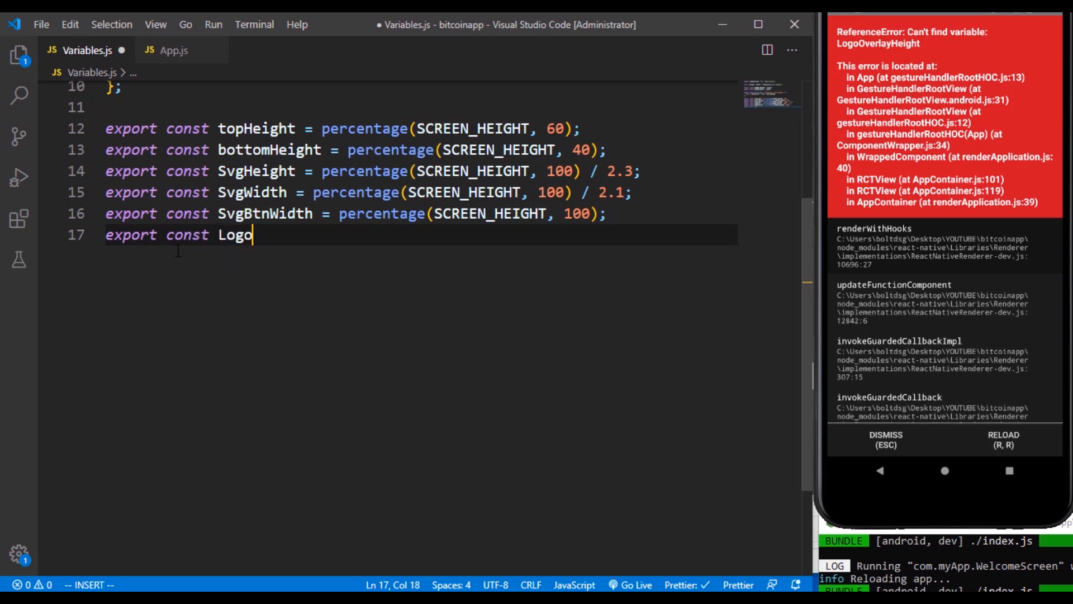
type("OverLay")
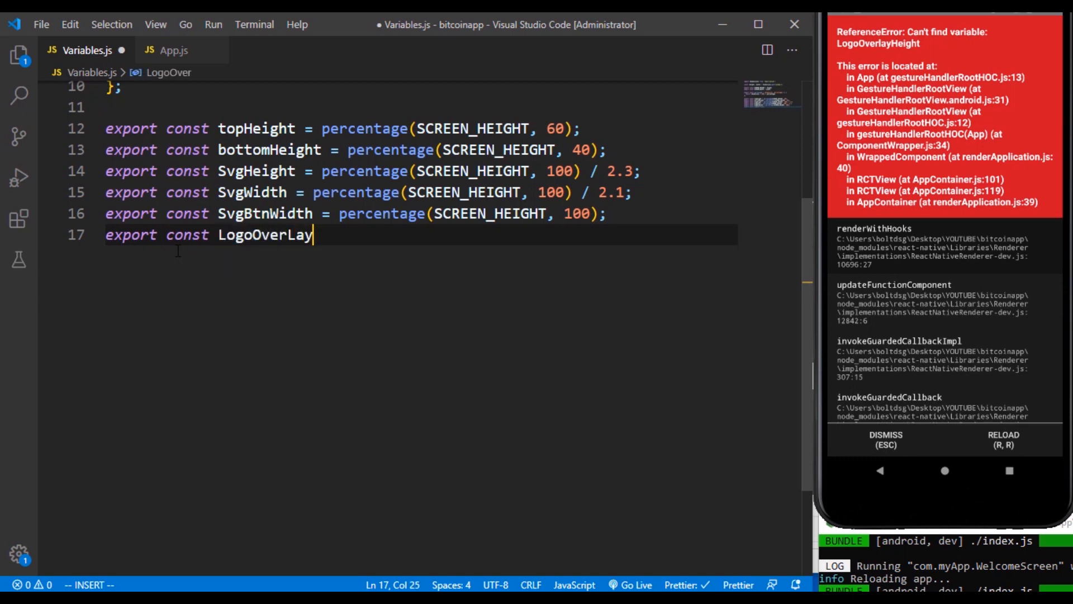
type("Height percentage(")
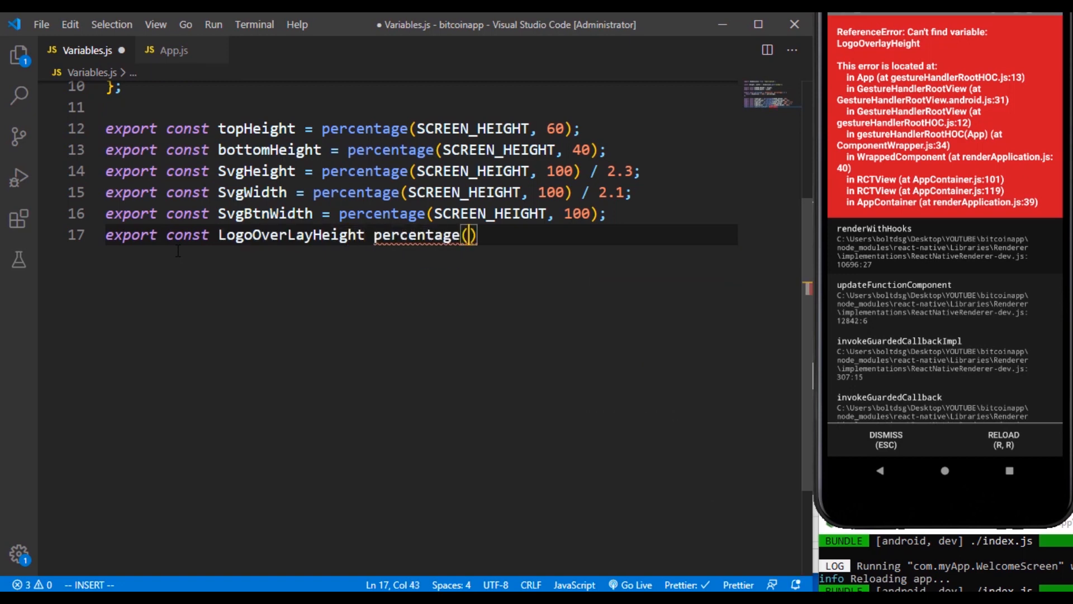
type("SCREEN_HEIGHT")
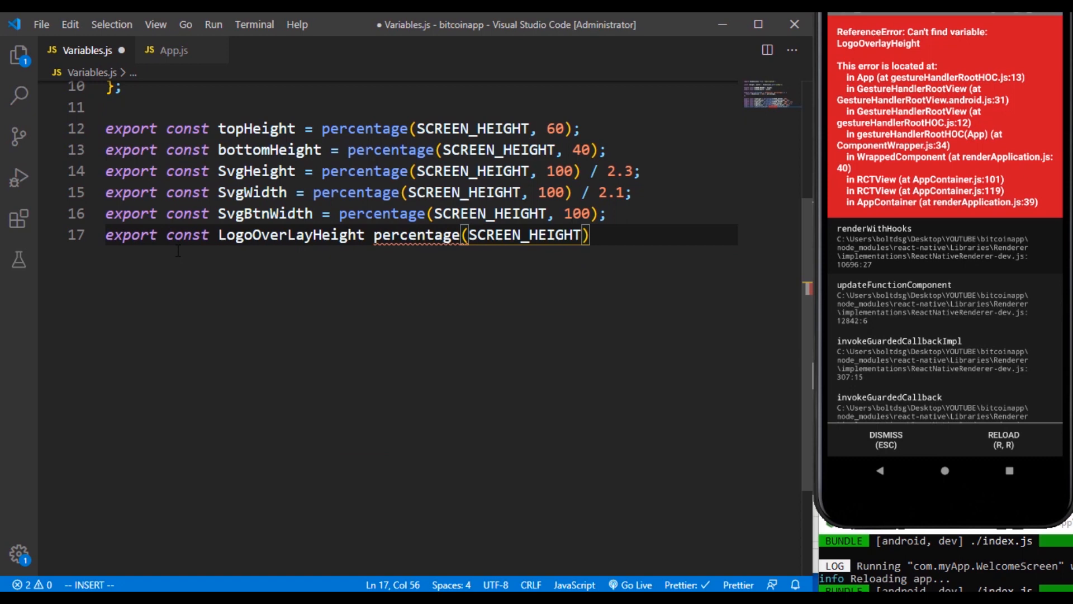
type(", 40")
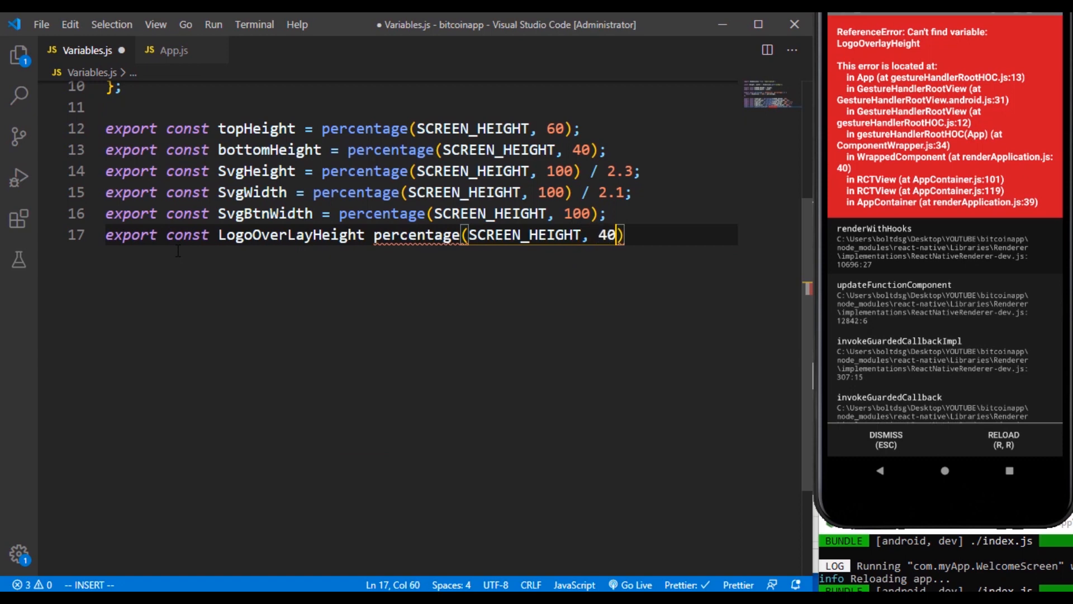
left_click(173, 51)
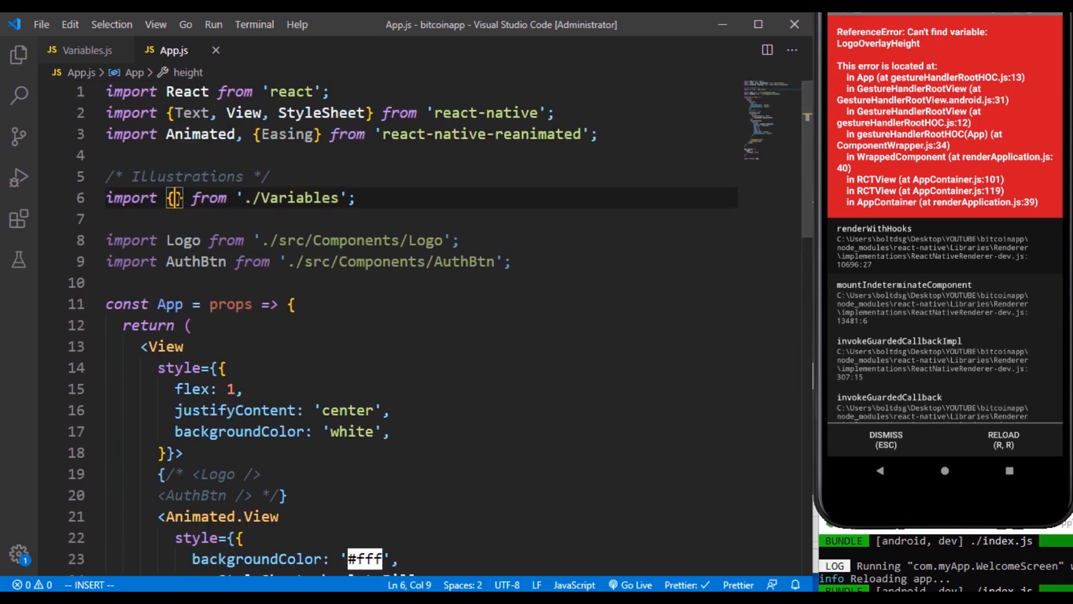
Add LogoOverLayHeight to the './Variables' import in App.js, clearing the emulator error.
type("LogoOverLayHeight")
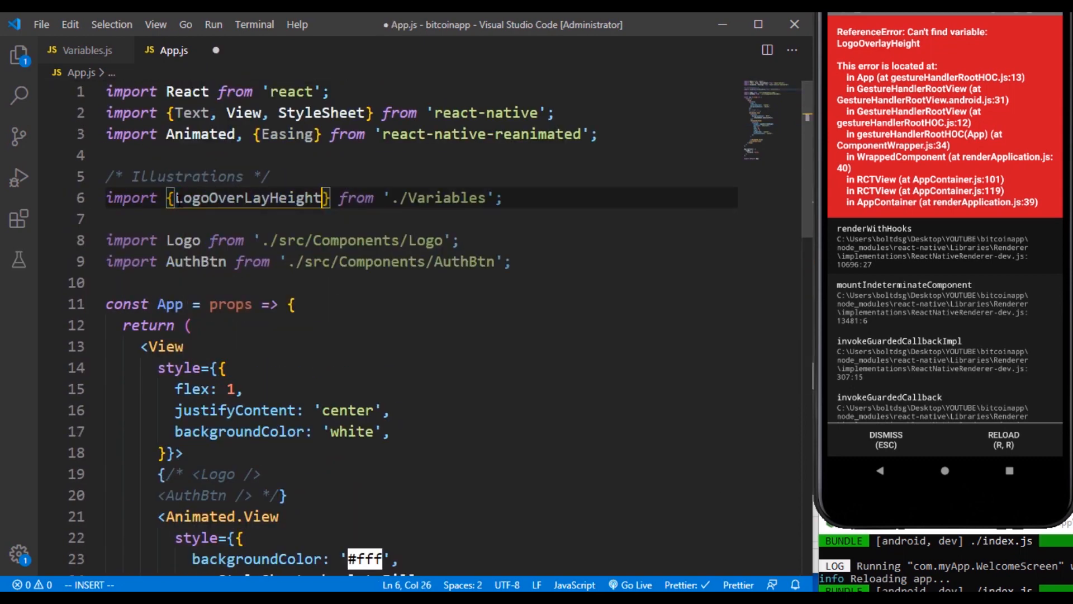
scroll("down", 3)
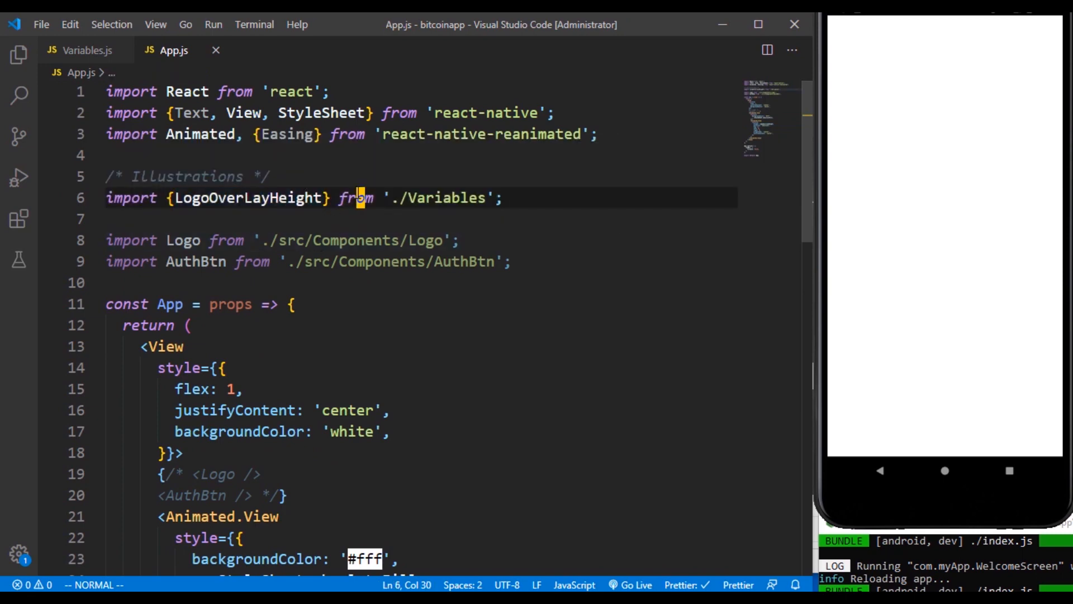
Under a '/* Logo Svg */' comment, import LogoSvg from './src/assets/logo.svg'.
key("Enter")
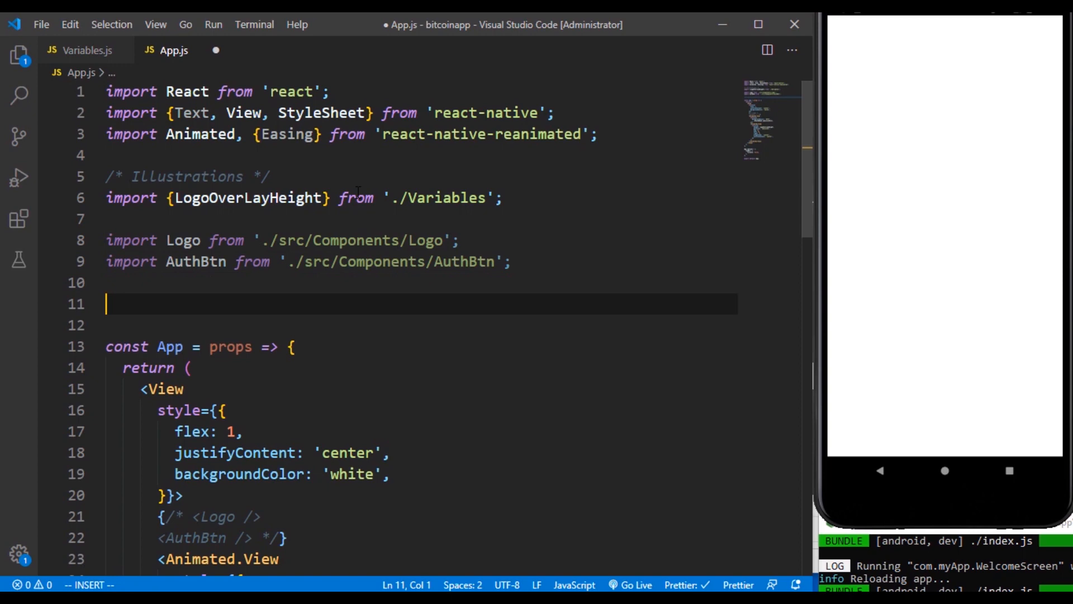
type("/* Lgoo")
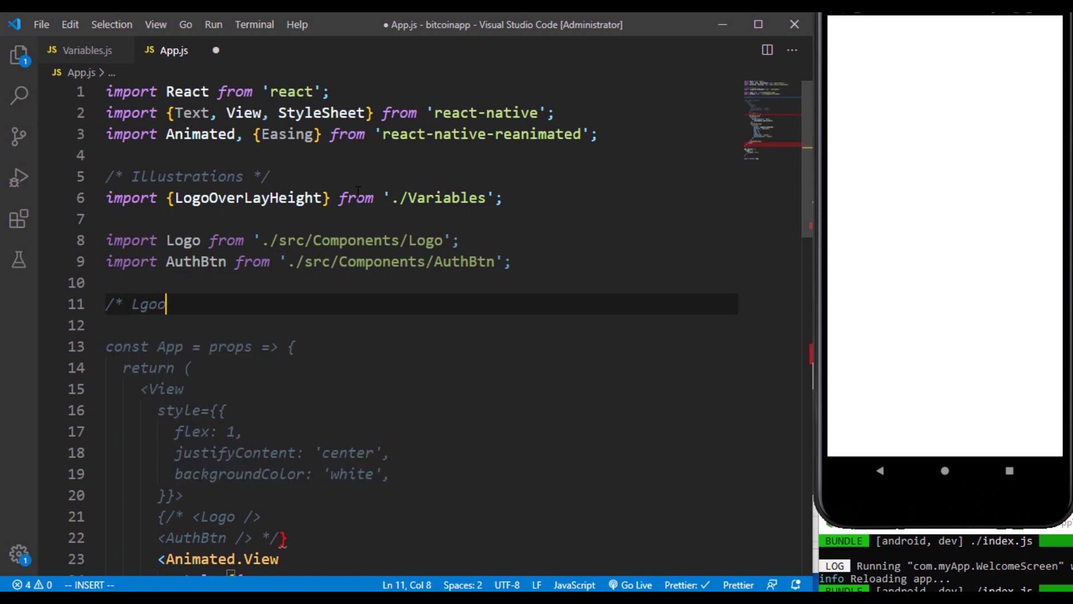
type("Logo Svg */")
type("imp")
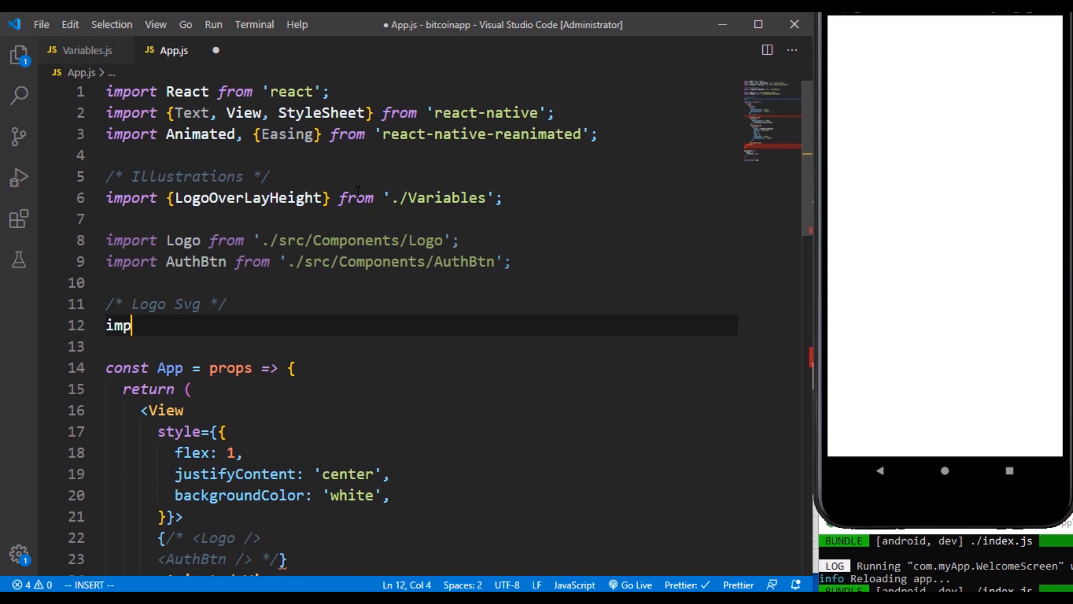
type("ort Lgo")
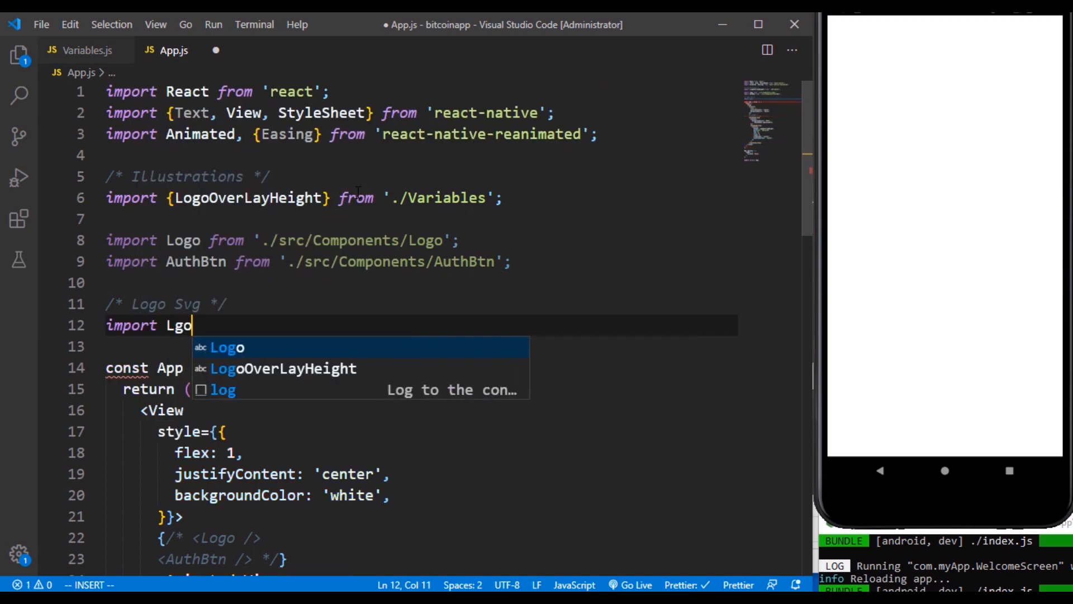
type("o")
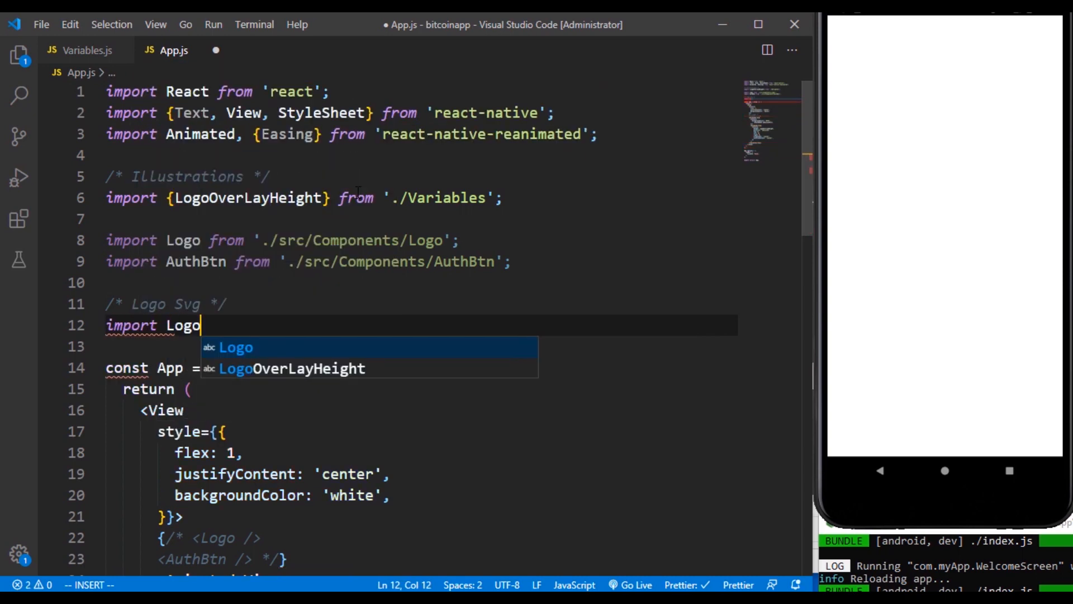
type("Svg from '")
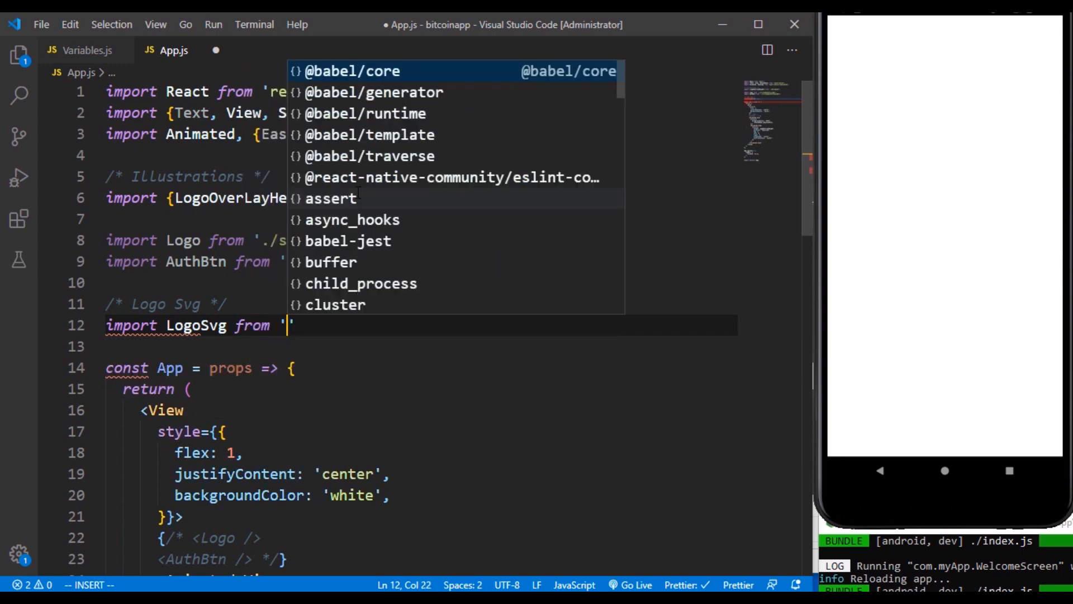
type("./src/a")
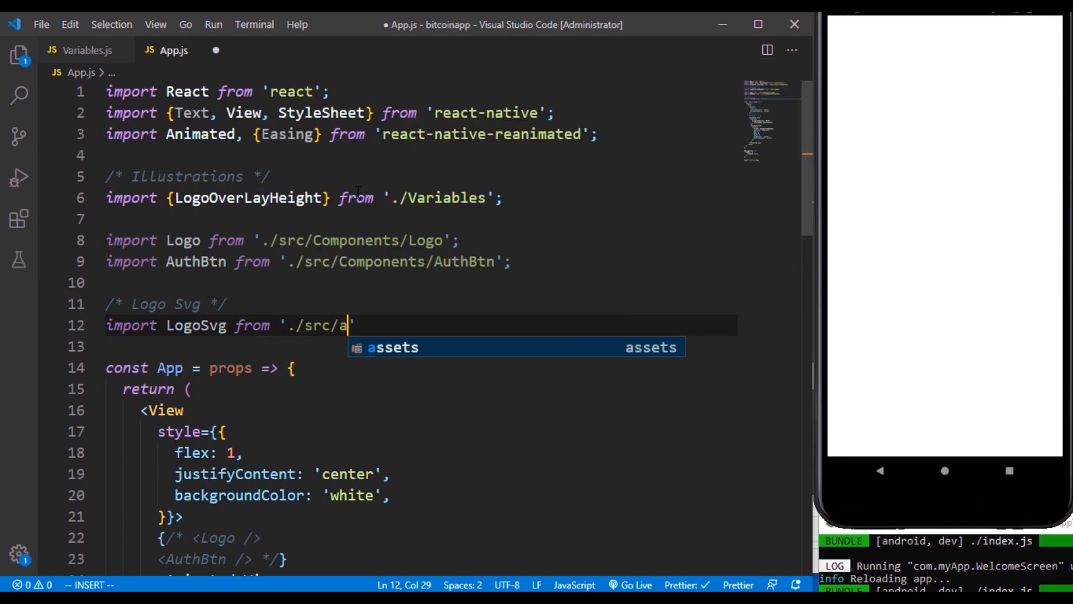
type("ssets/lgoo")
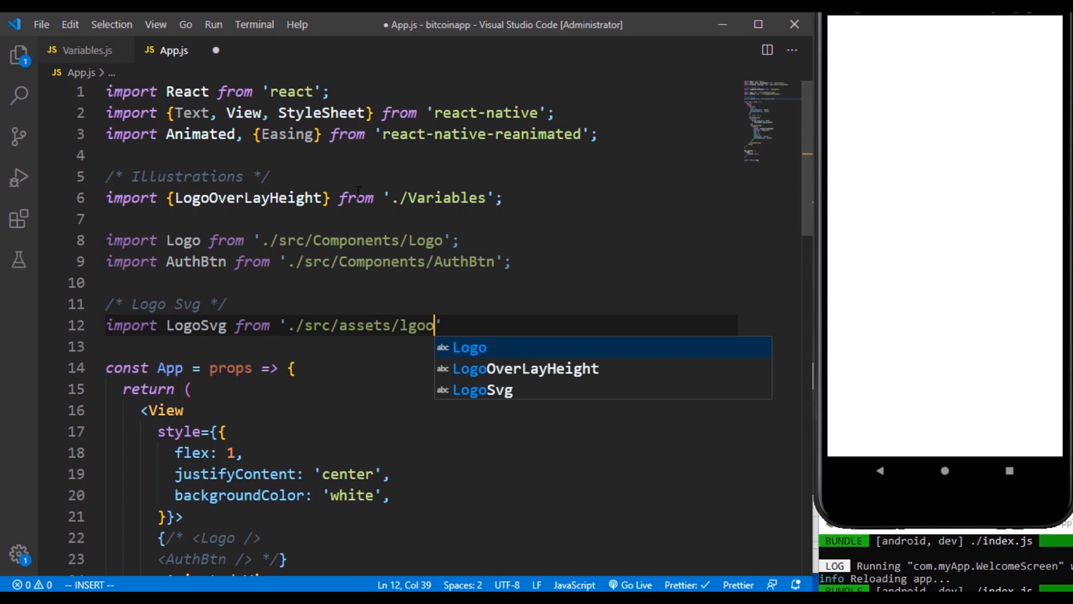
key("Backspace")
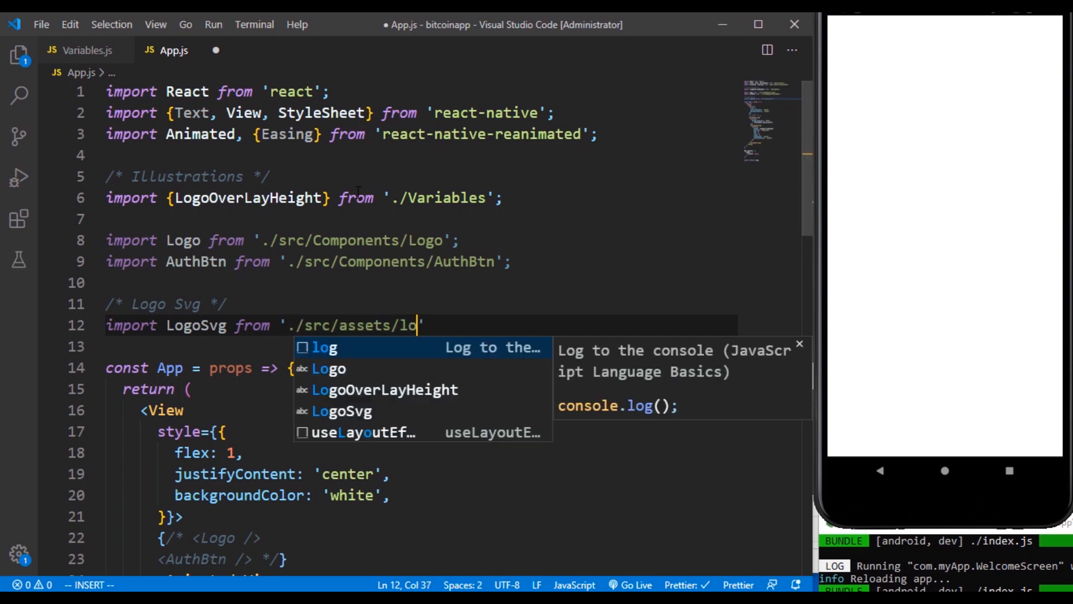
type("go.svg';")
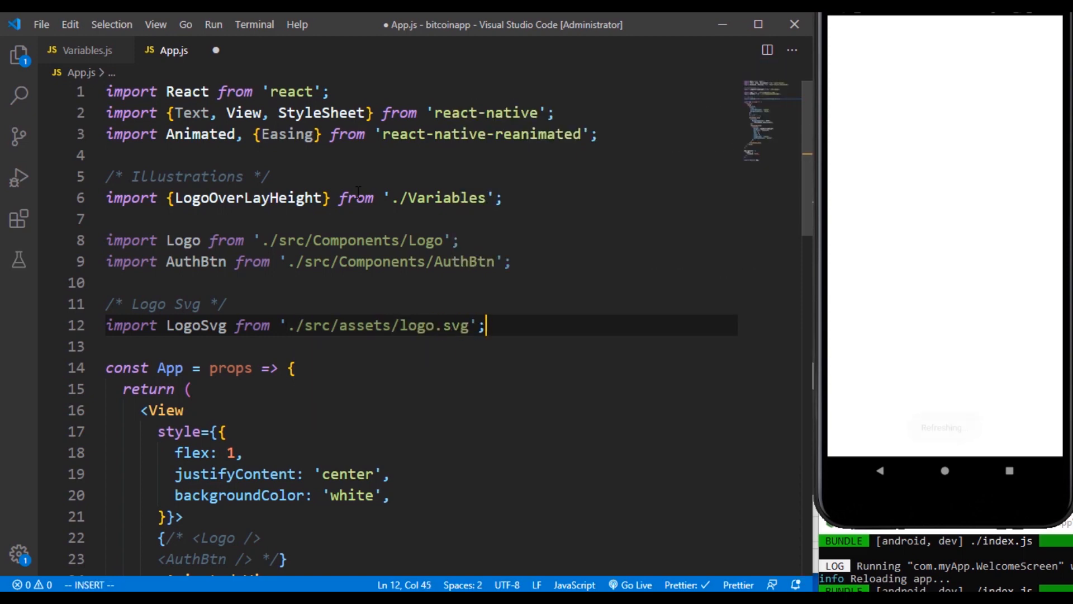
scroll("down", 3)
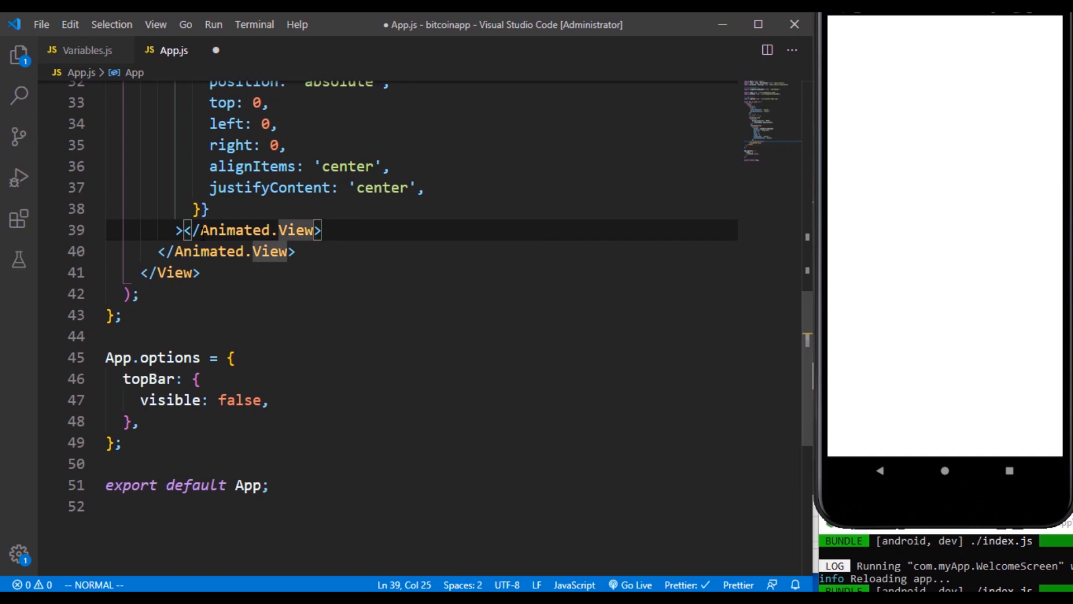
Render <LogoSvg /> inside the inner overlay view with an empty <Text> below it.
key("Enter")
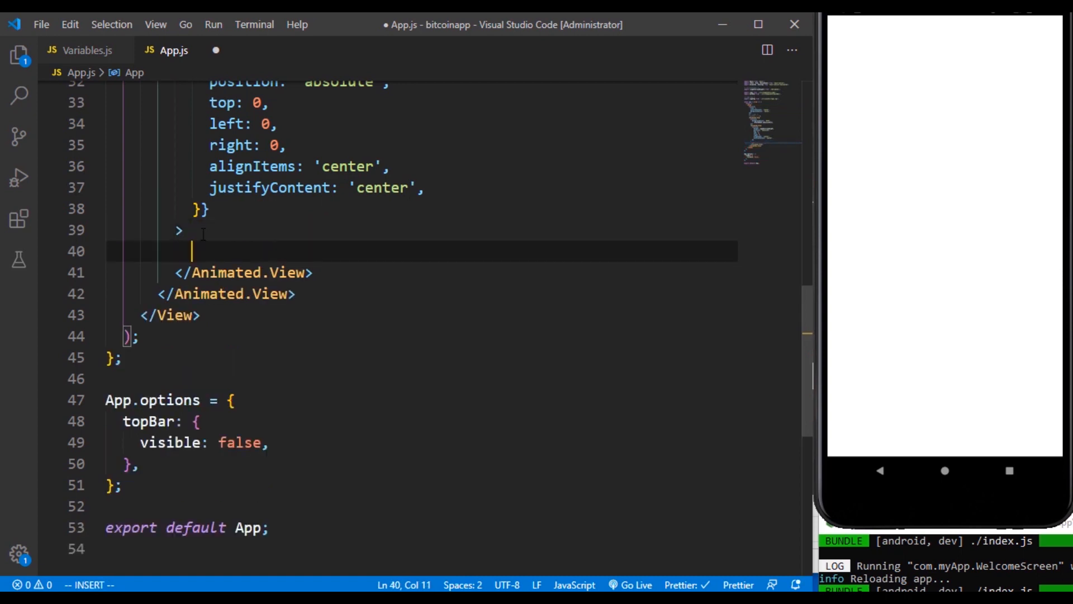
type("<Logo />")
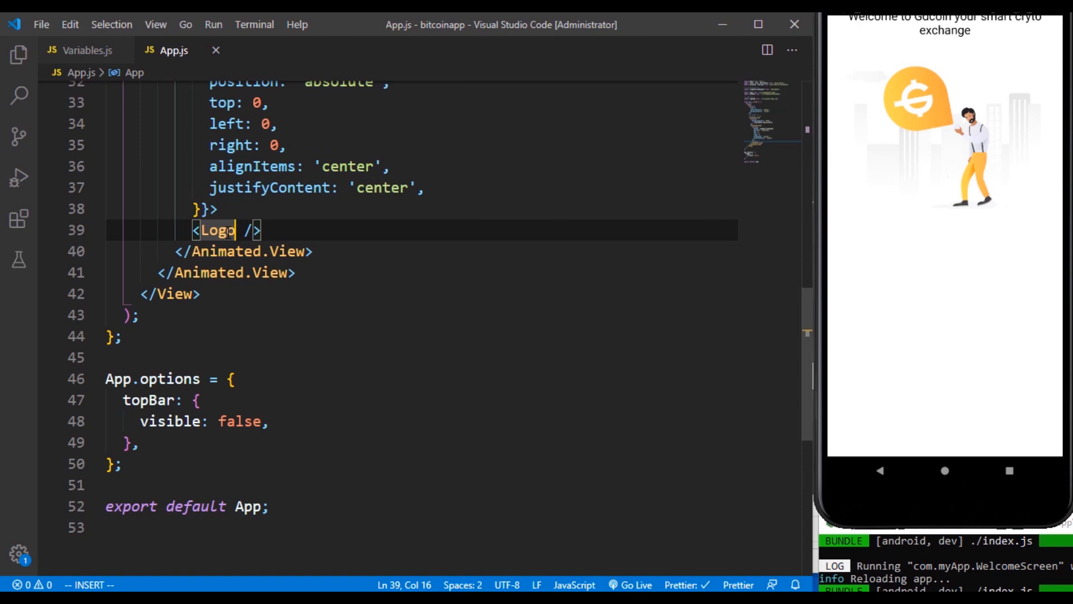
type("Svg")
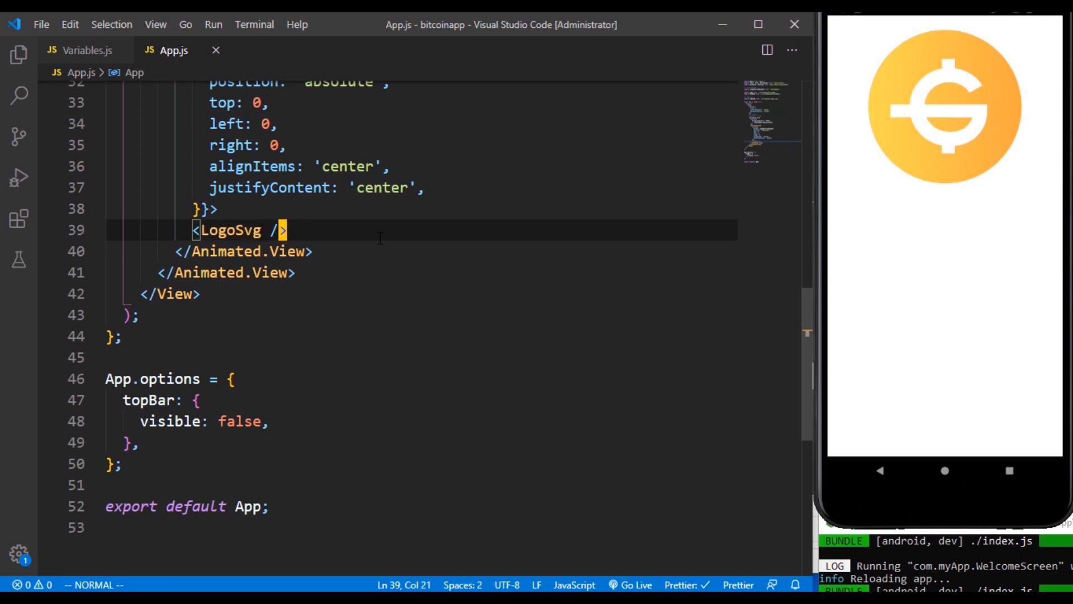
key("i")
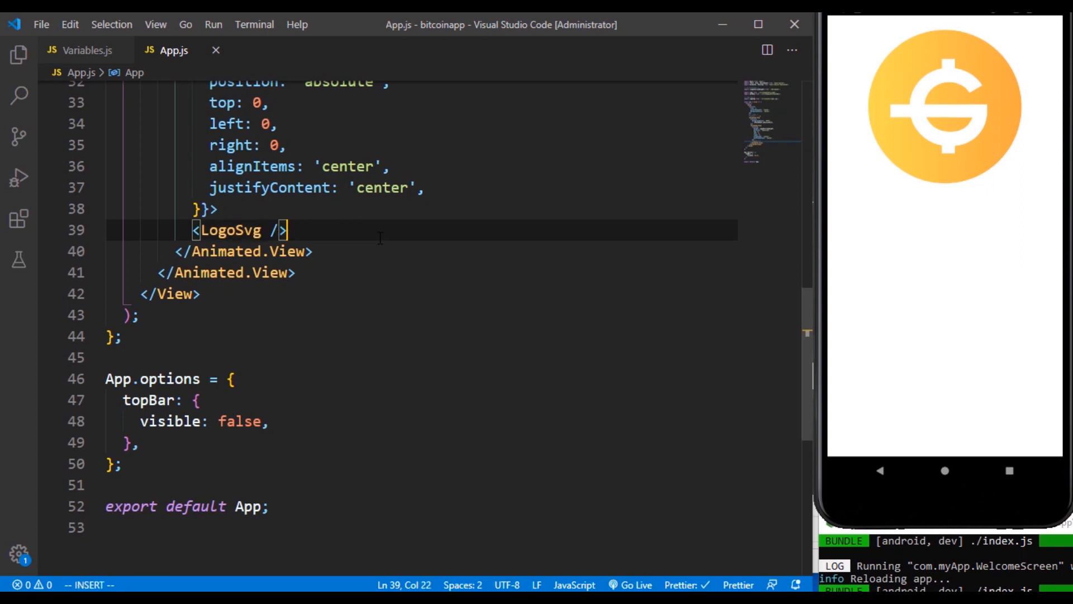
key("Enter")
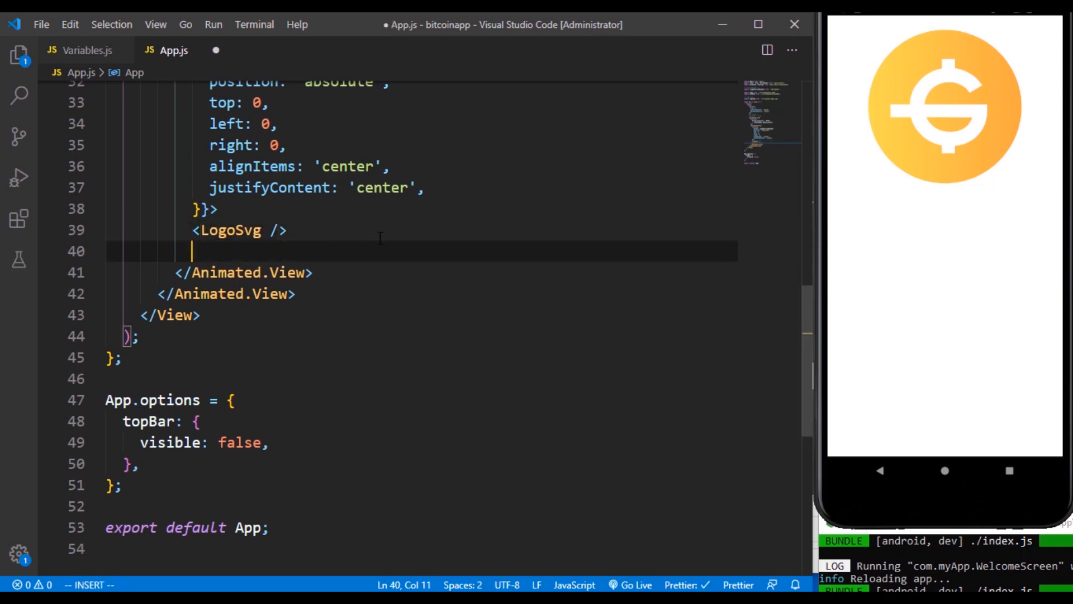
type("<Text></Text>")
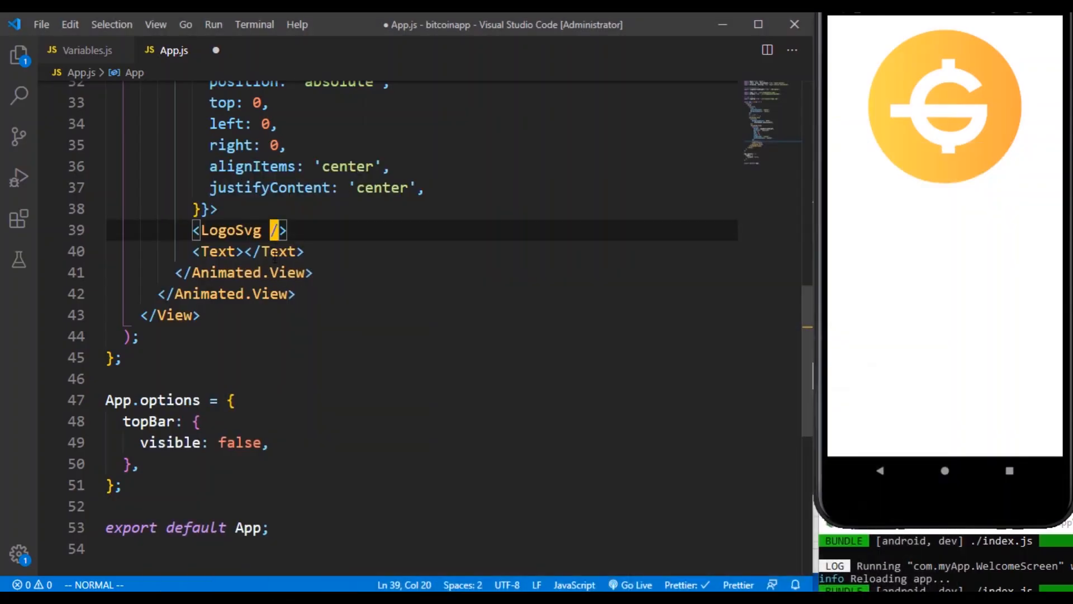
Give LogoSvg width={LogoSvgWidth} and height={150}.
key("i")
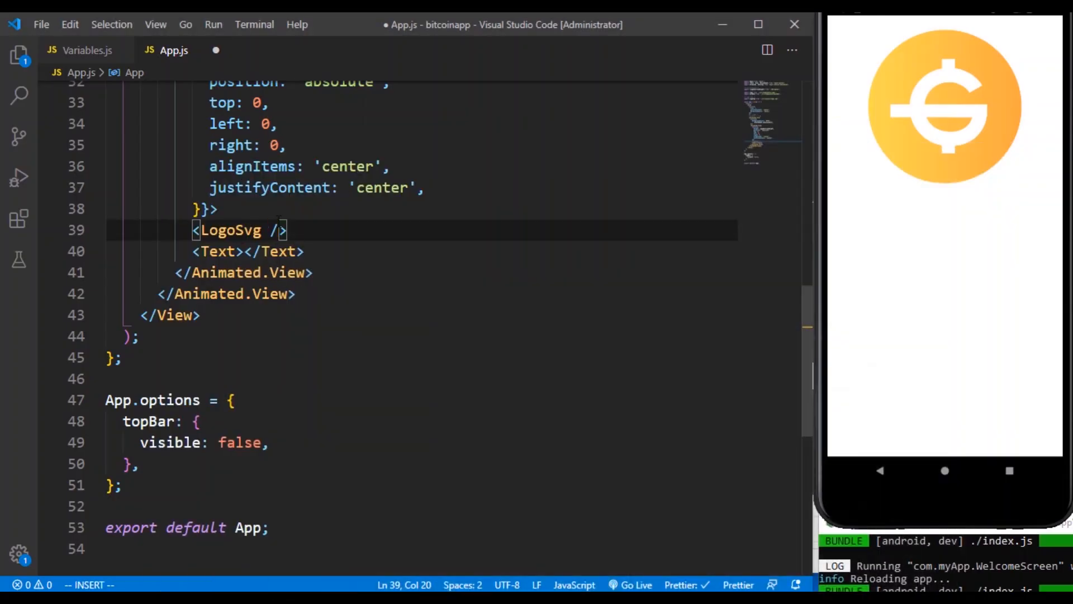
type("width{}")
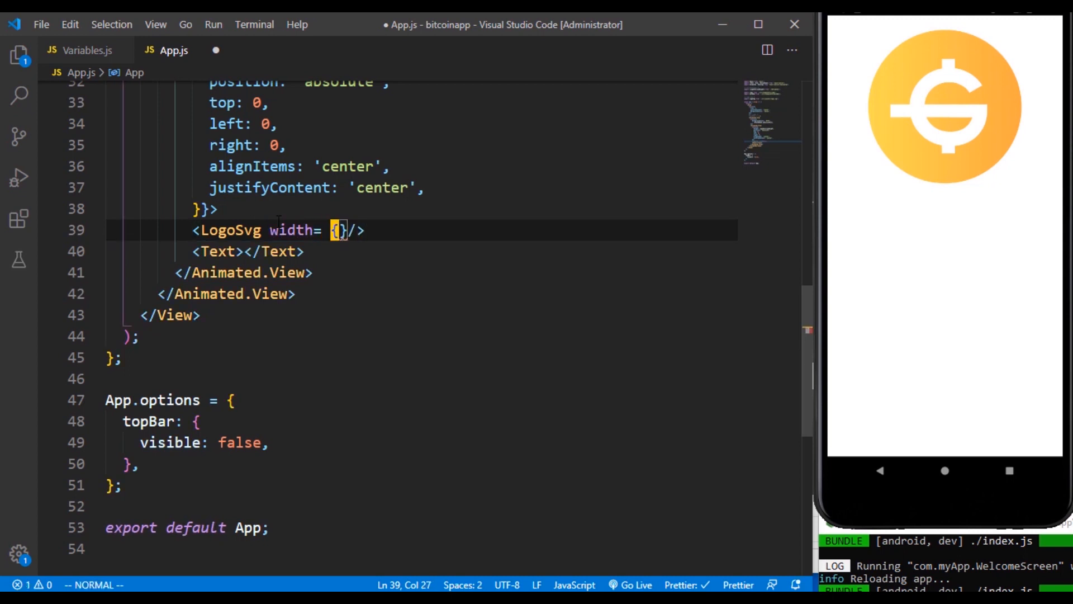
type("LogoSvgWidt")
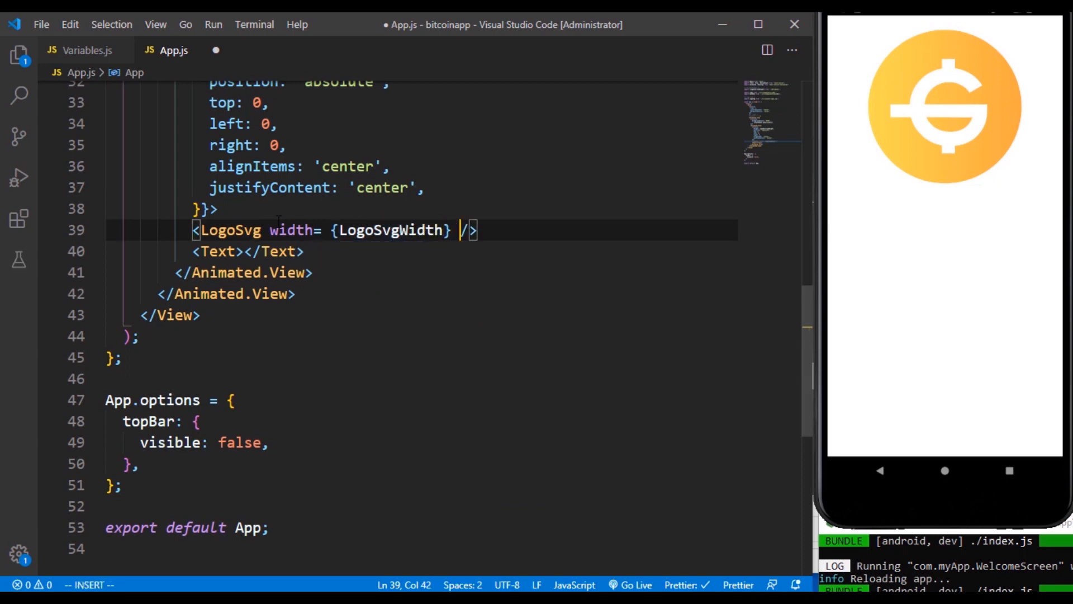
type("height")
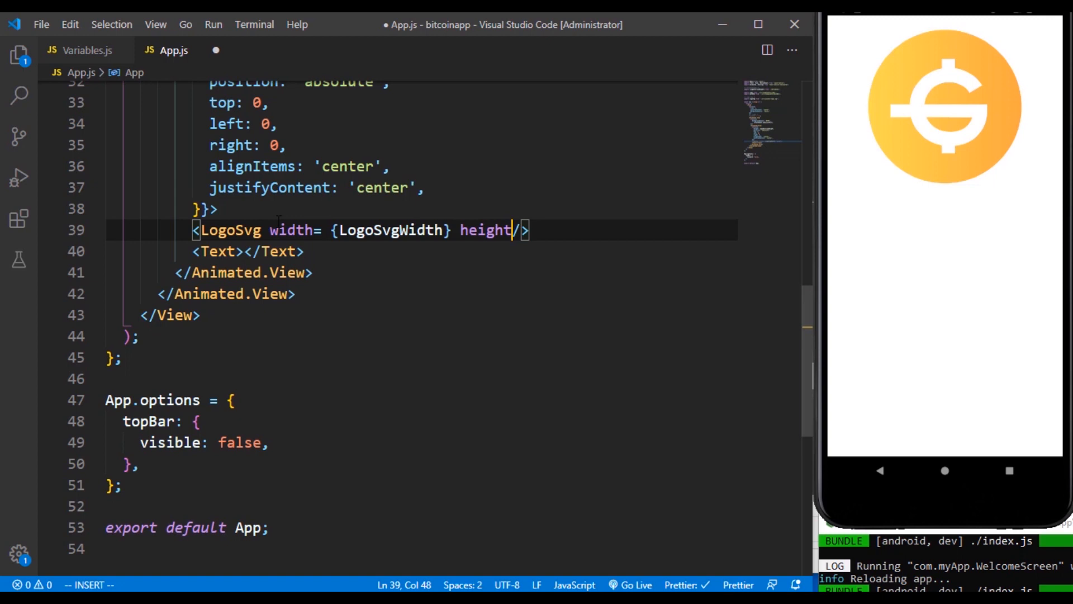
type("={15")
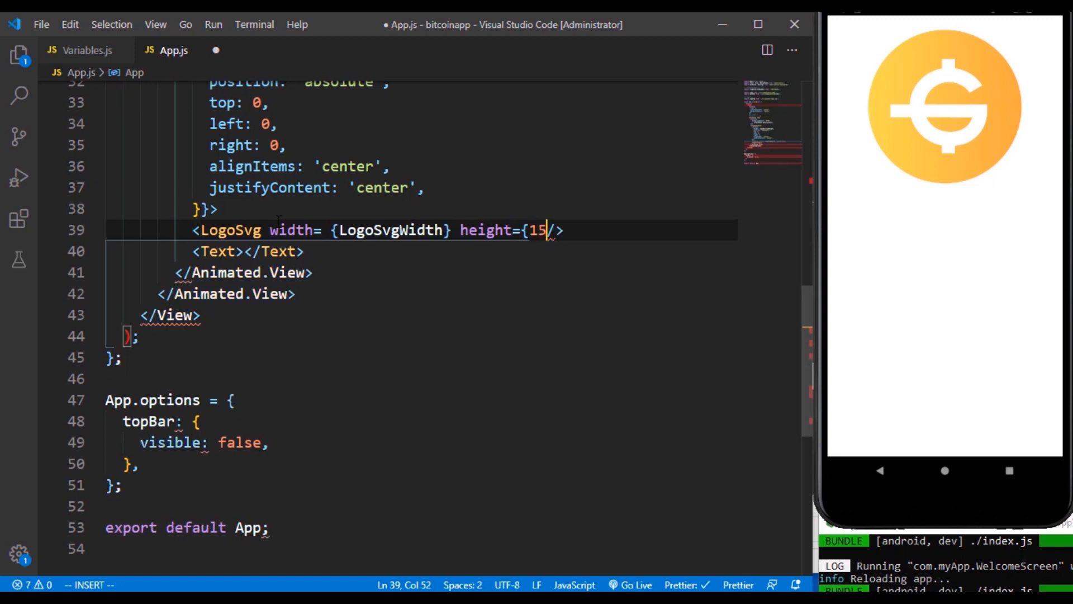
type("0}")
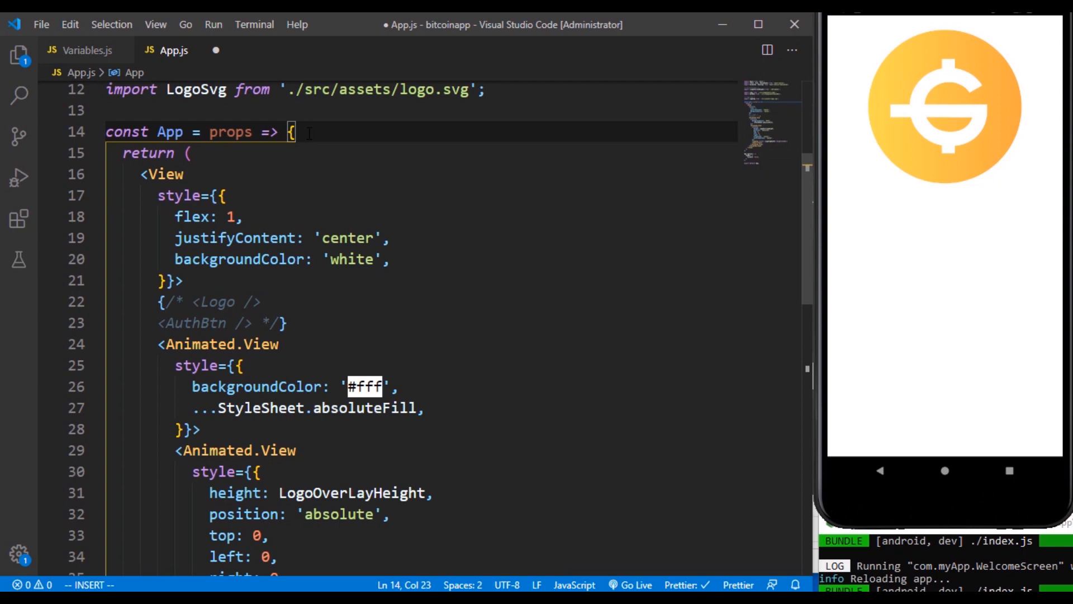
Export LogoSvgWidth = percentage(SCREEN_WIDTH, 15) in Variables.js.
type("const log")
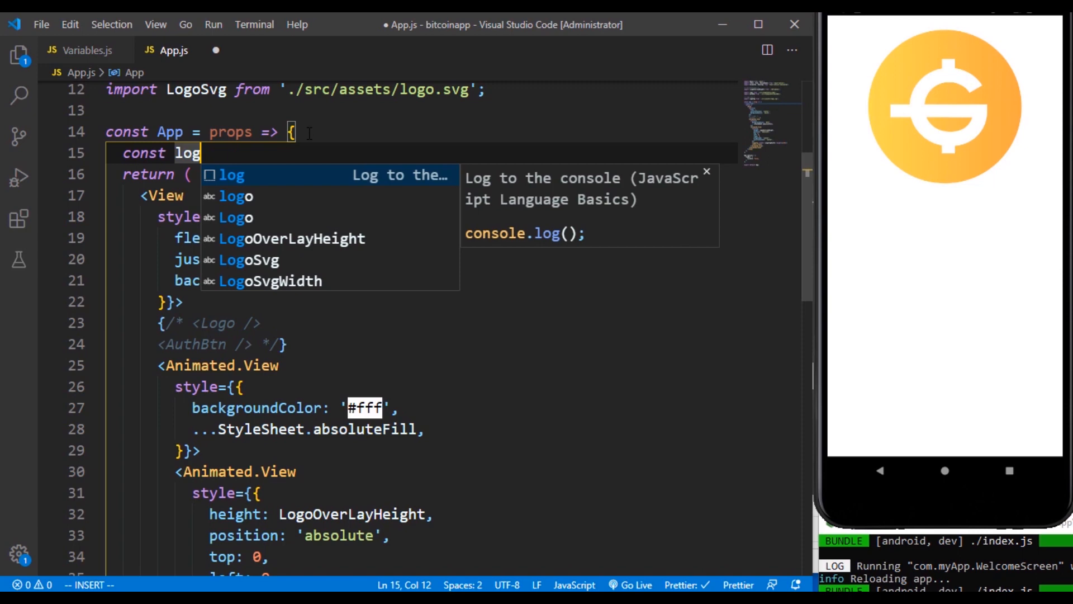
type("LogoSvgWidth =")
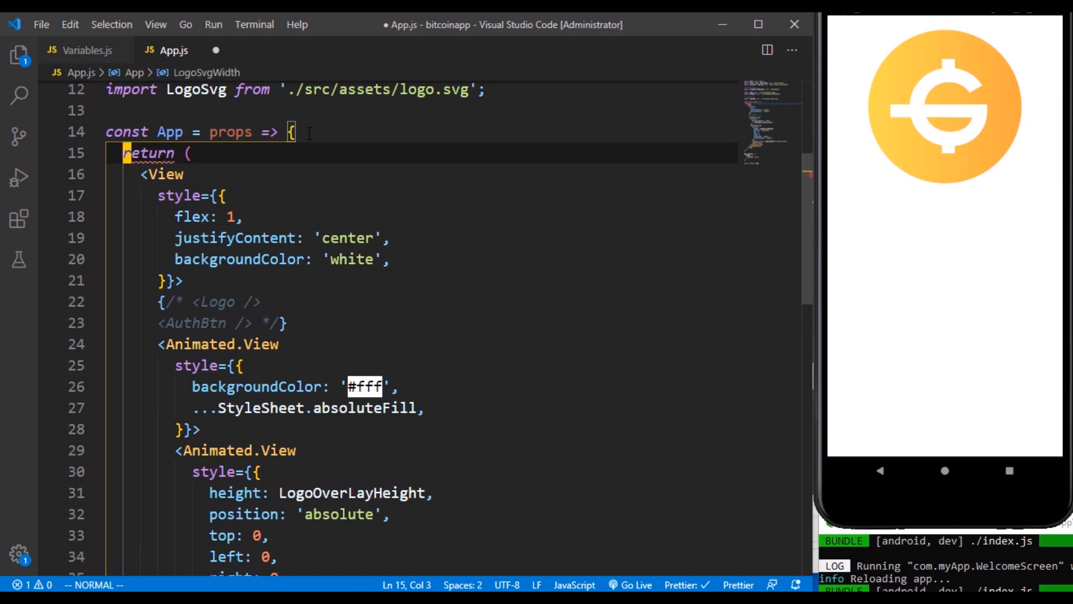
left_click(86, 51)
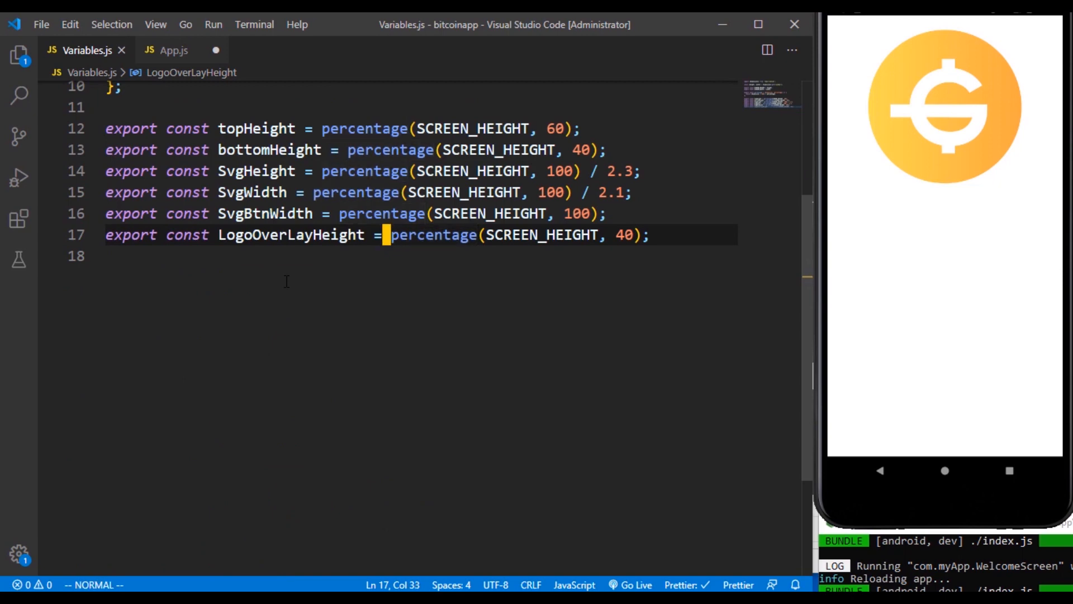
type("export const Lg")
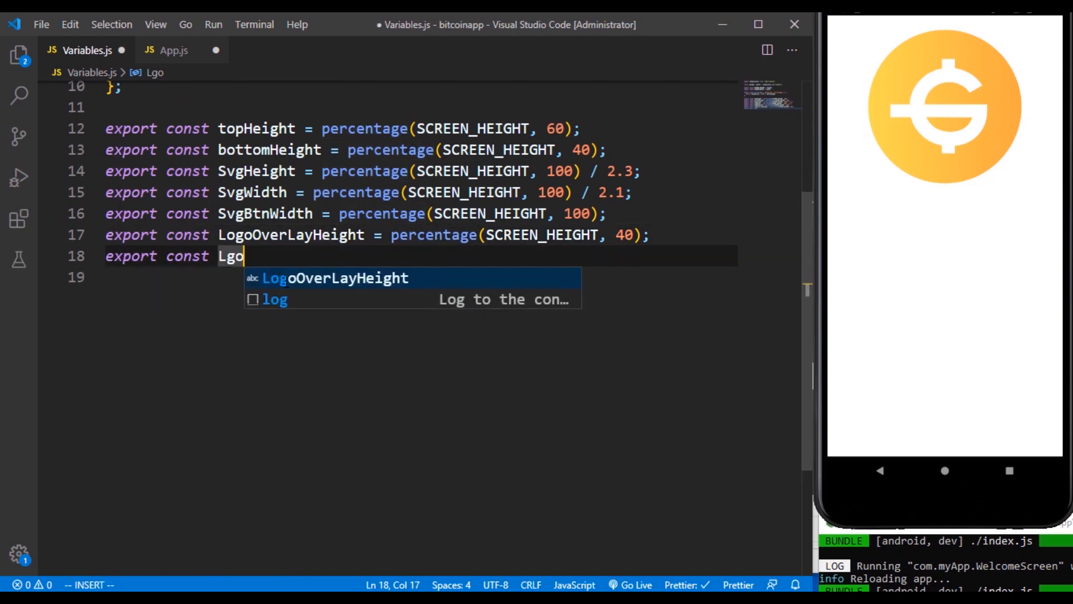
type("oSvg")
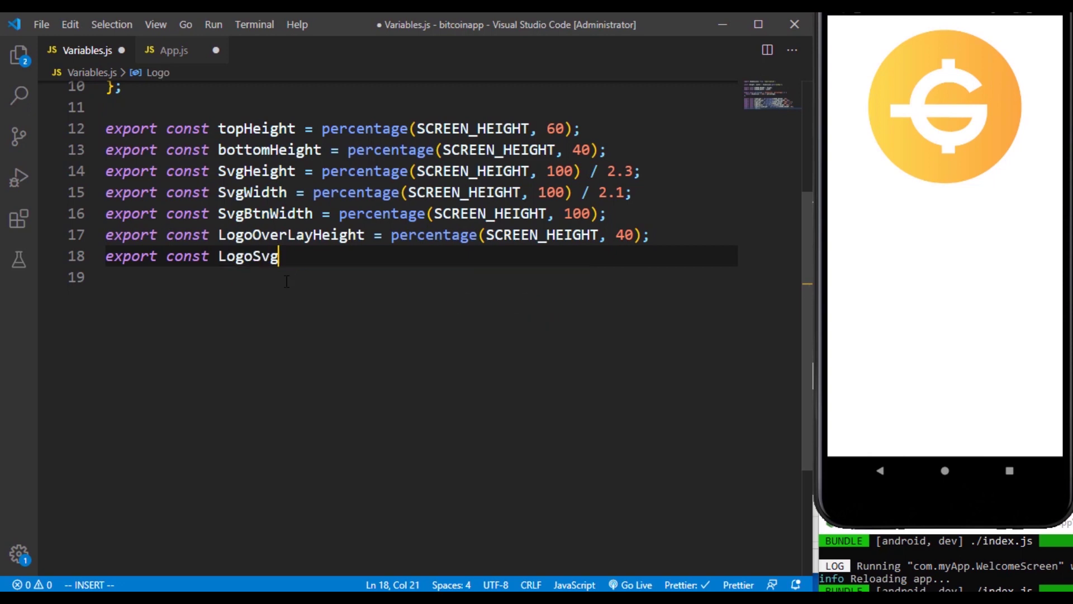
type("Width = p")
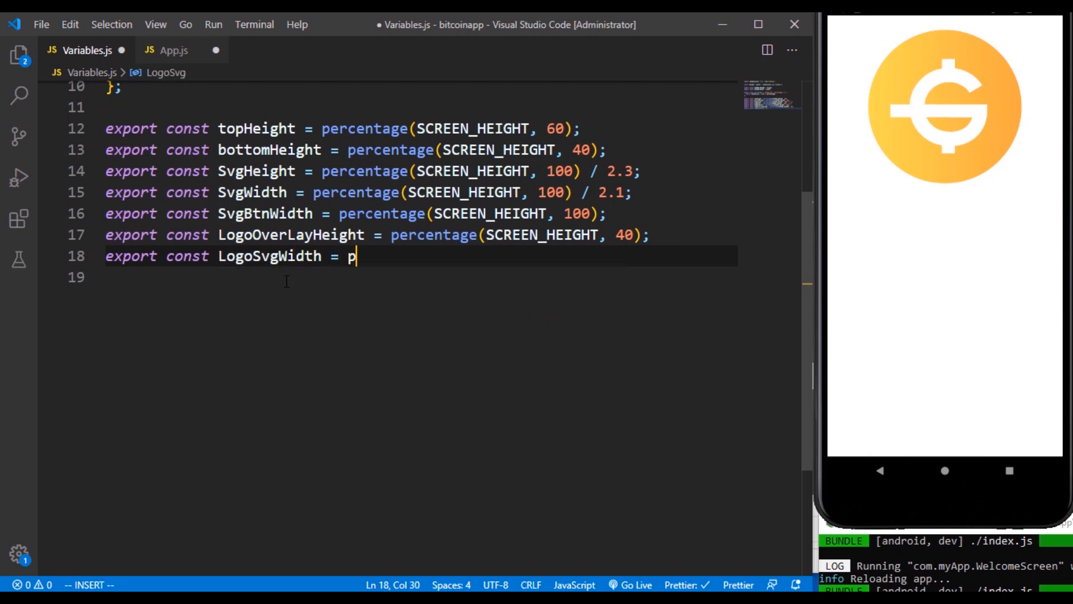
type("ercentage()")
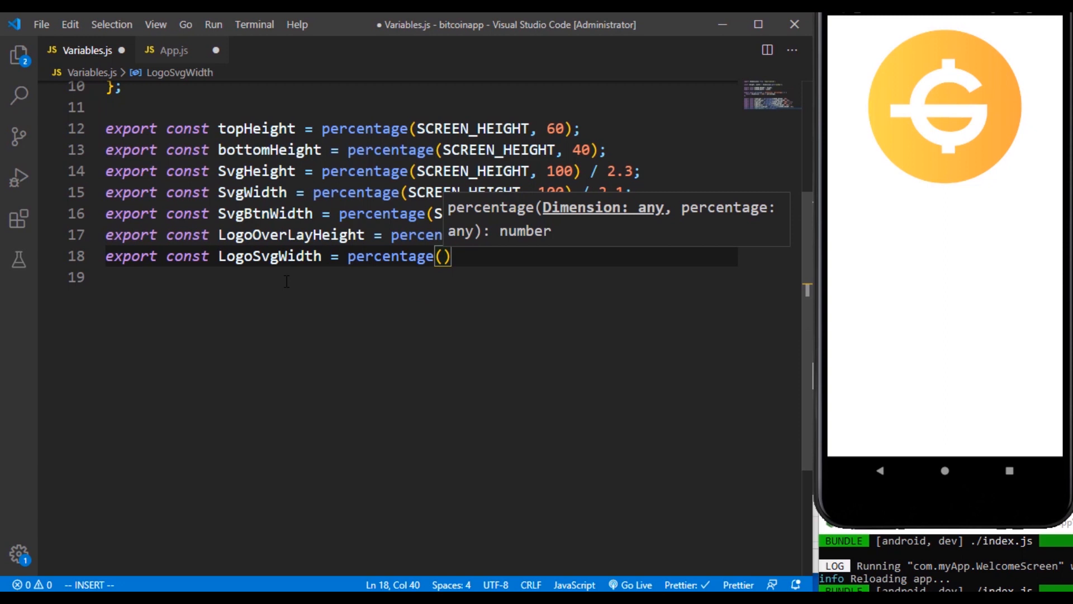
type("SCREEN_WIDTH,")
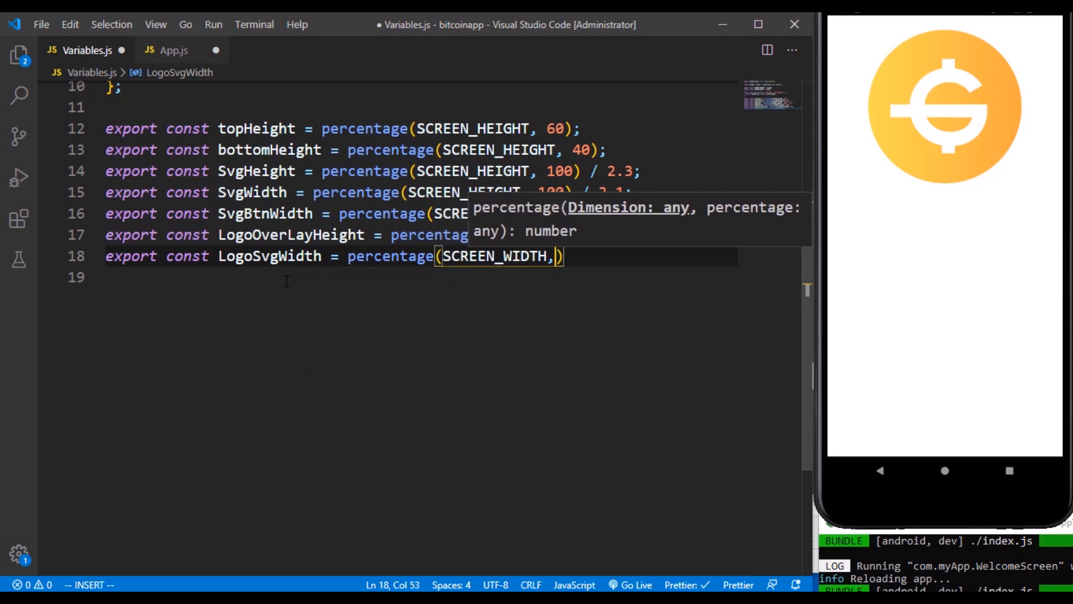
type("15")
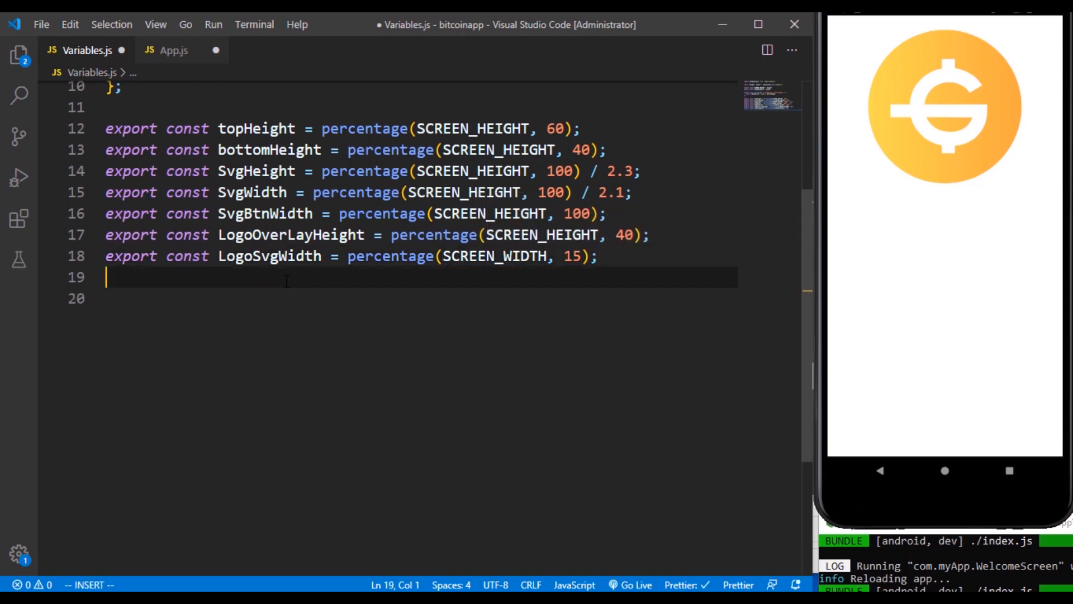
Export FormSvgHeigt = percentage(SCREEN_HEIGHT, 55) and save Variables.js.
type("export const")
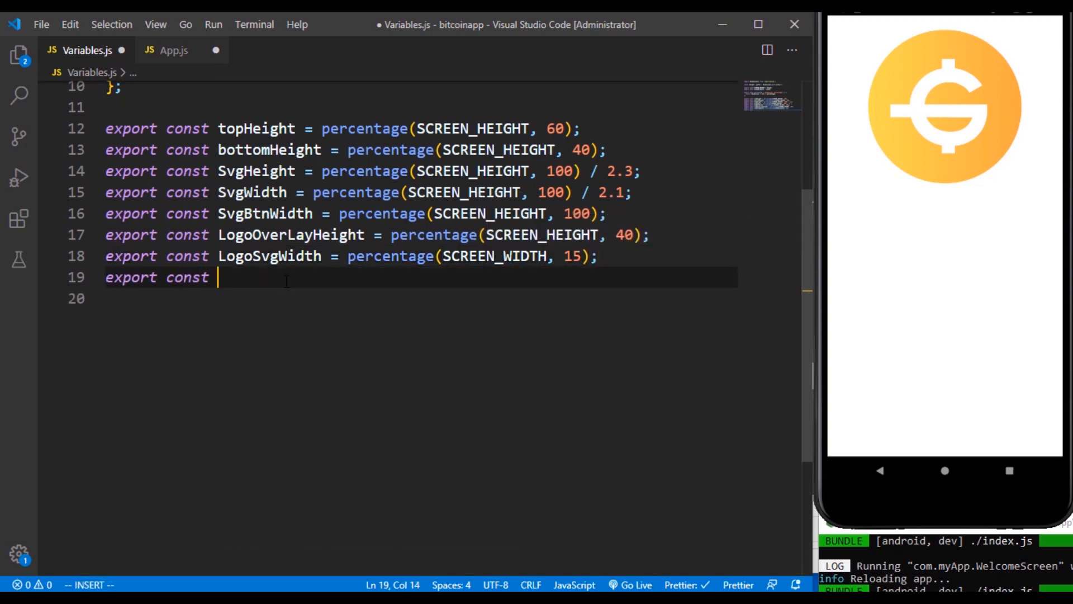
type("Fro")
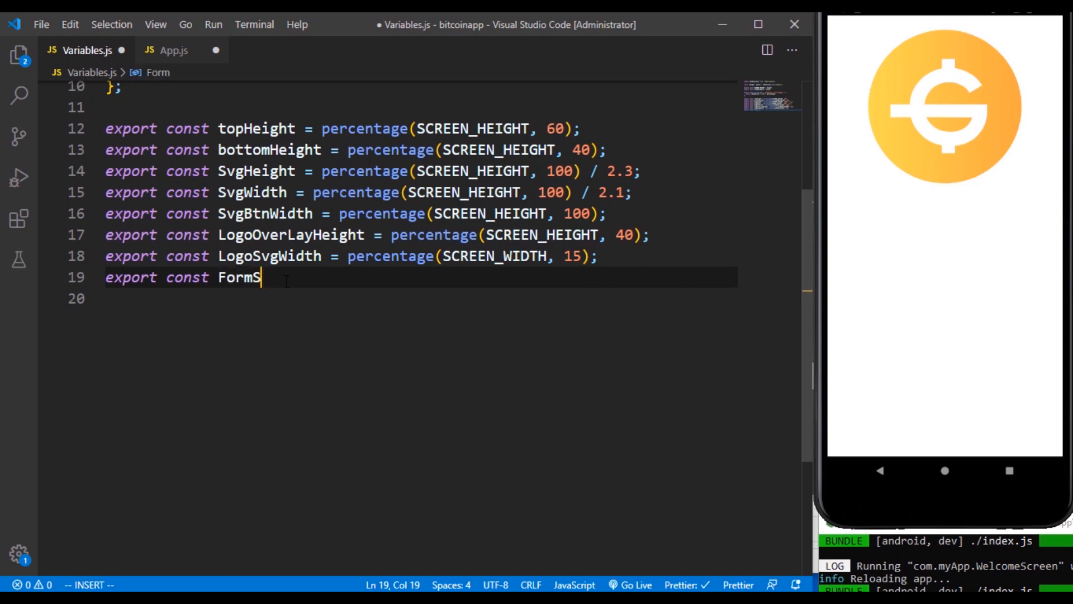
type("vgHeig")
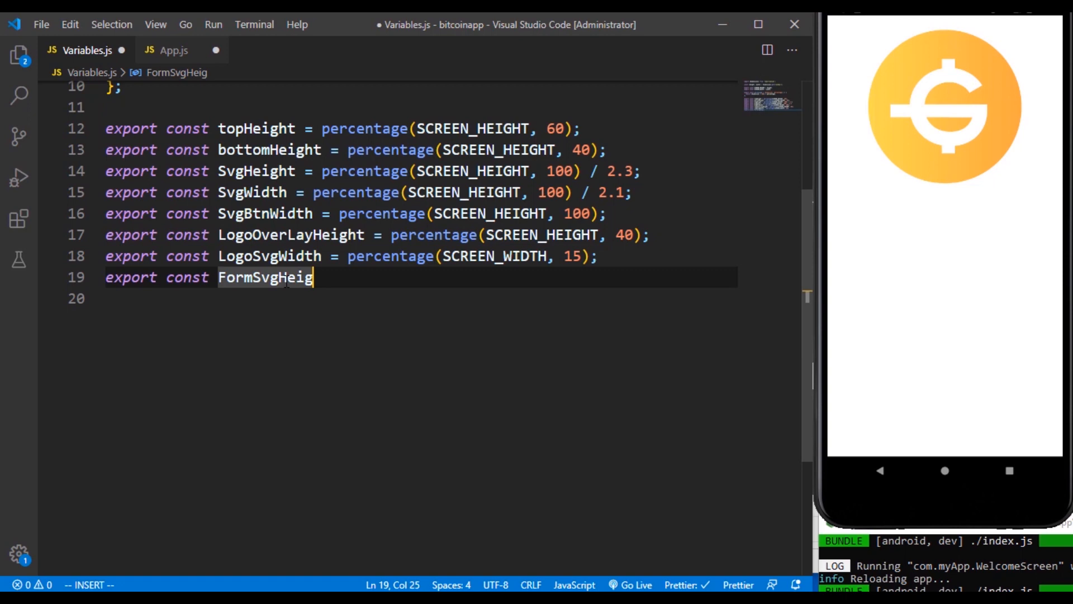
type("t = percentage(S")
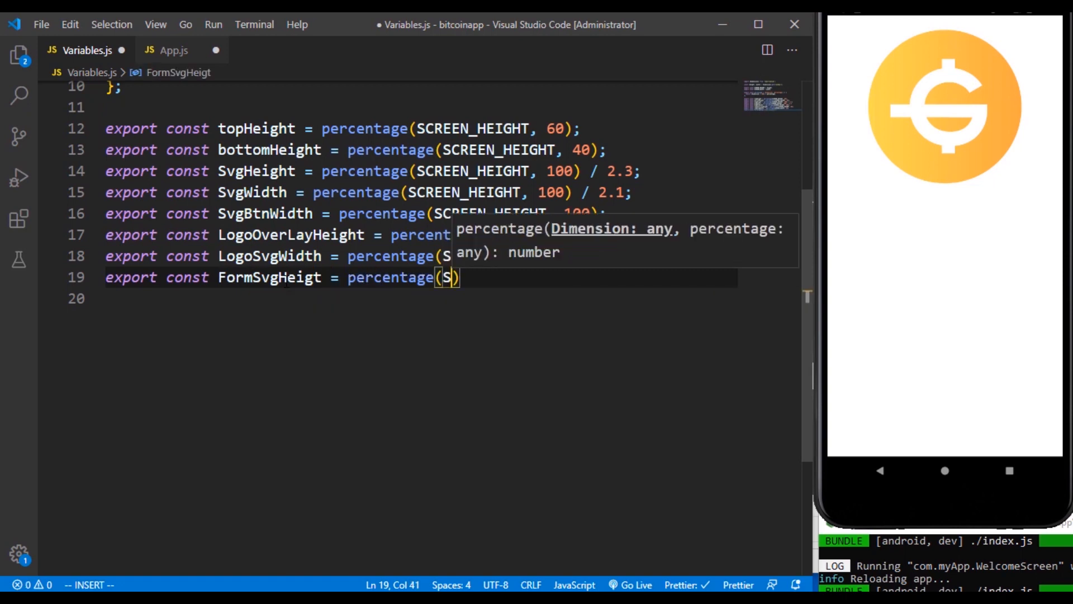
type("SCREEN_HEIGHT,")
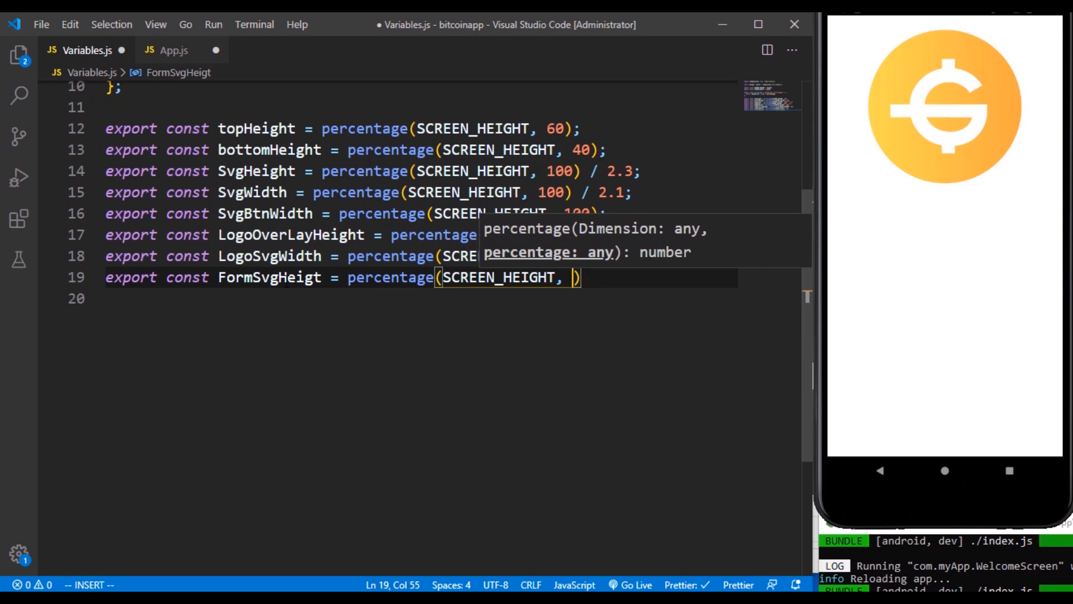
type("55);")
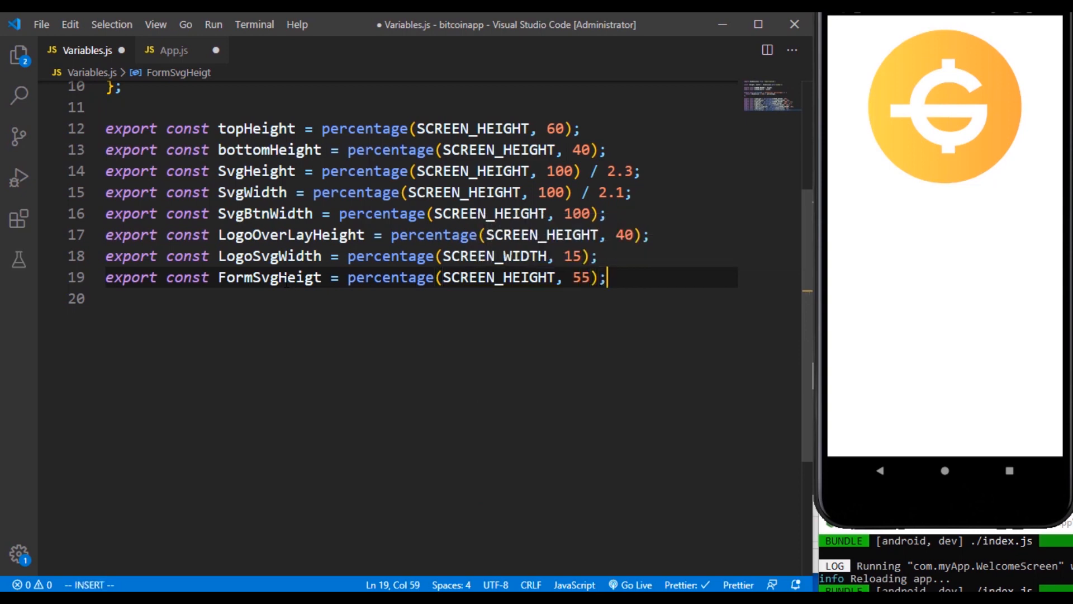
key("ctrl+s")
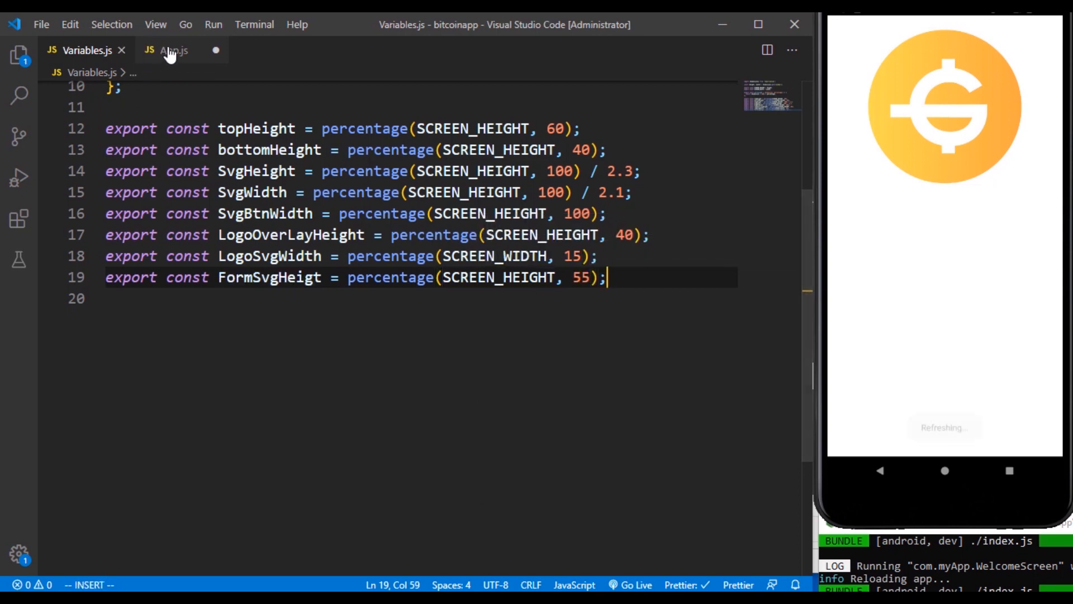
Import LogoSvgWidth from Variables in App.js so the logo renders smaller in the emulator.
left_click(173, 50)
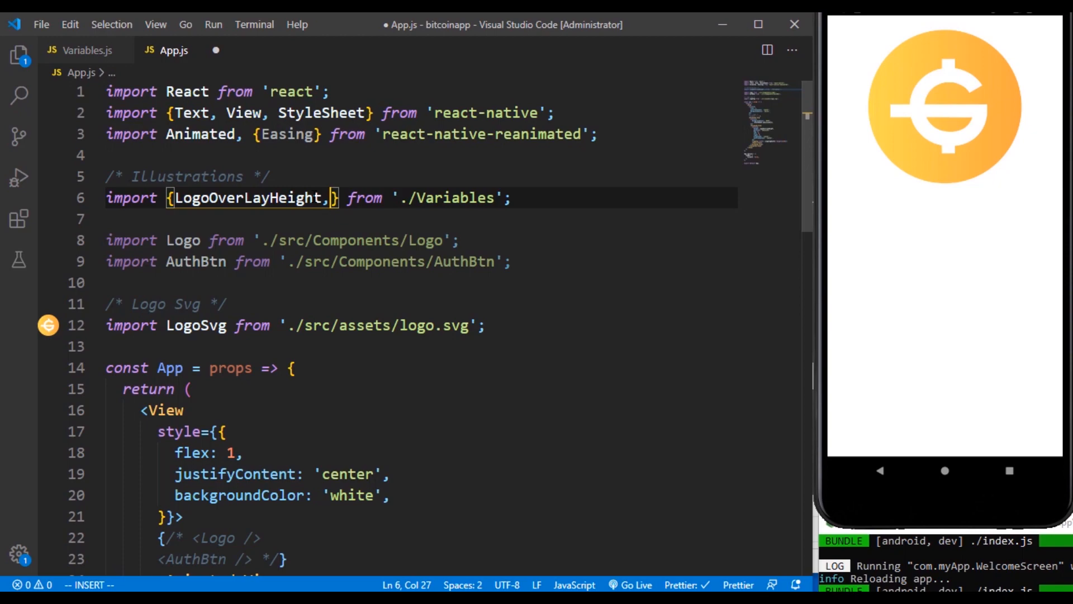
type("LogoSvgWidth")
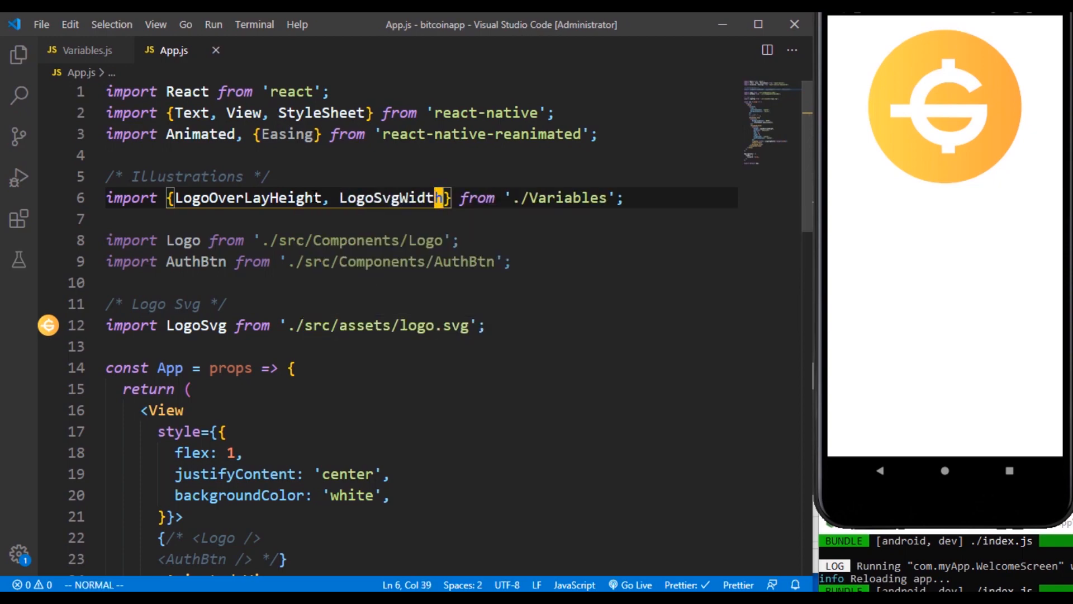
scroll("down", 3)
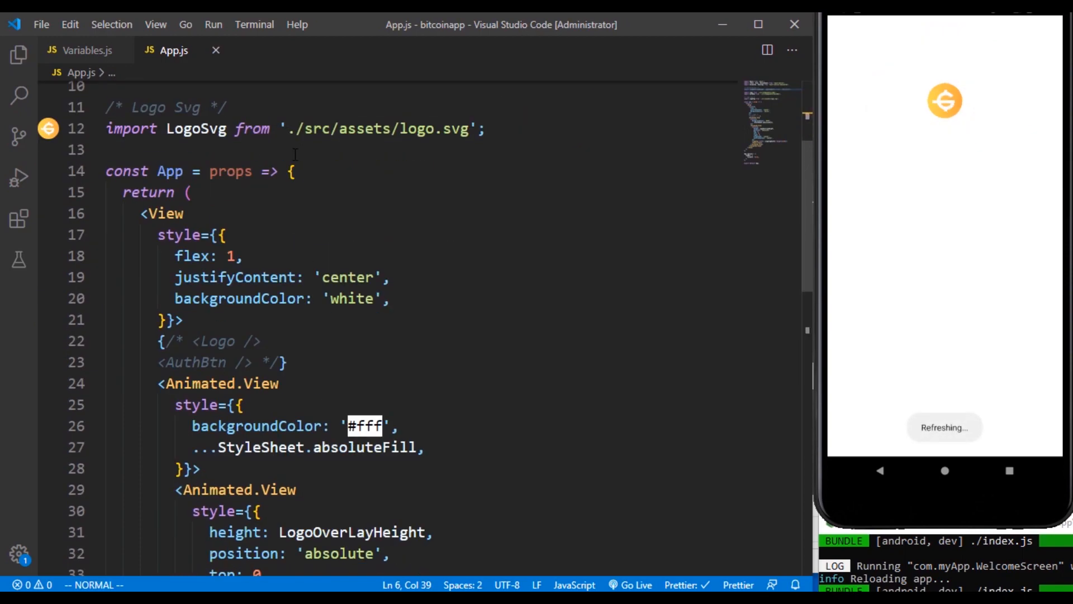
scroll("down", 3)
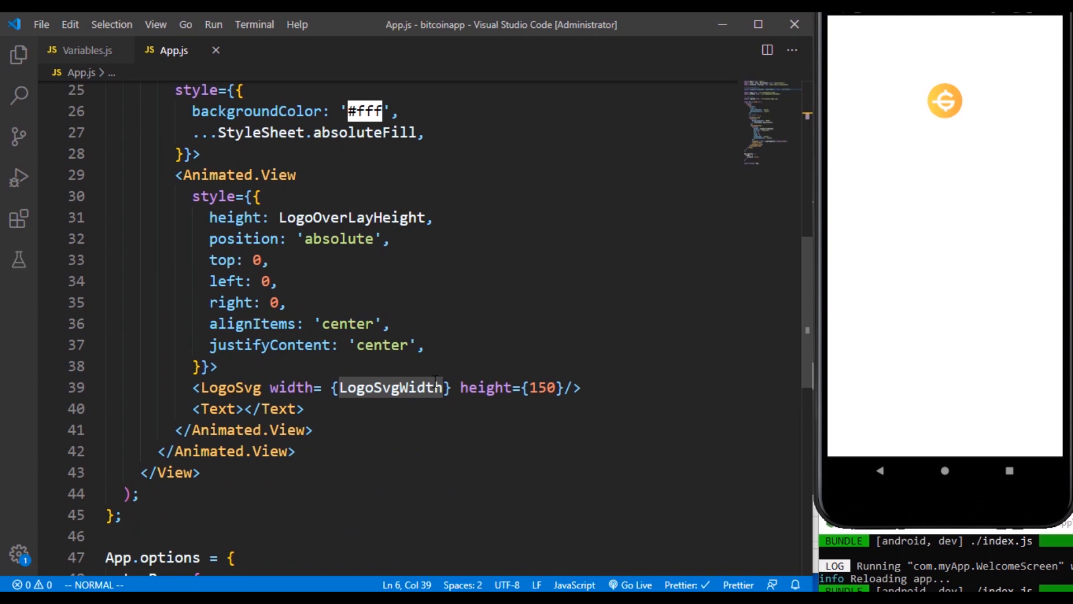
left_click(578, 387)
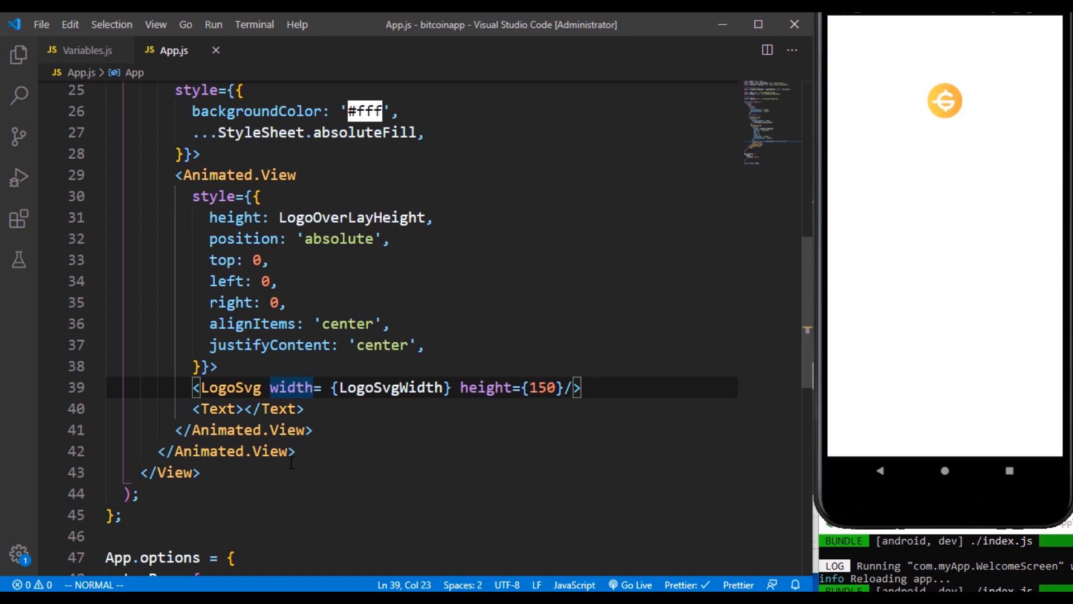
mouse_move(271, 451)
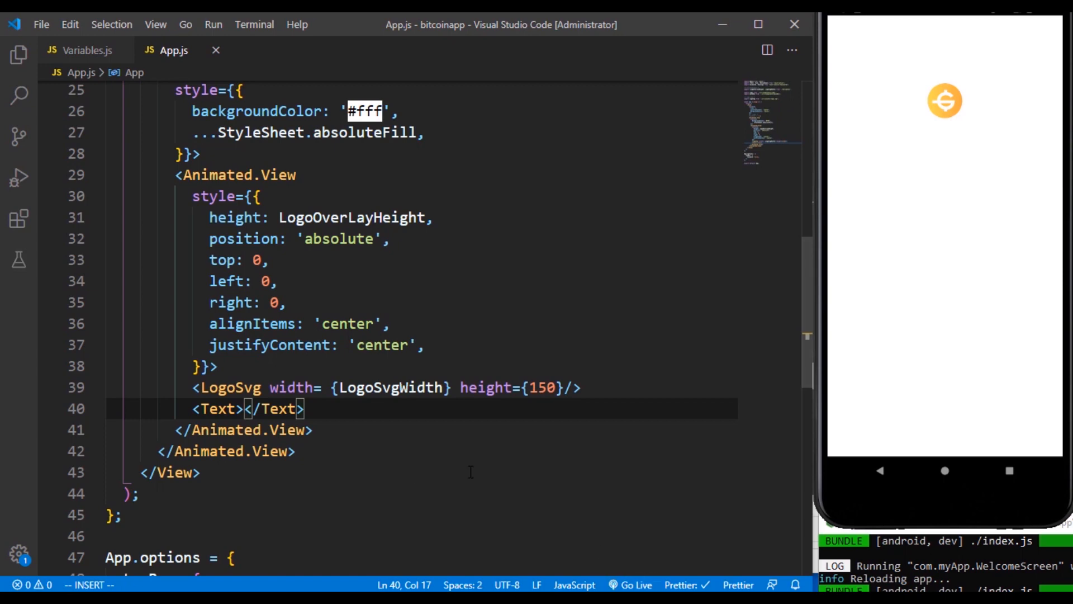
mouse_move(356, 369)
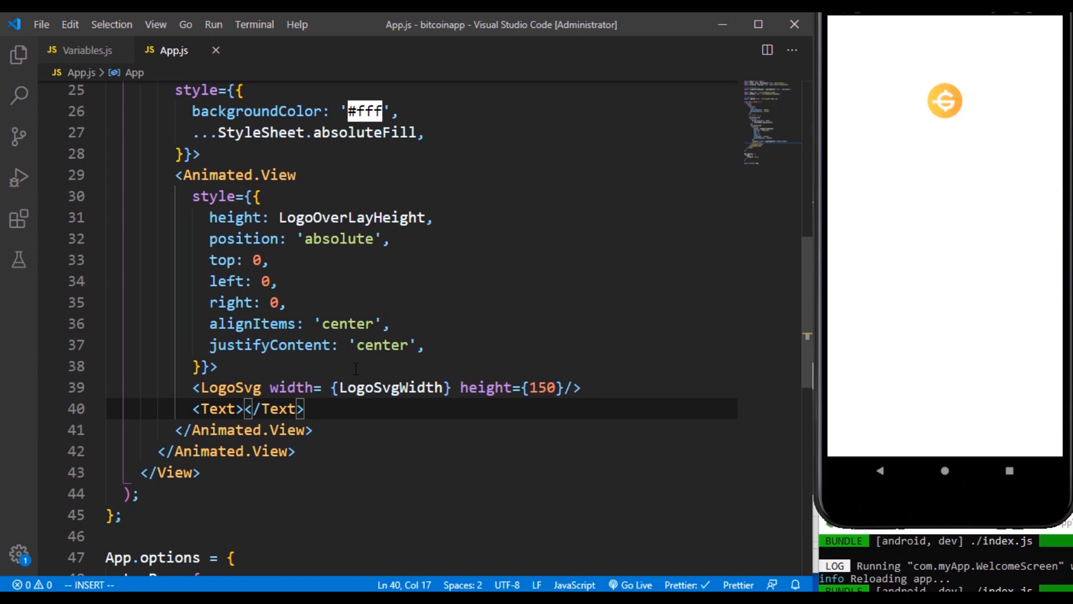
Style the Text as Gilroy-ExtraBold, size 30, weight 400, and set its content to 'Gdcoin'.
type("sytle")
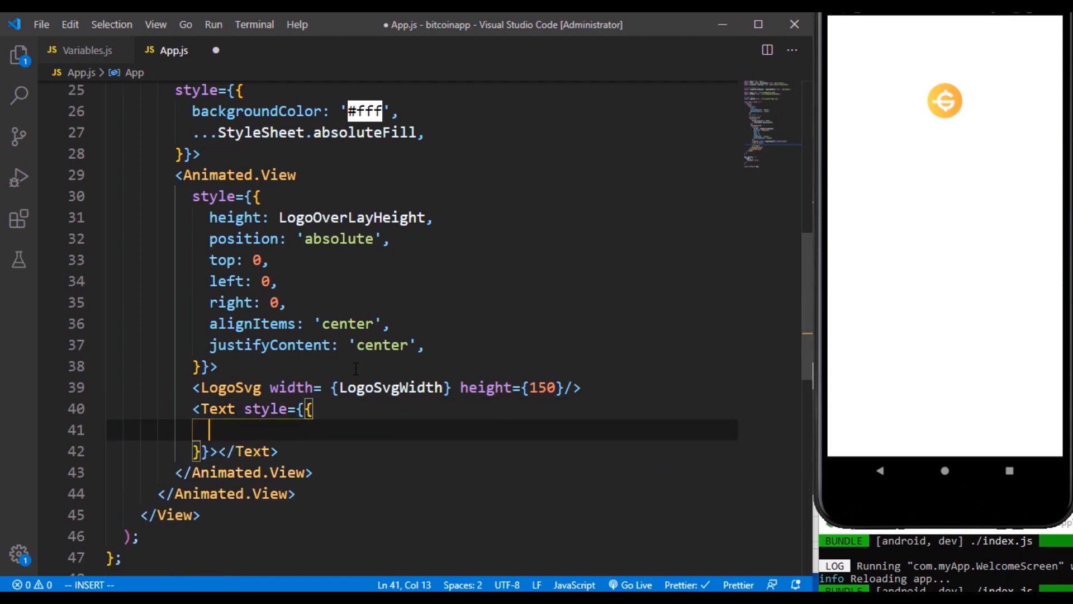
type("fontFamily: '")
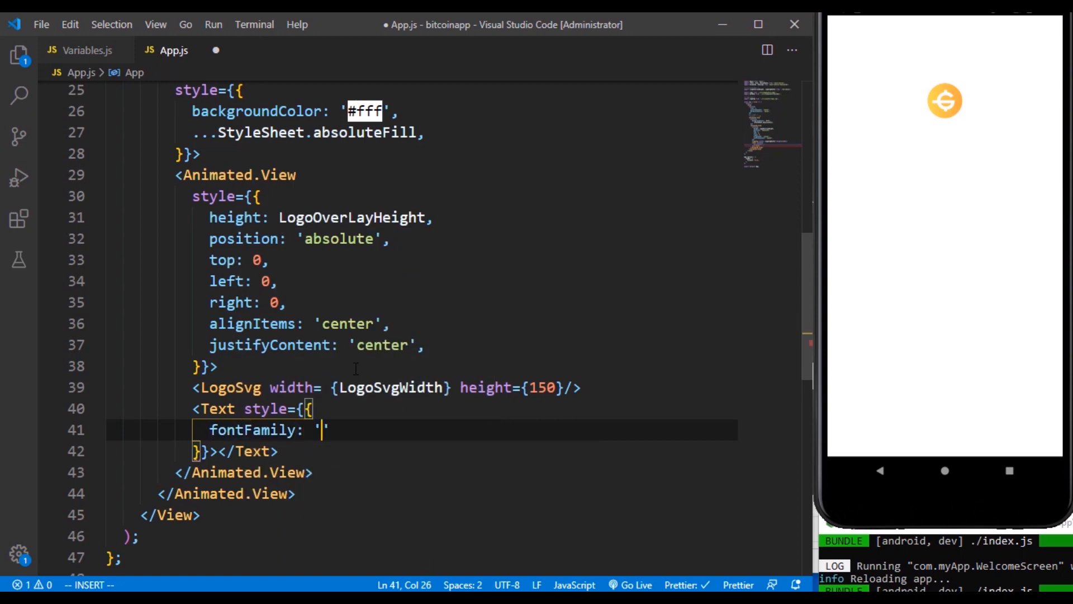
type("Gilroy")
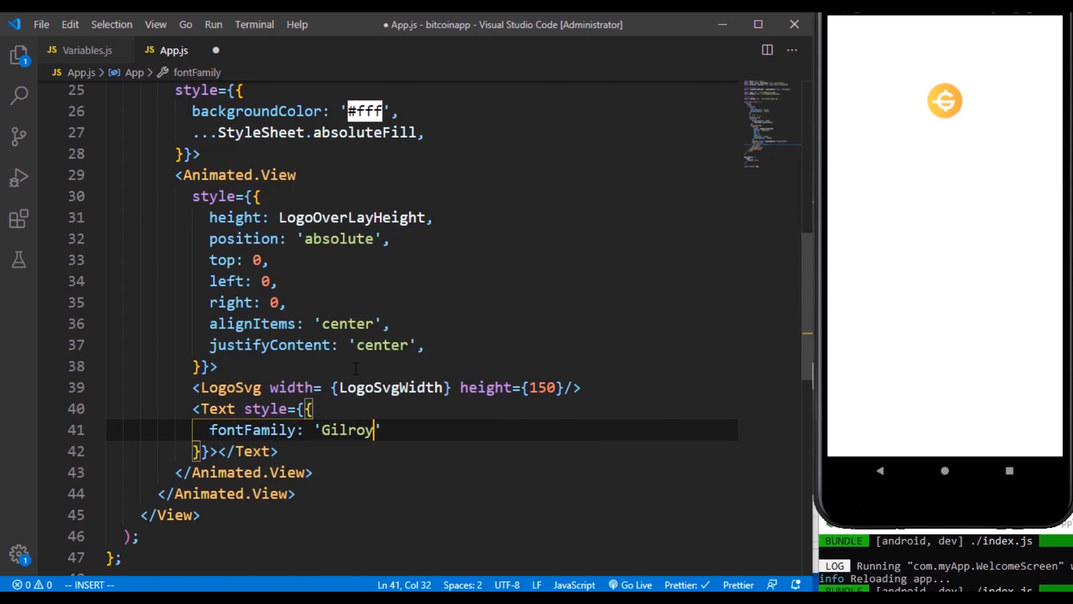
type("-Extrab")
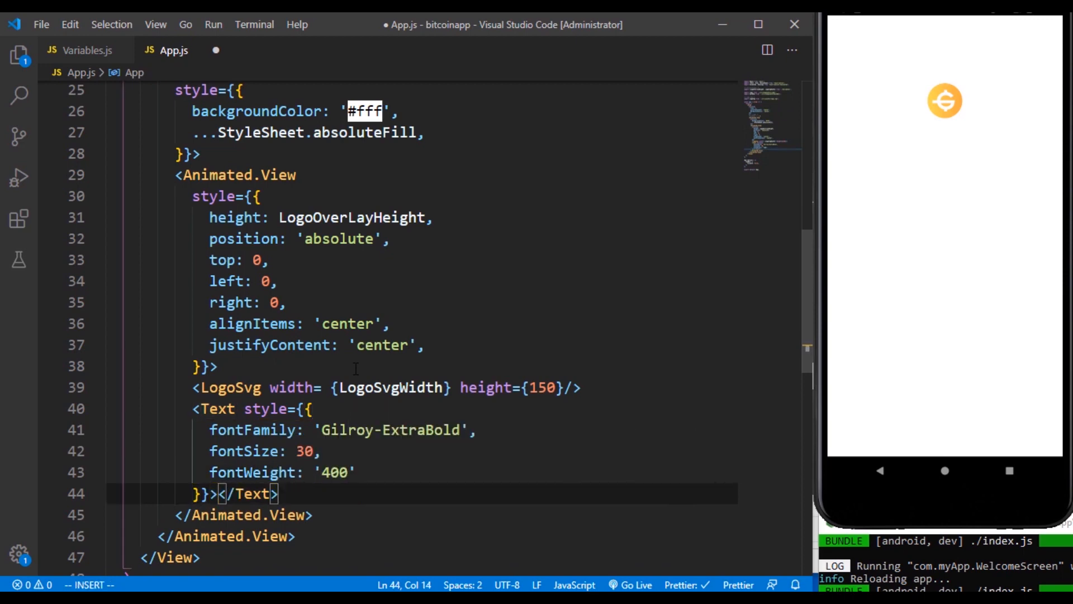
type("GdCon")
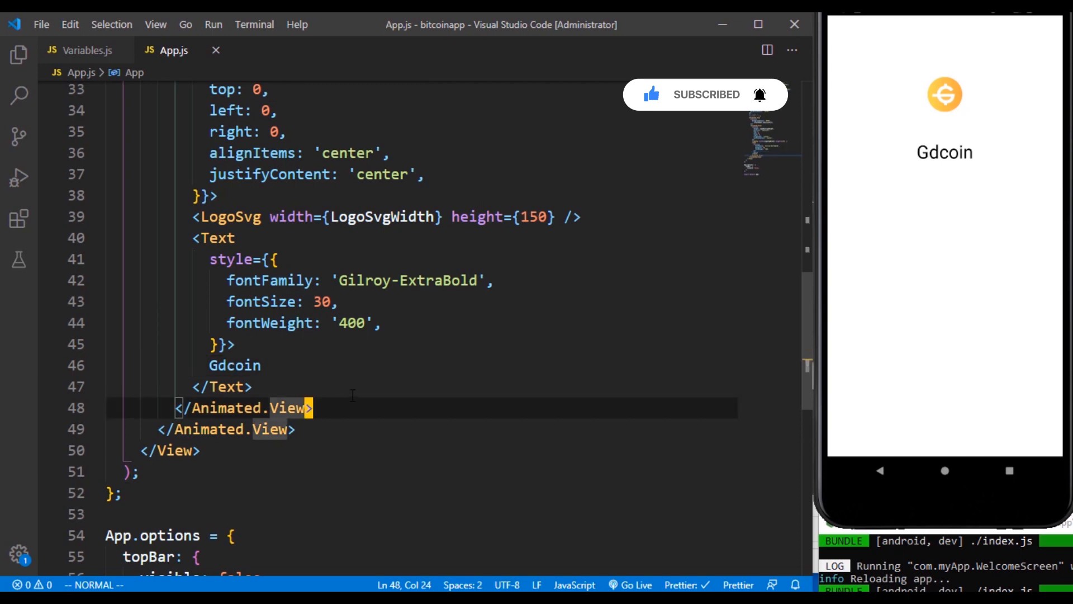
Insert a blank line after the inner </Animated.View> closing tag in App.js.
scroll("down", 3)
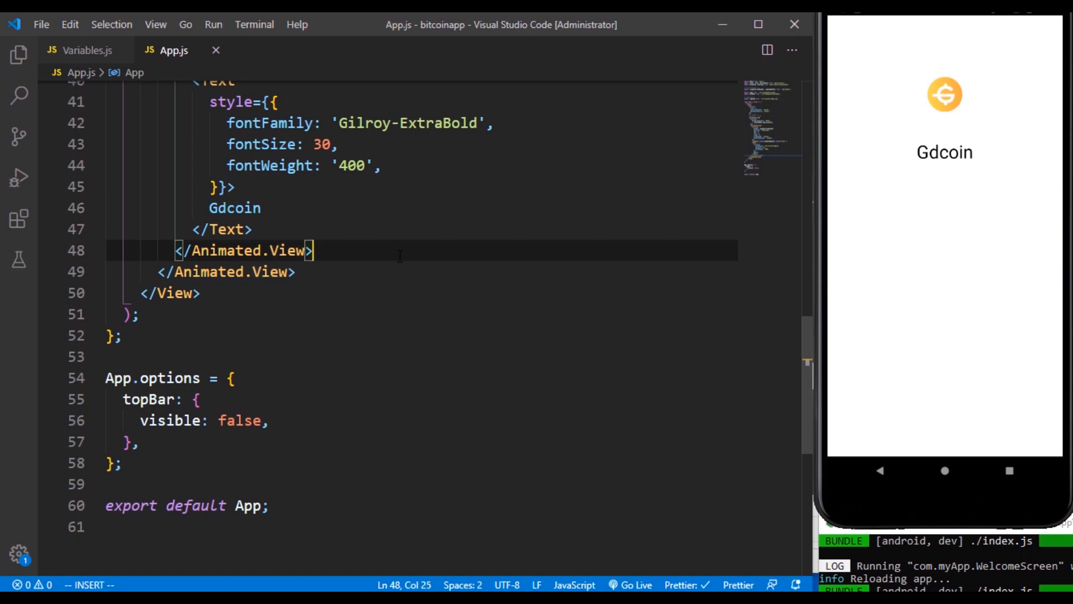
key("Enter")
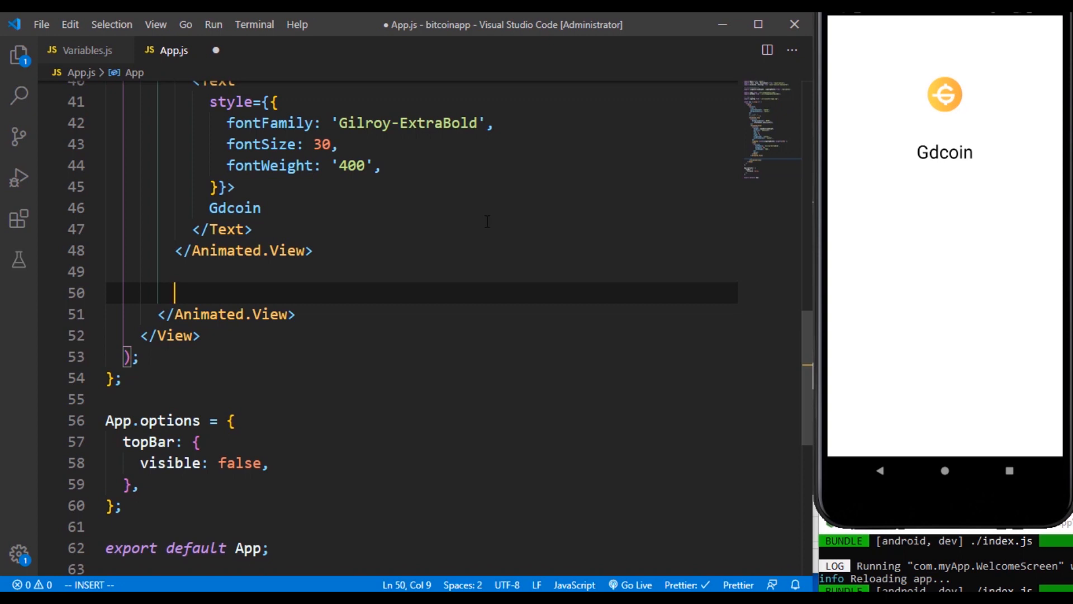
mouse_move(367, 249)
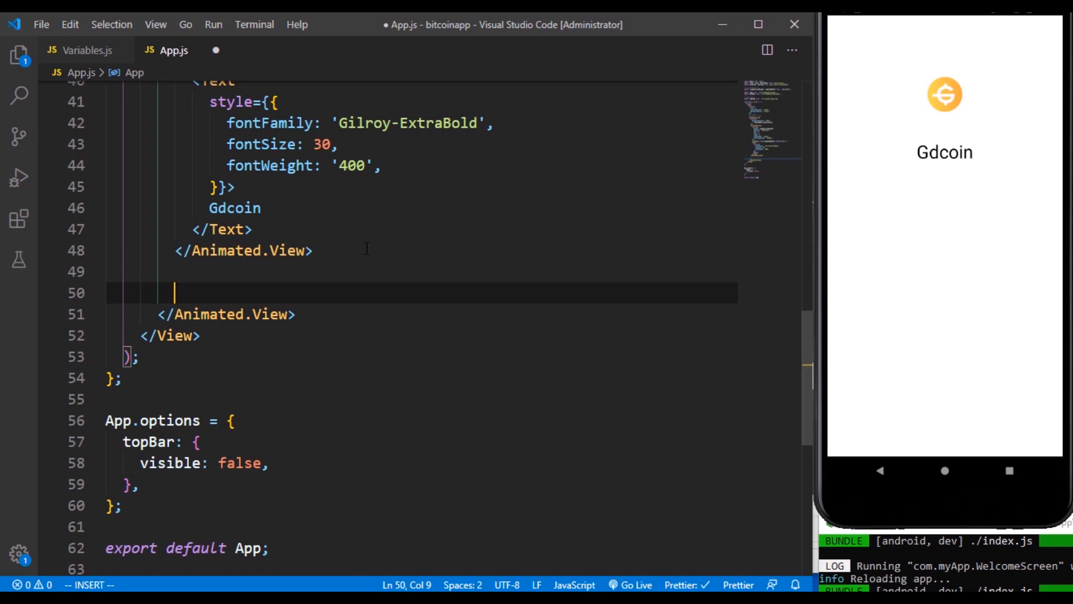